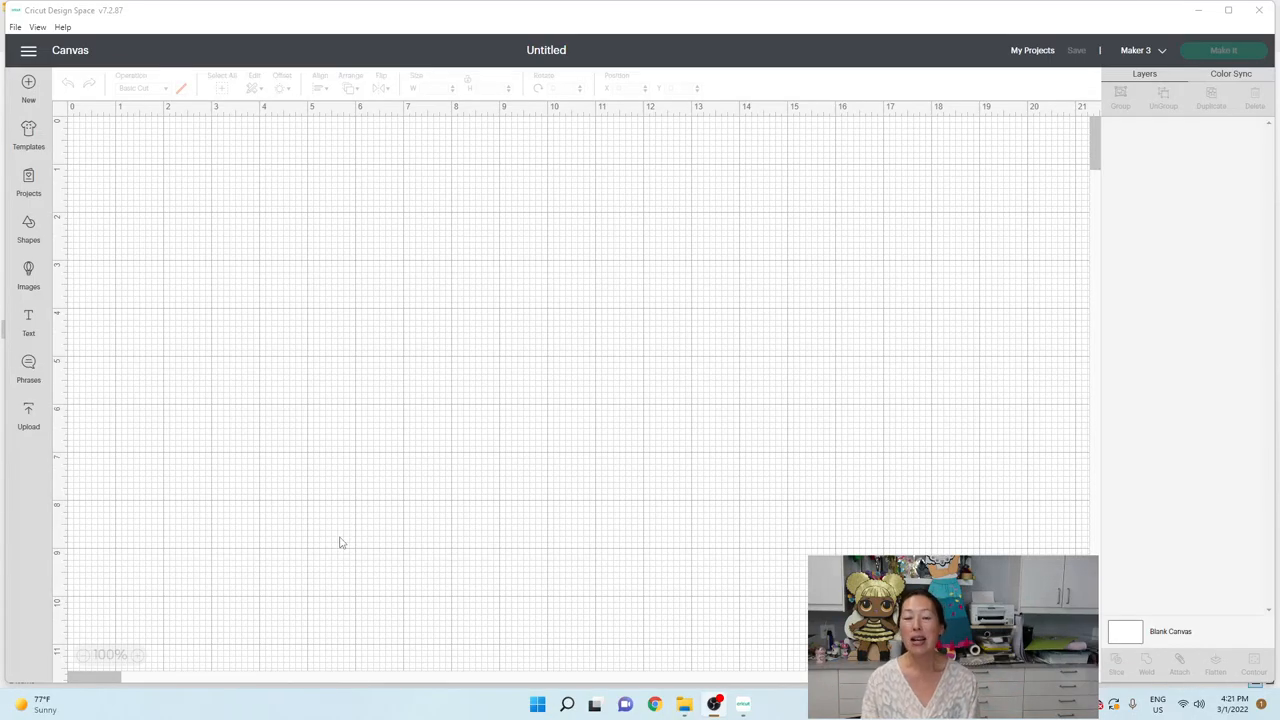
pyautogui.moveTo(384, 540)
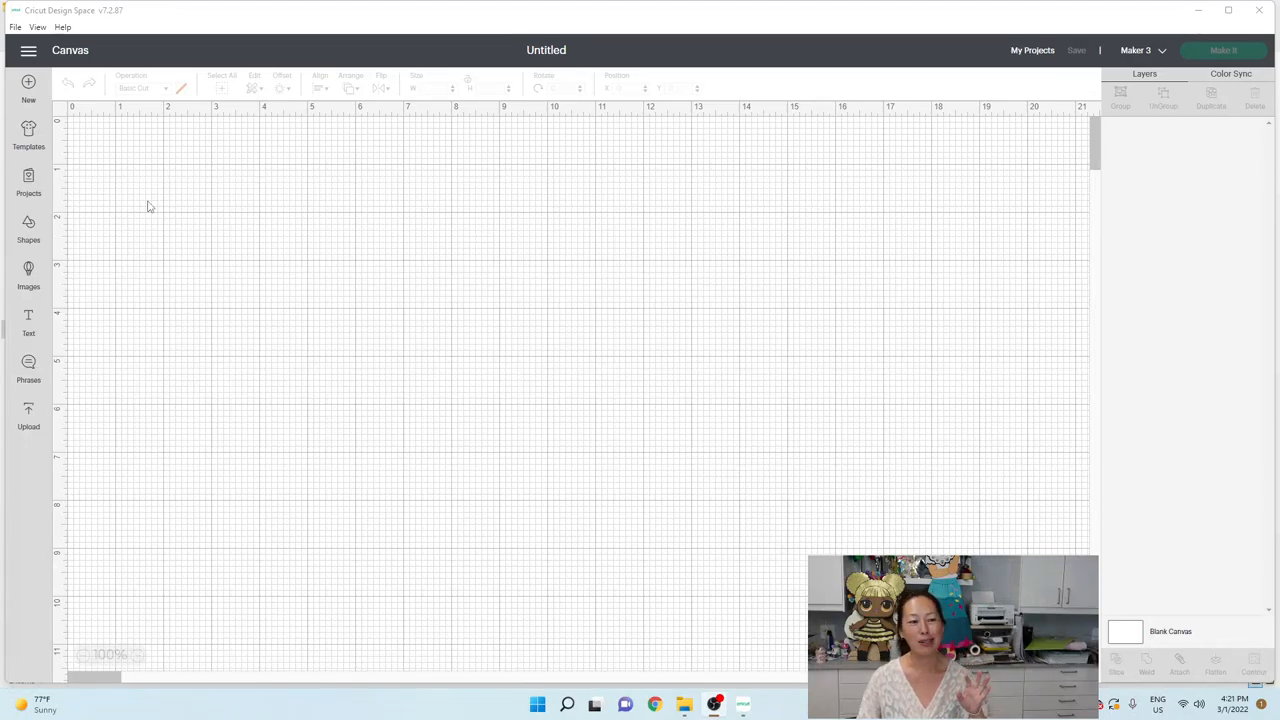
pyautogui.moveTo(84, 212)
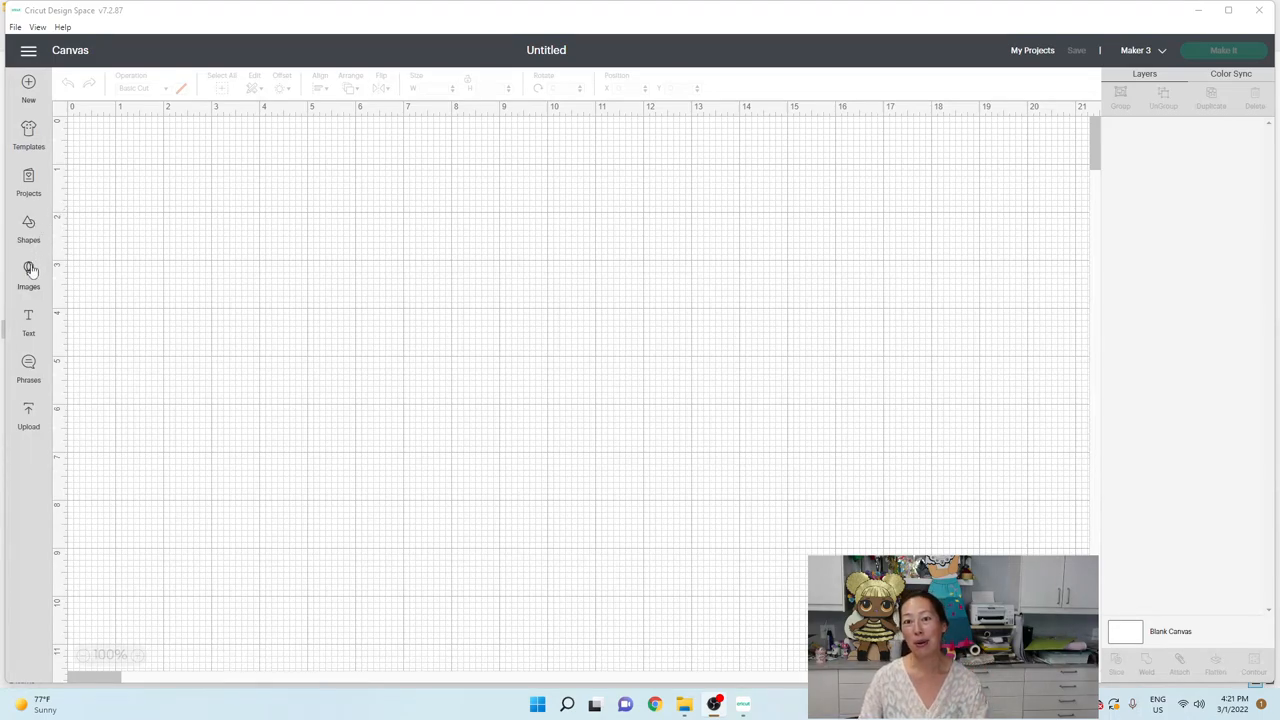
# Step: Search the image library for 'st paddy's day' images
pyautogui.click(28, 276)
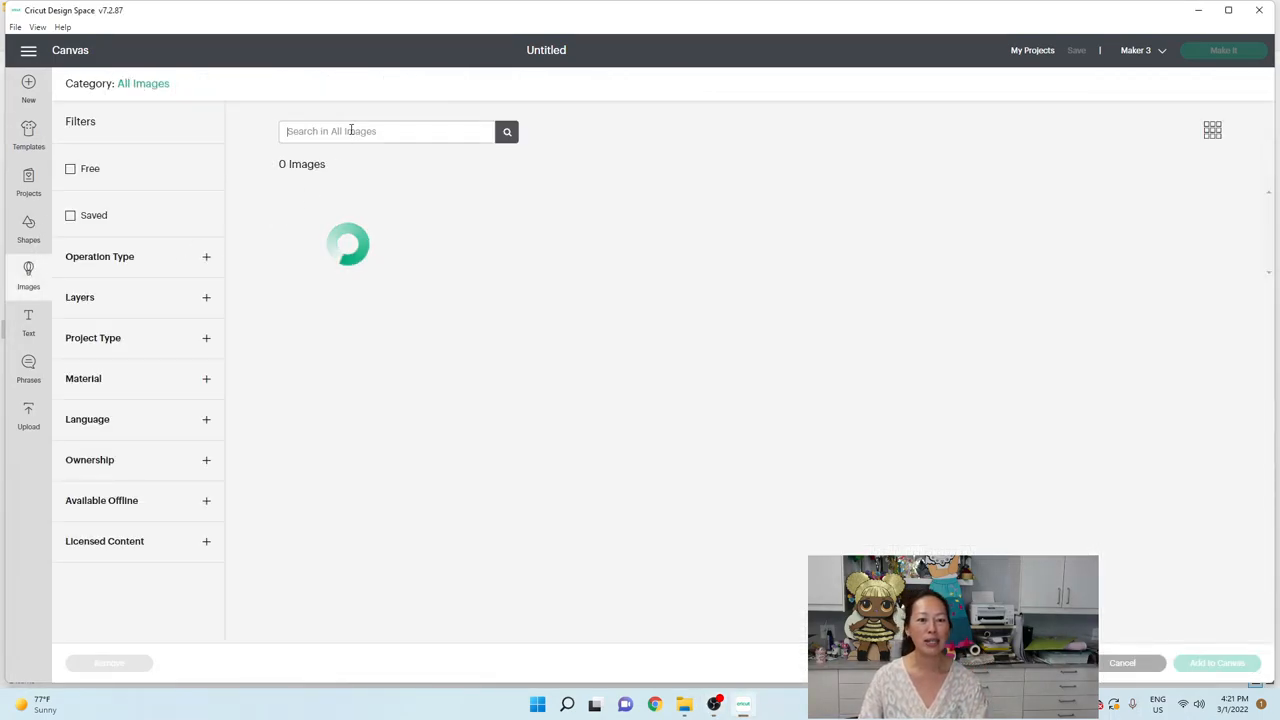
pyautogui.write("st paddy's day")
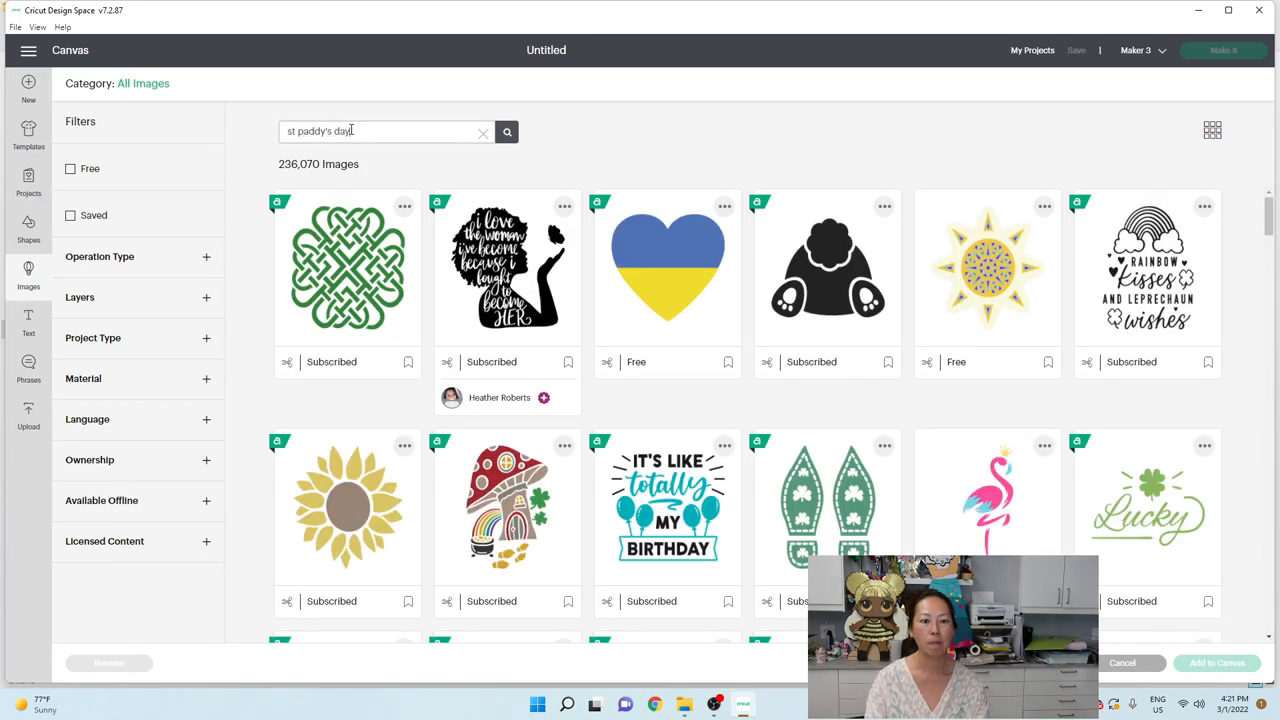
pyautogui.click(506, 132)
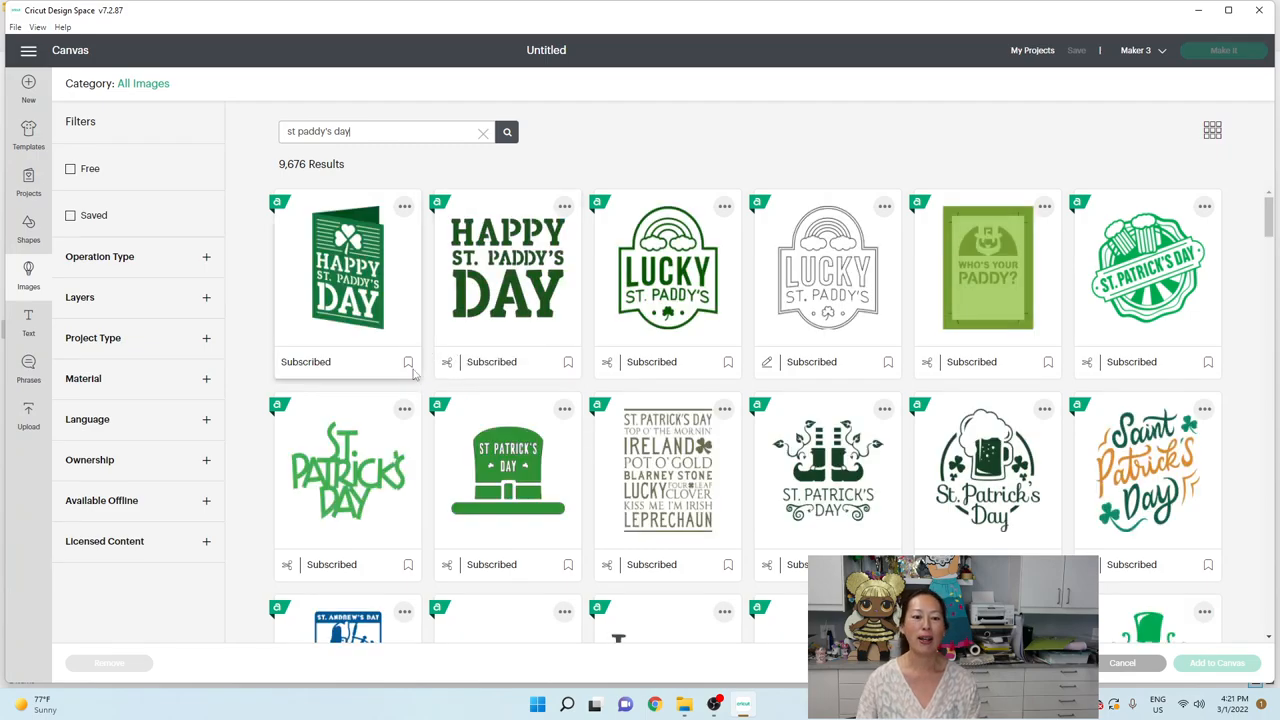
# Step: Browse the results and pick the leprechaun, light-green four-leaf clover and pot of gold images
pyautogui.scroll(-3)
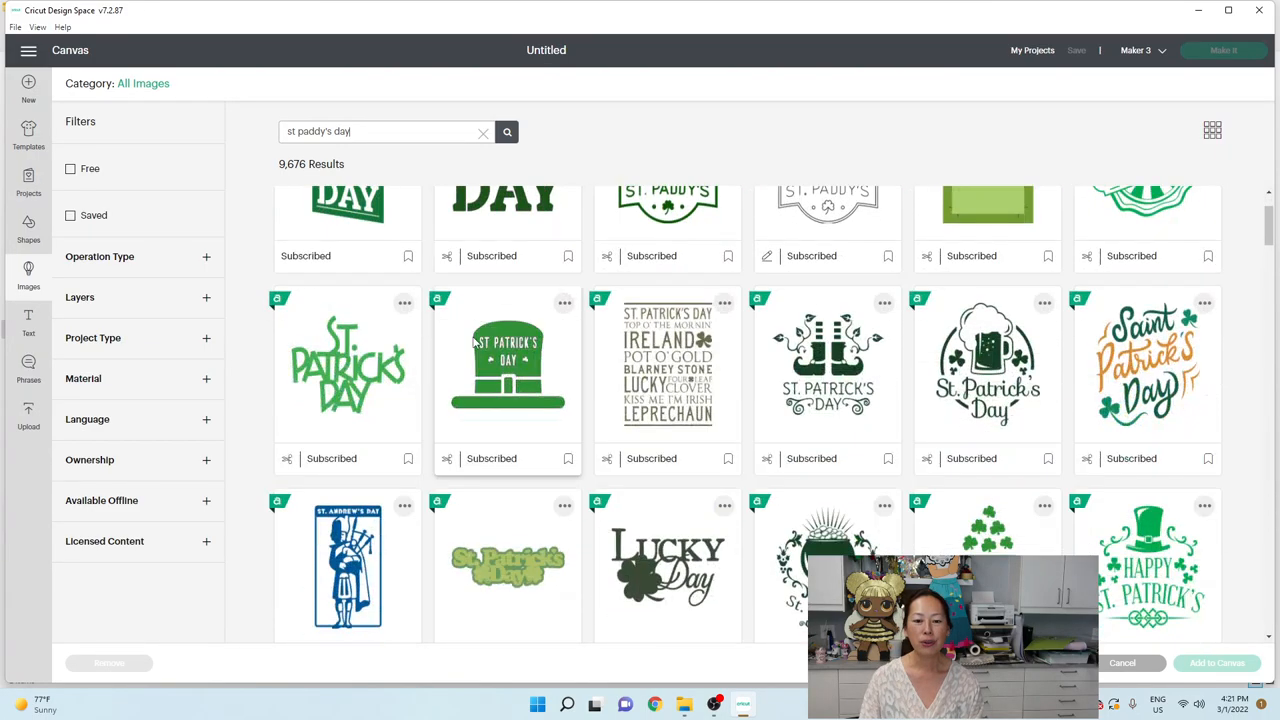
pyautogui.scroll(-3)
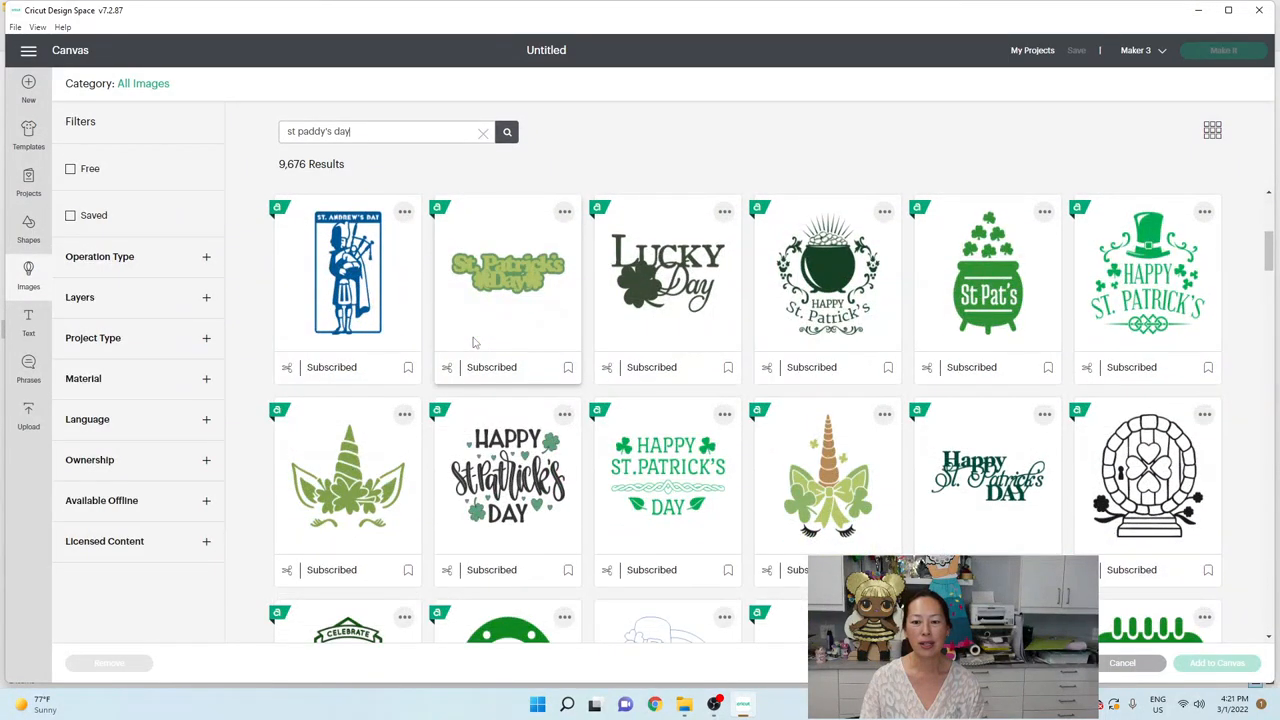
pyautogui.scroll(-3)
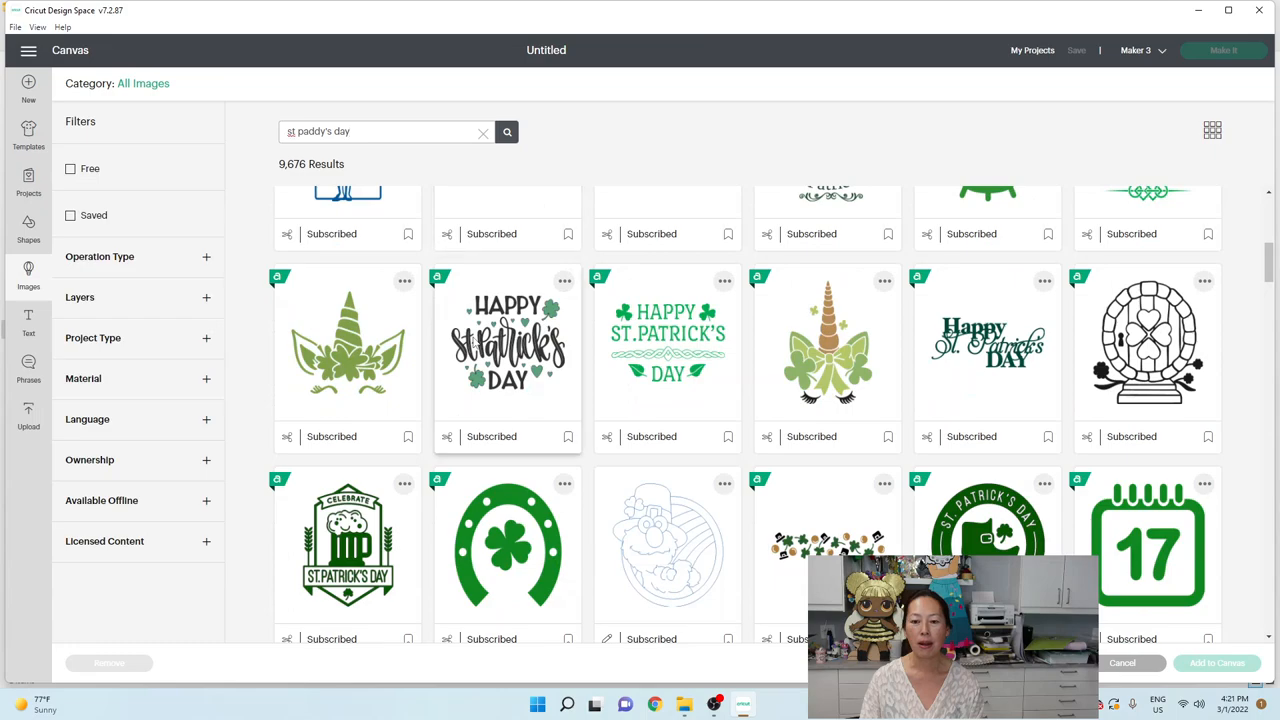
pyautogui.moveTo(508, 344)
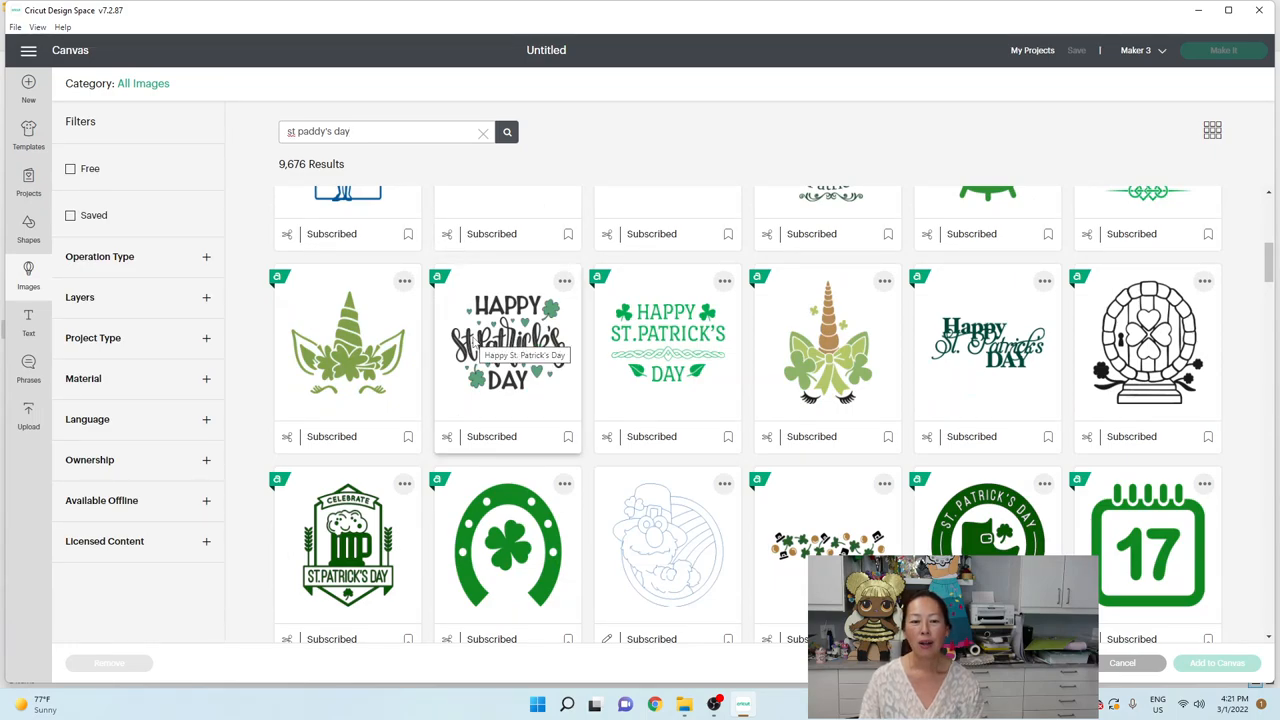
pyautogui.moveTo(620, 414)
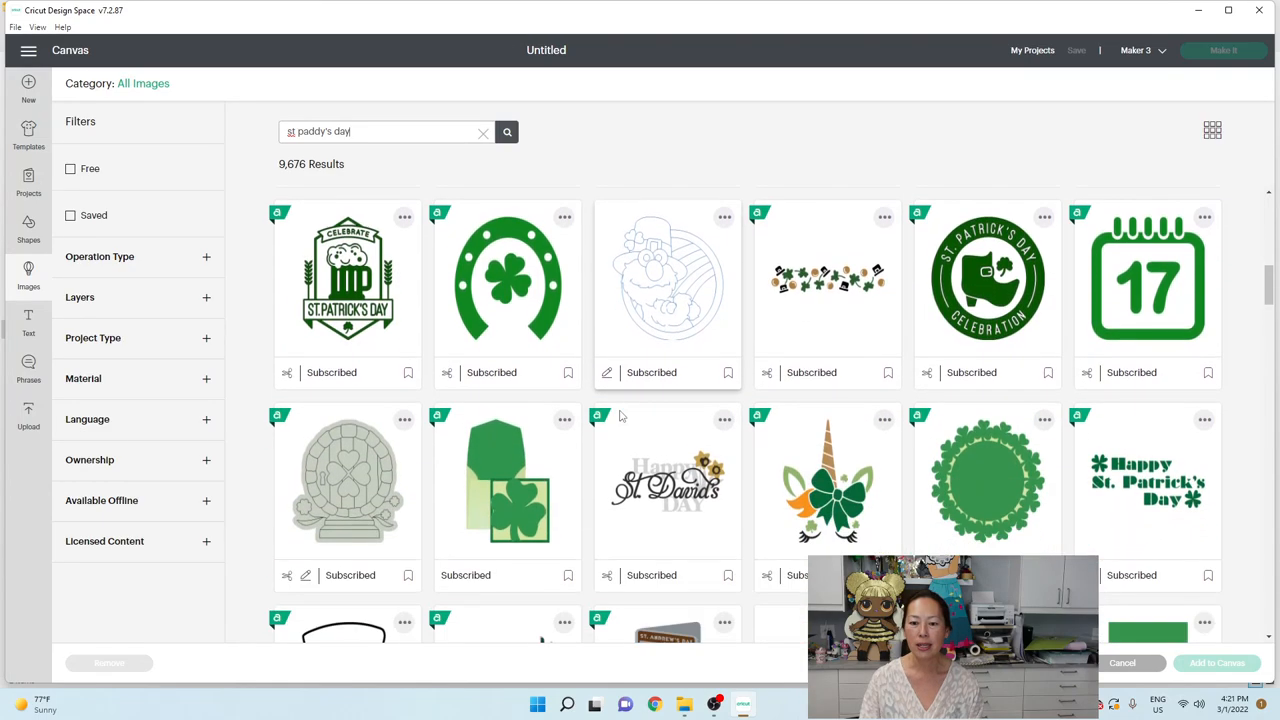
pyautogui.scroll(-3)
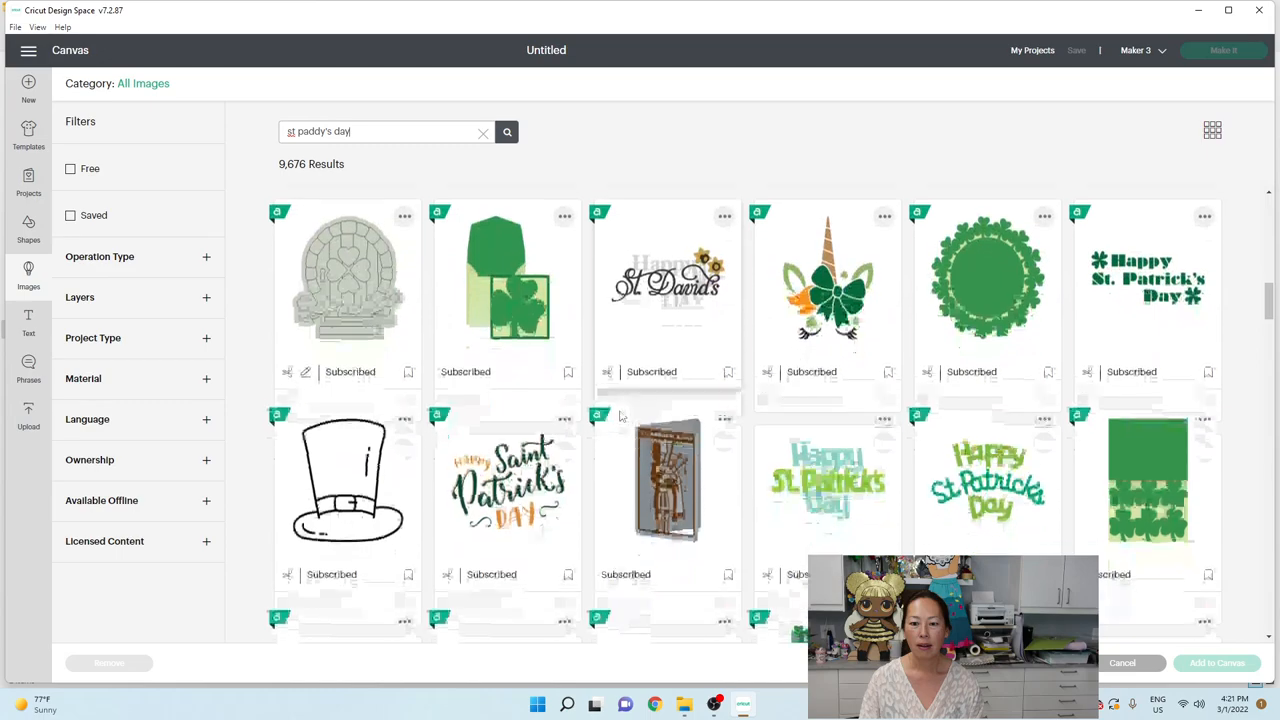
pyautogui.scroll(-3)
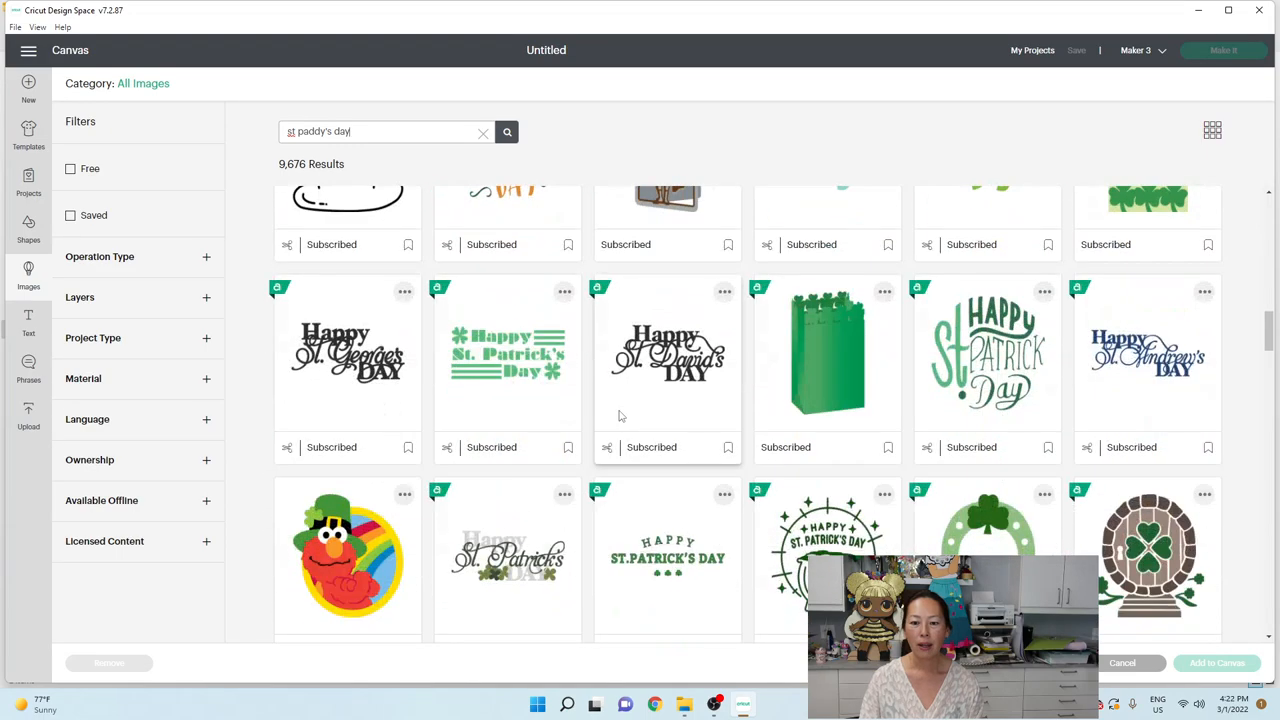
pyautogui.scroll(-3)
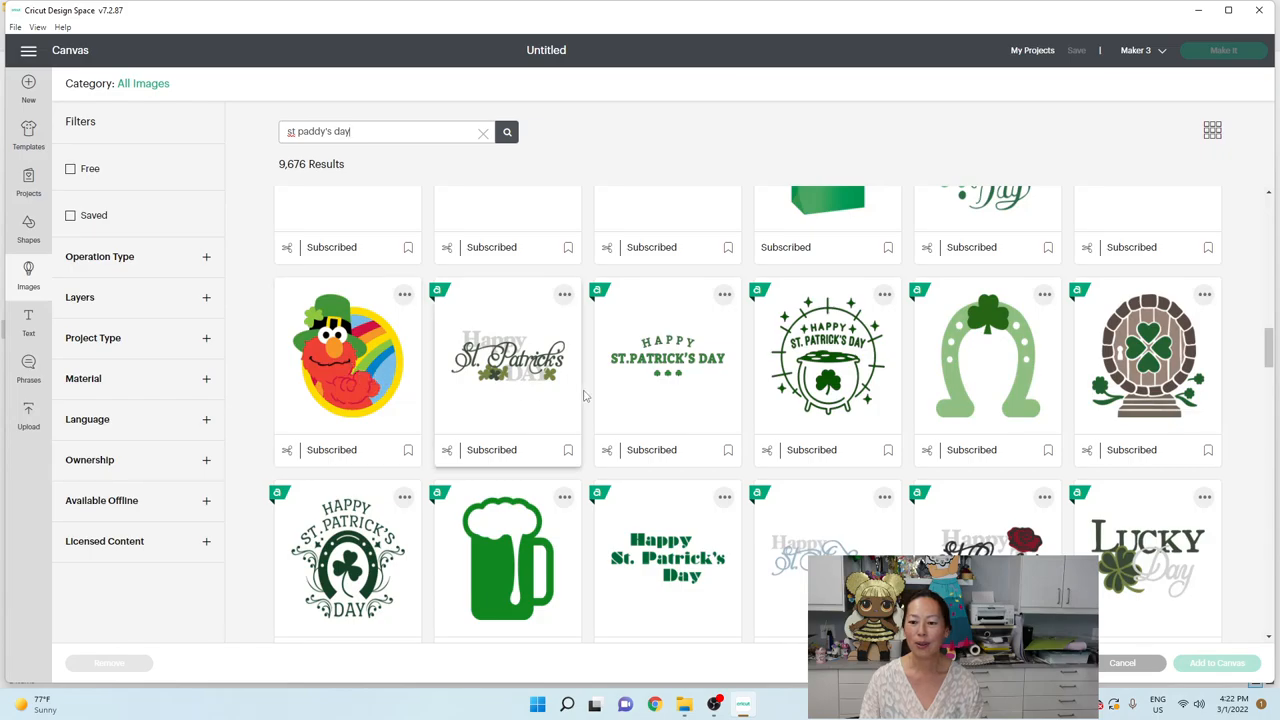
pyautogui.scroll(-3)
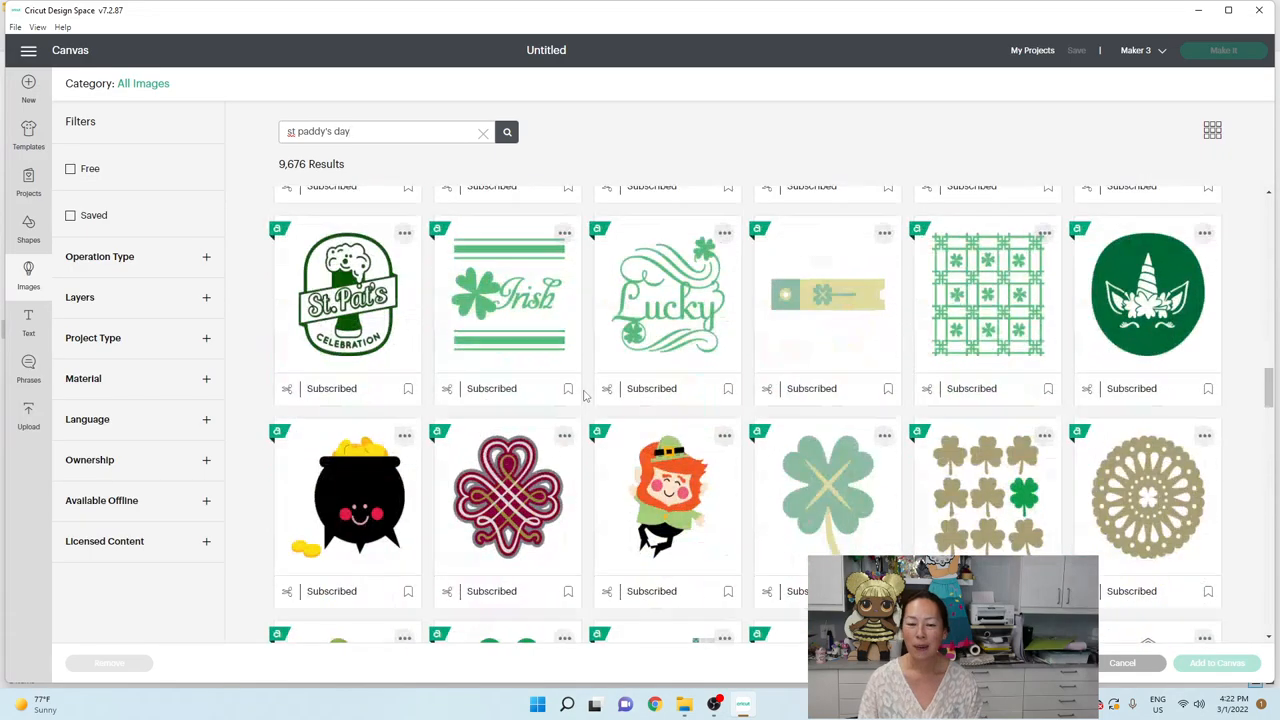
pyautogui.scroll(-3)
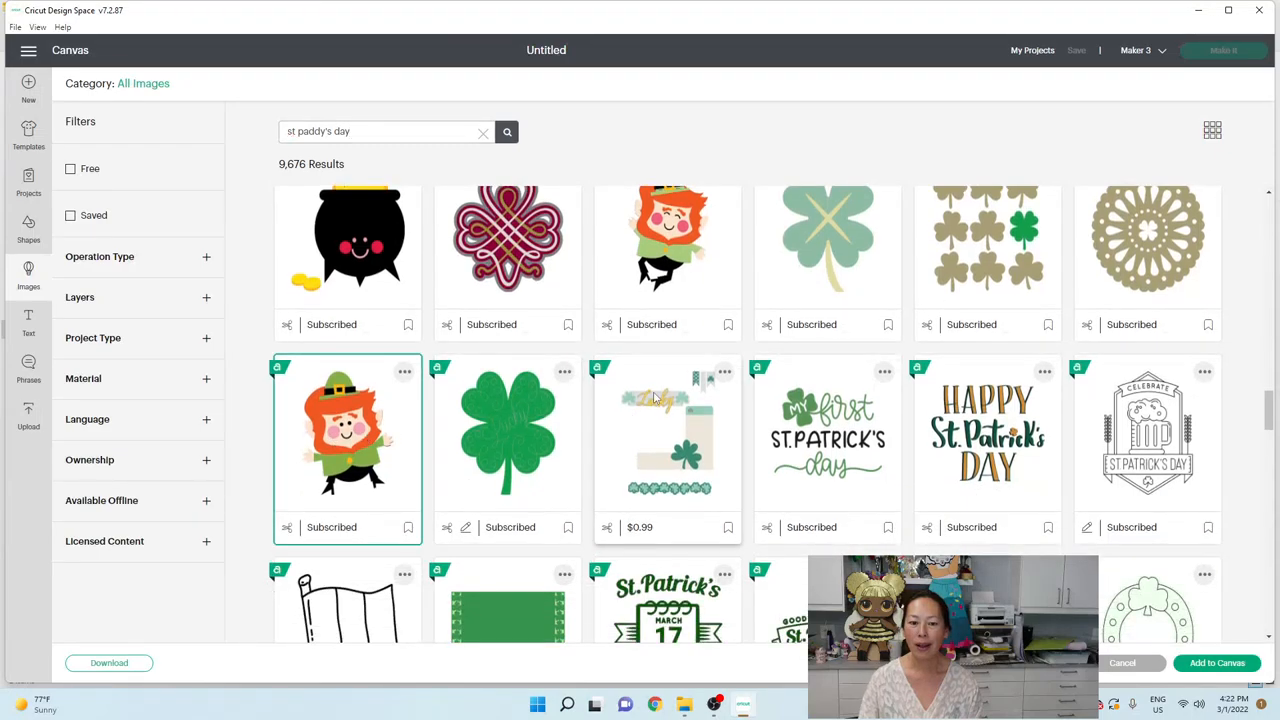
pyautogui.scroll(-3)
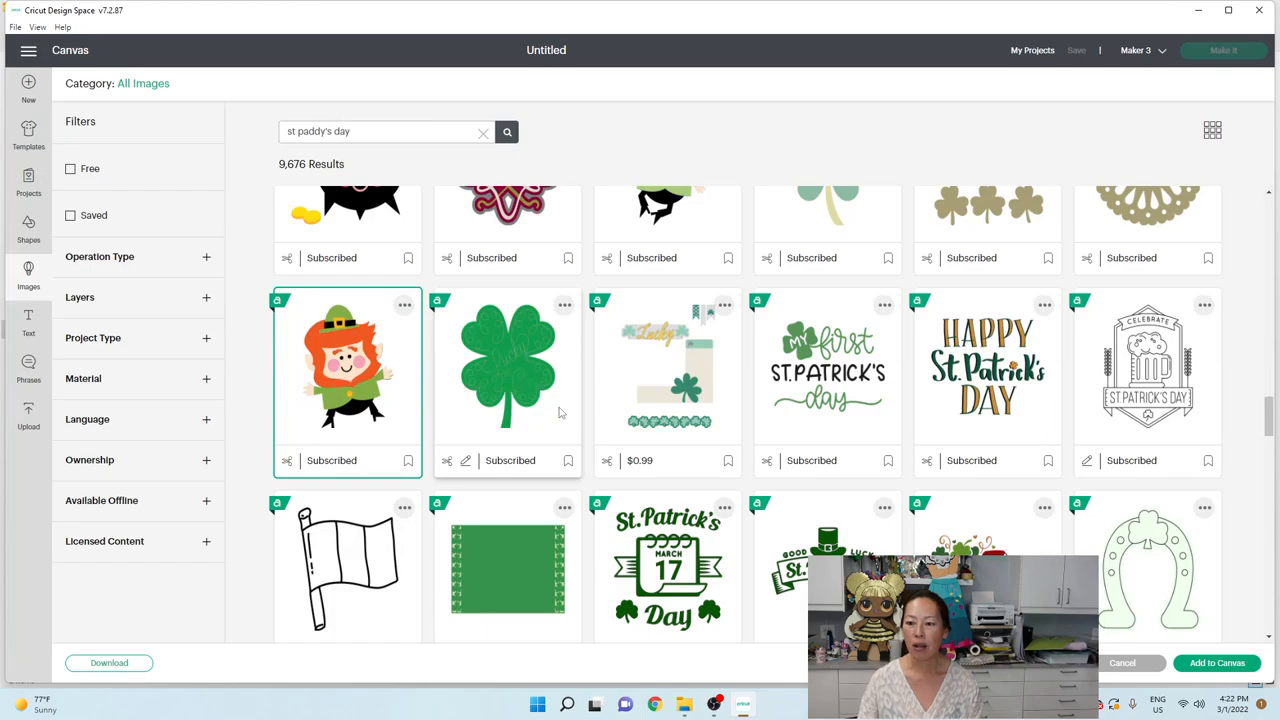
pyautogui.scroll(-3)
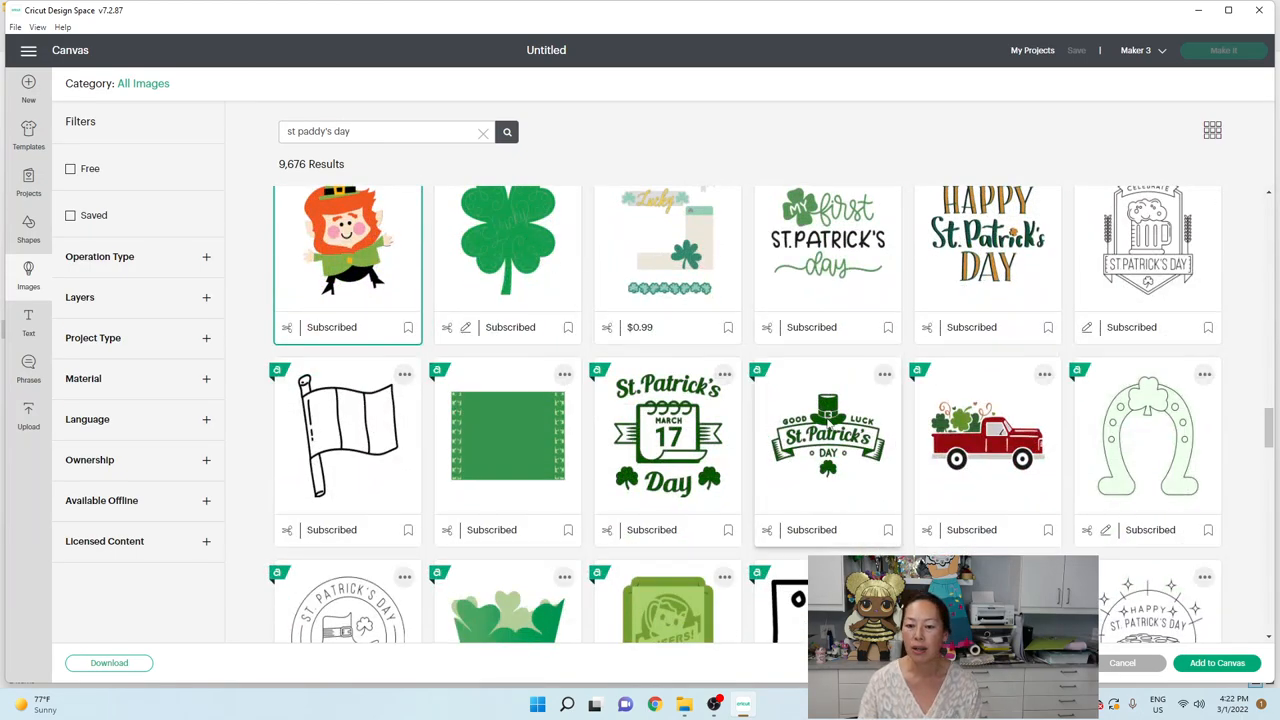
pyautogui.scroll(-3)
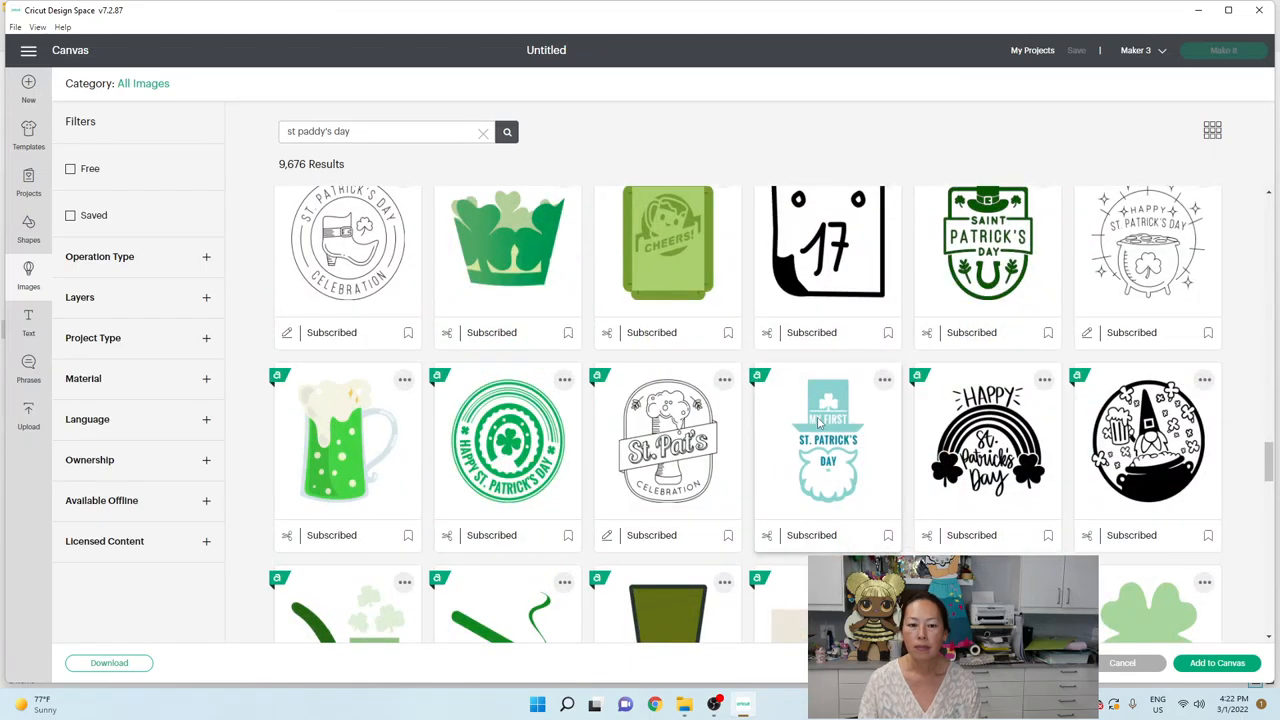
pyautogui.scroll(-3)
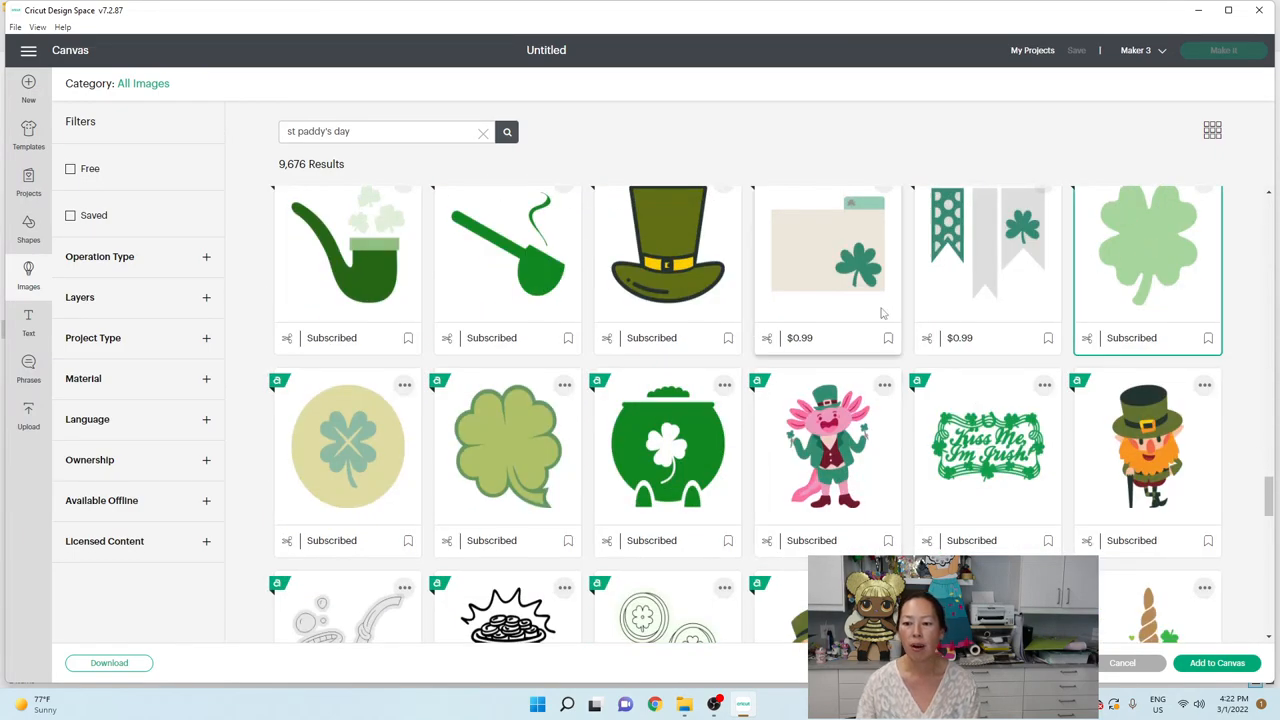
pyautogui.scroll(-3)
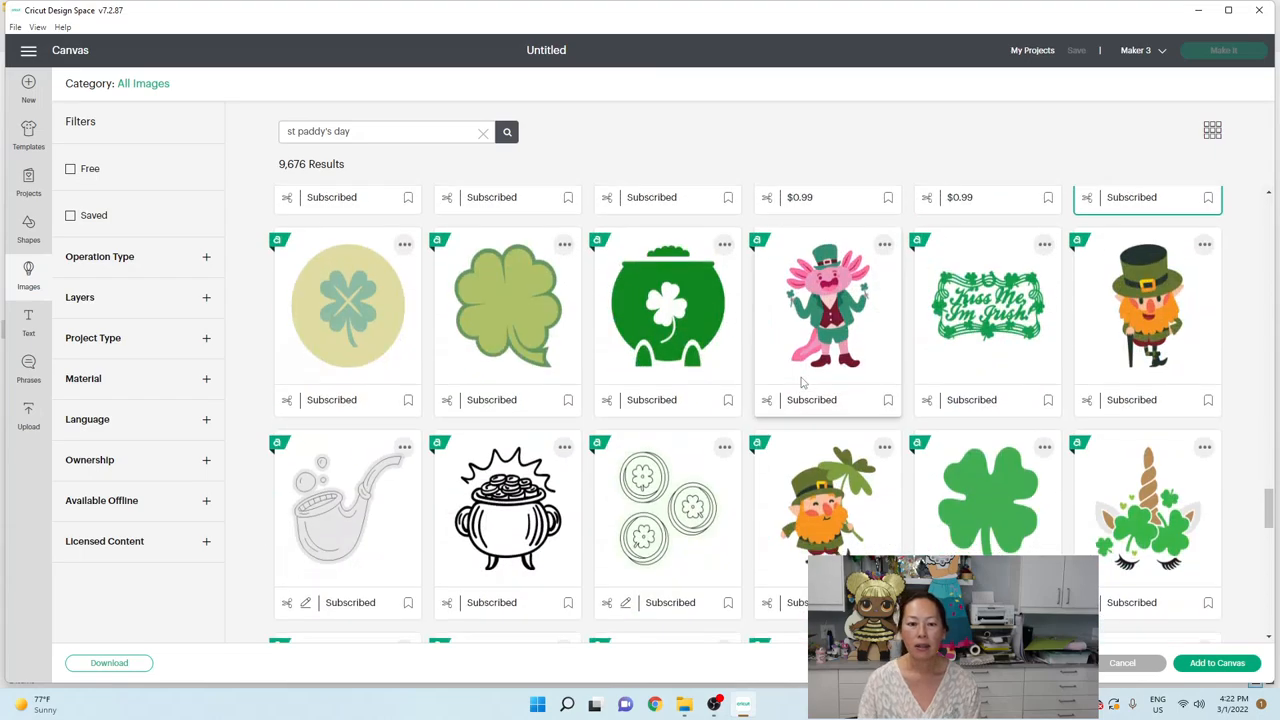
pyautogui.scroll(-3)
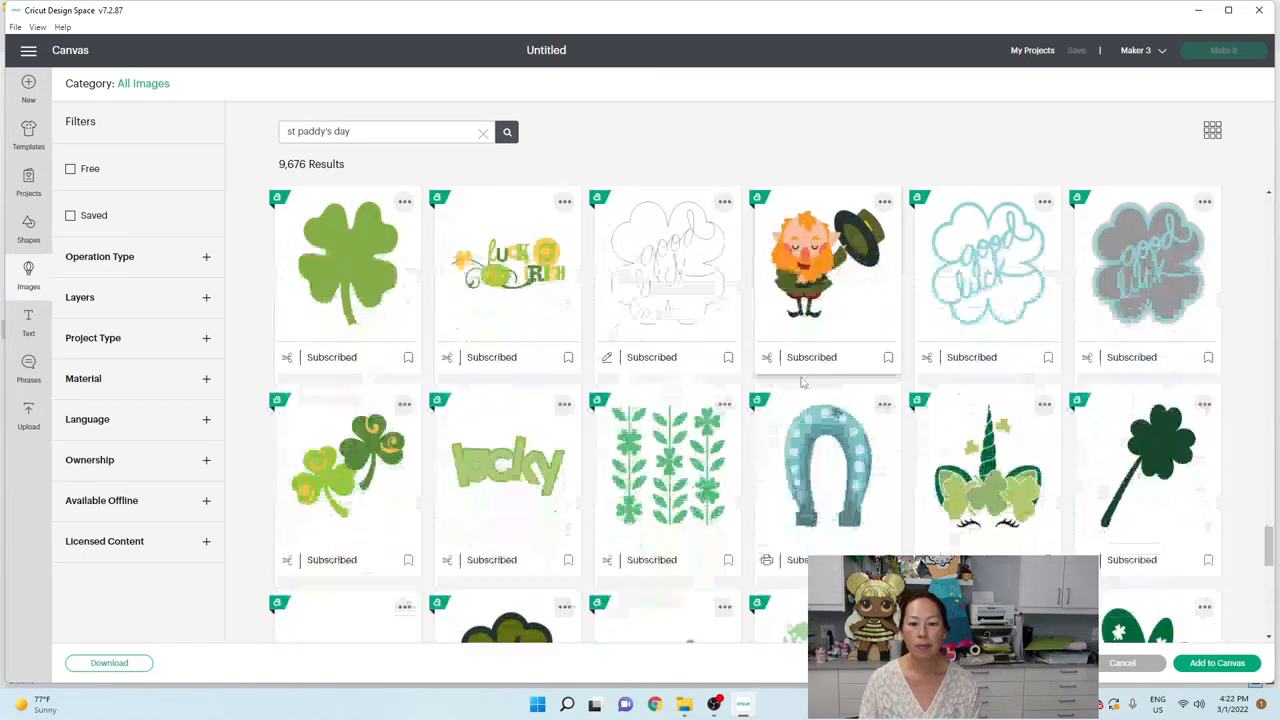
pyautogui.scroll(-3)
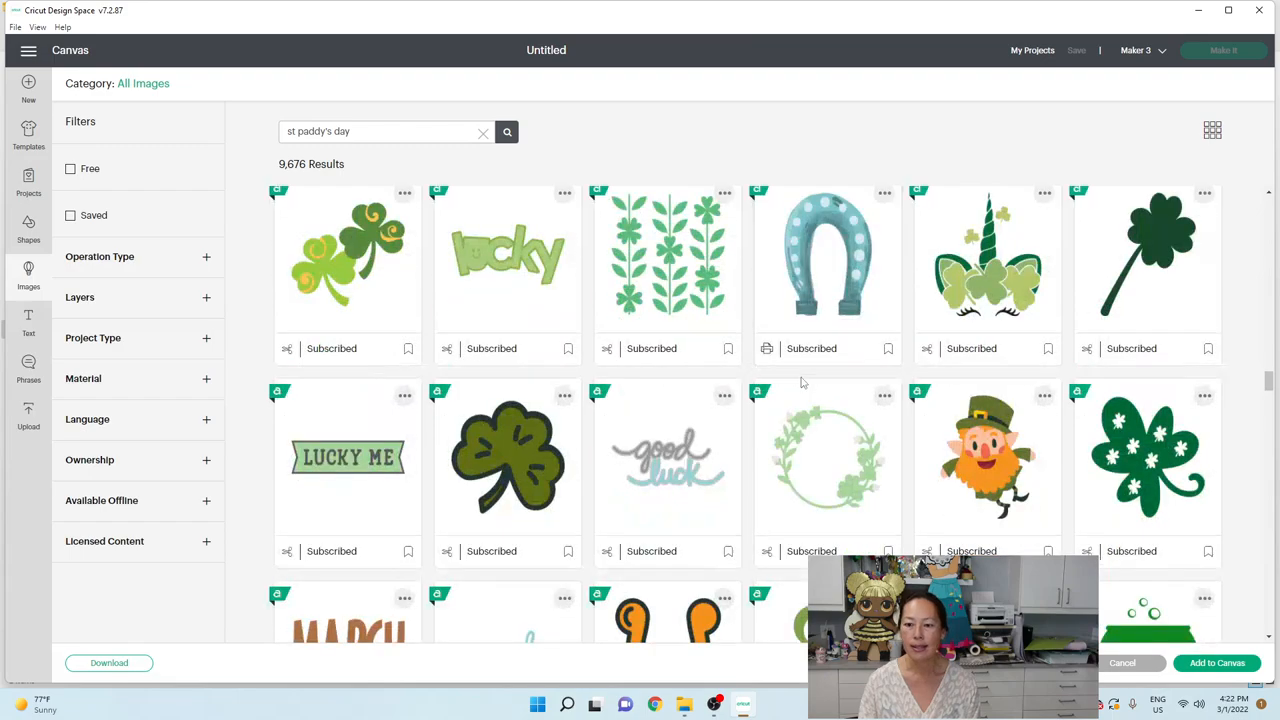
pyautogui.scroll(-3)
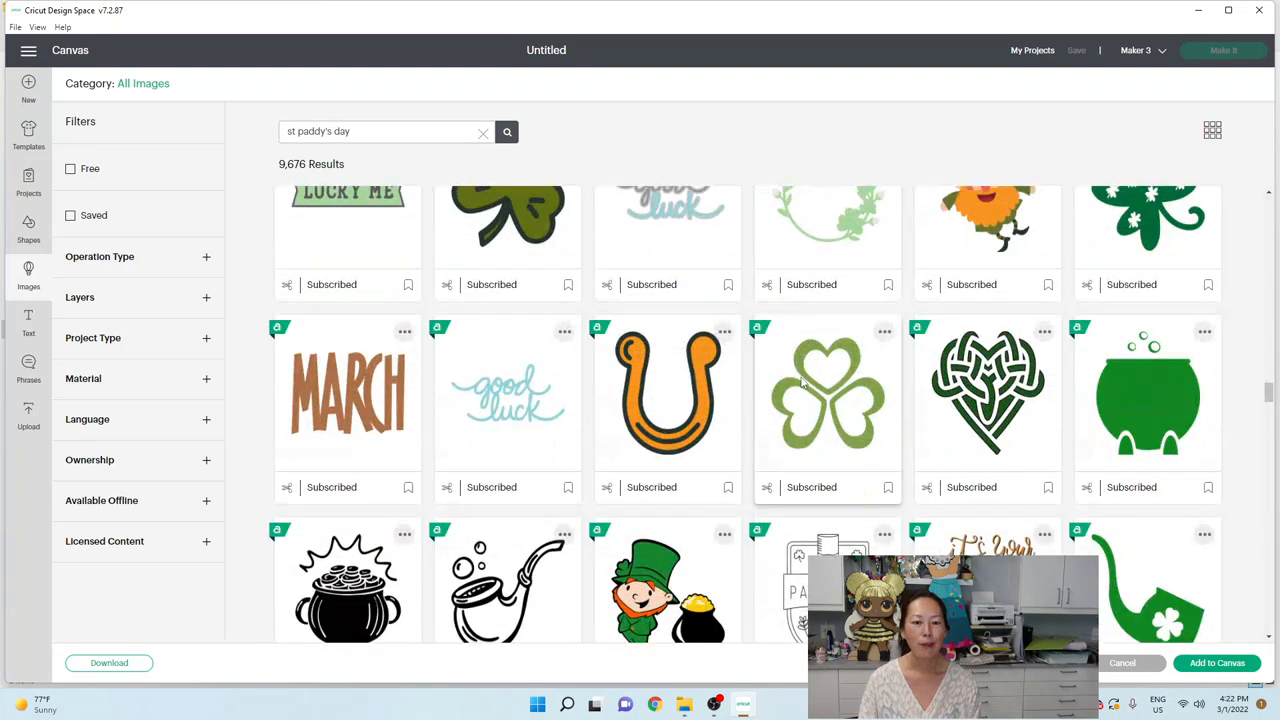
pyautogui.scroll(-3)
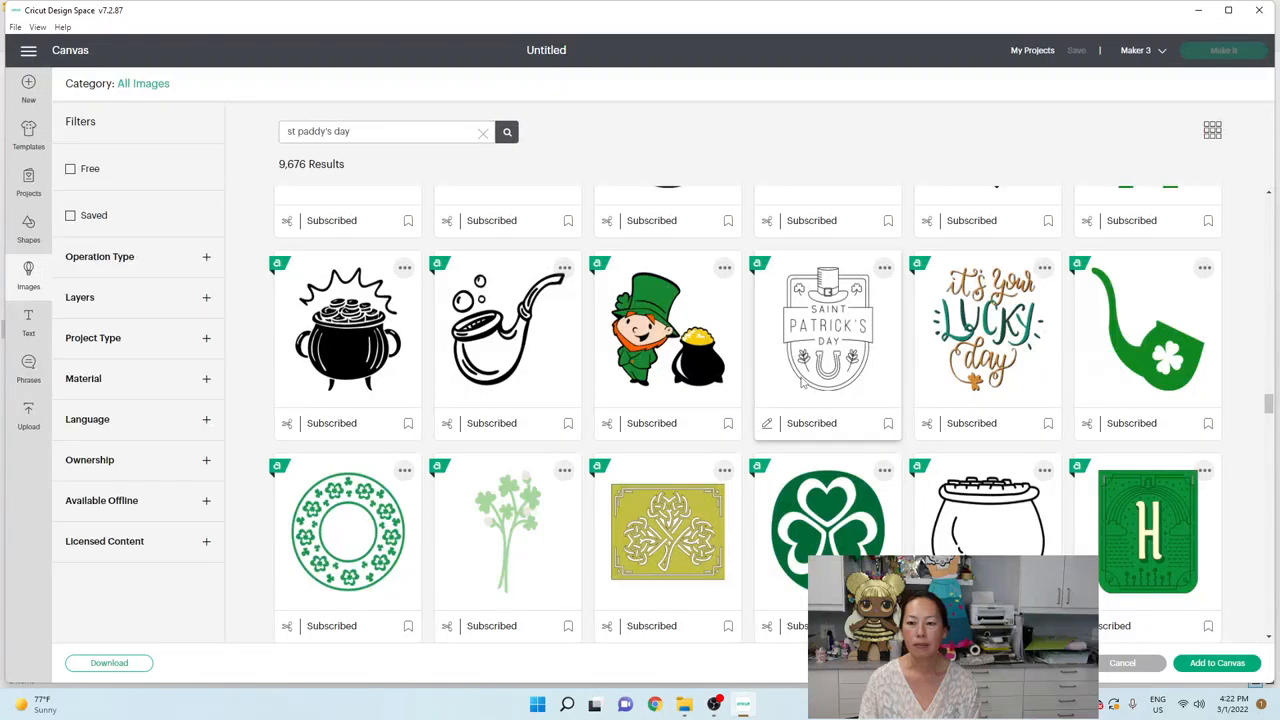
pyautogui.scroll(-3)
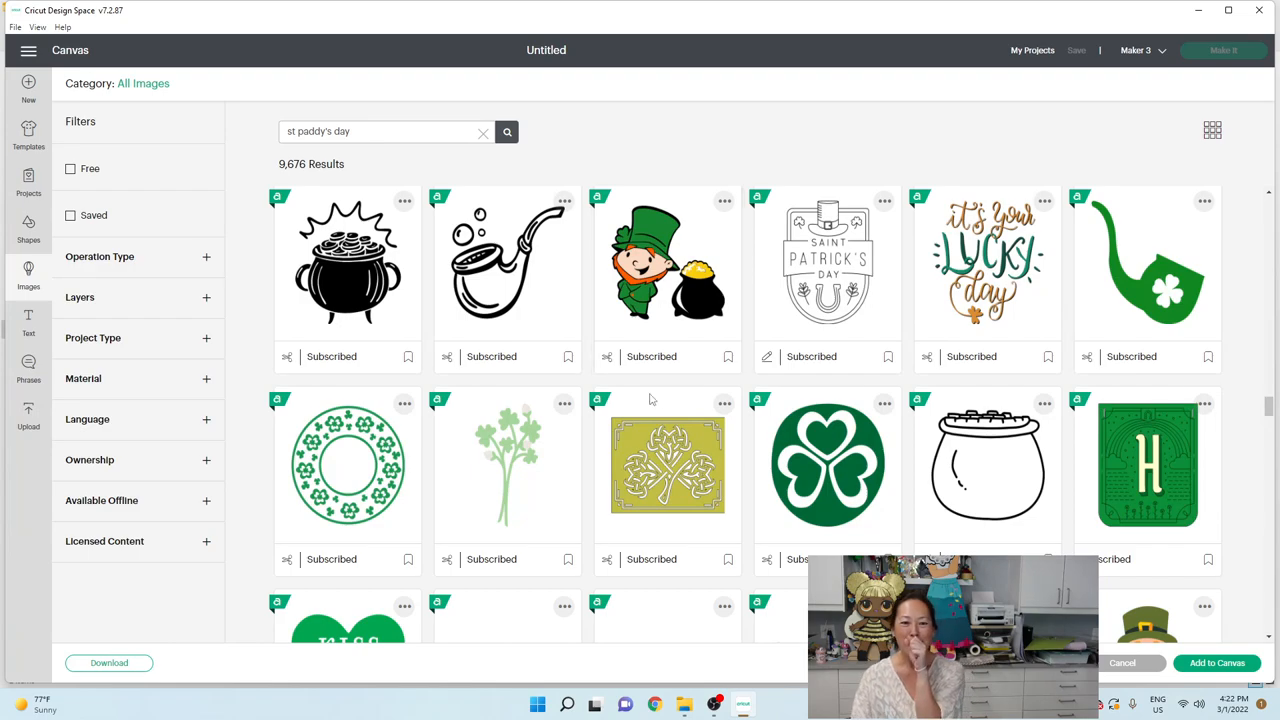
pyautogui.scroll(-3)
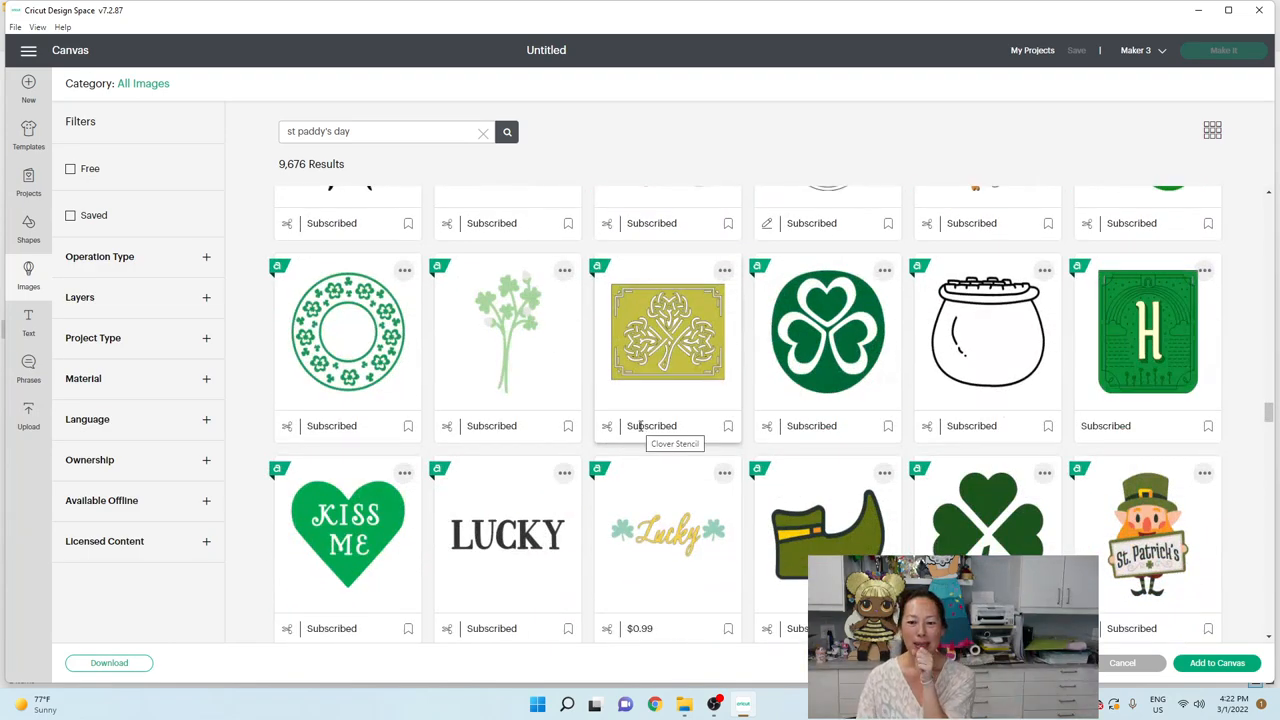
pyautogui.moveTo(284, 536)
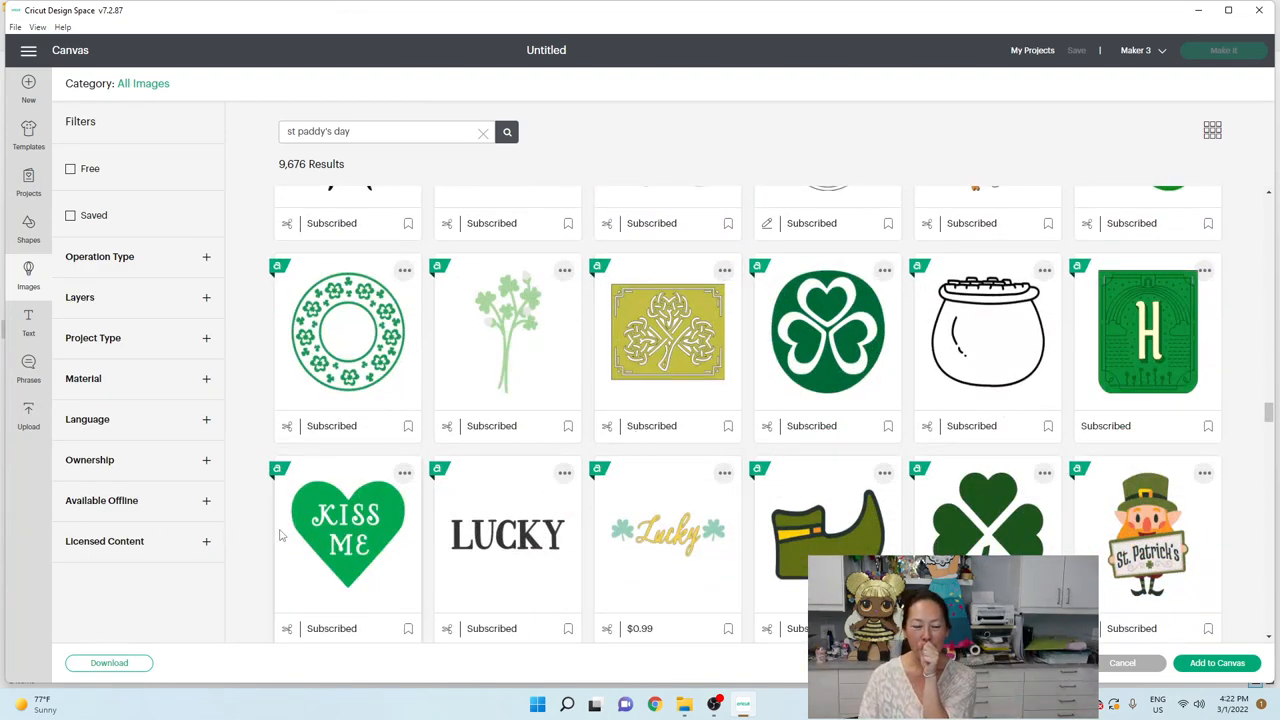
pyautogui.moveTo(348, 524)
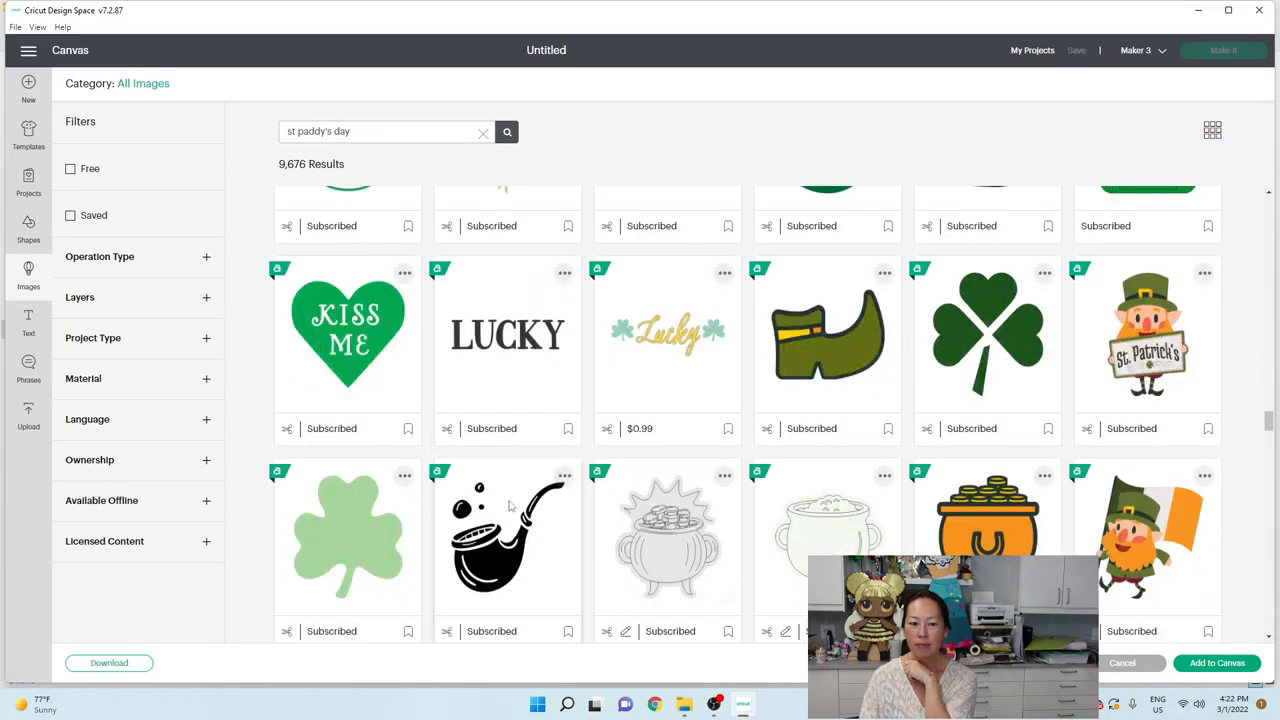
pyautogui.scroll(-3)
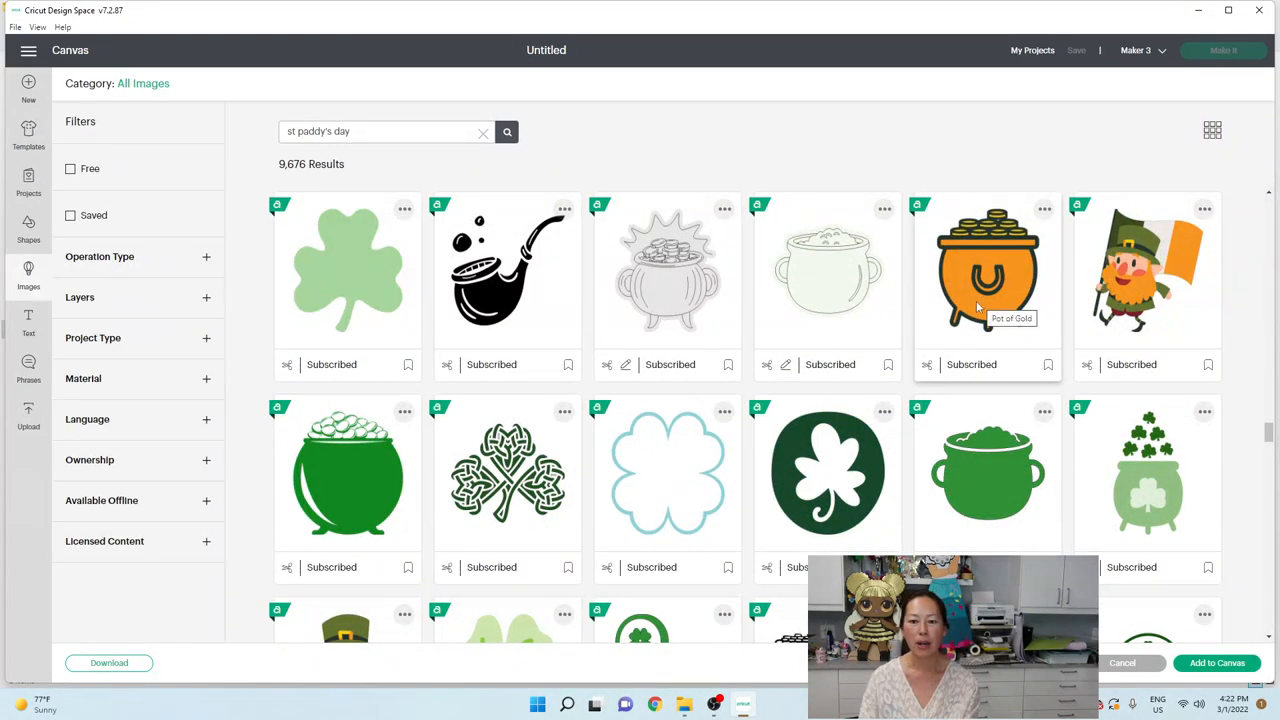
pyautogui.click(988, 268)
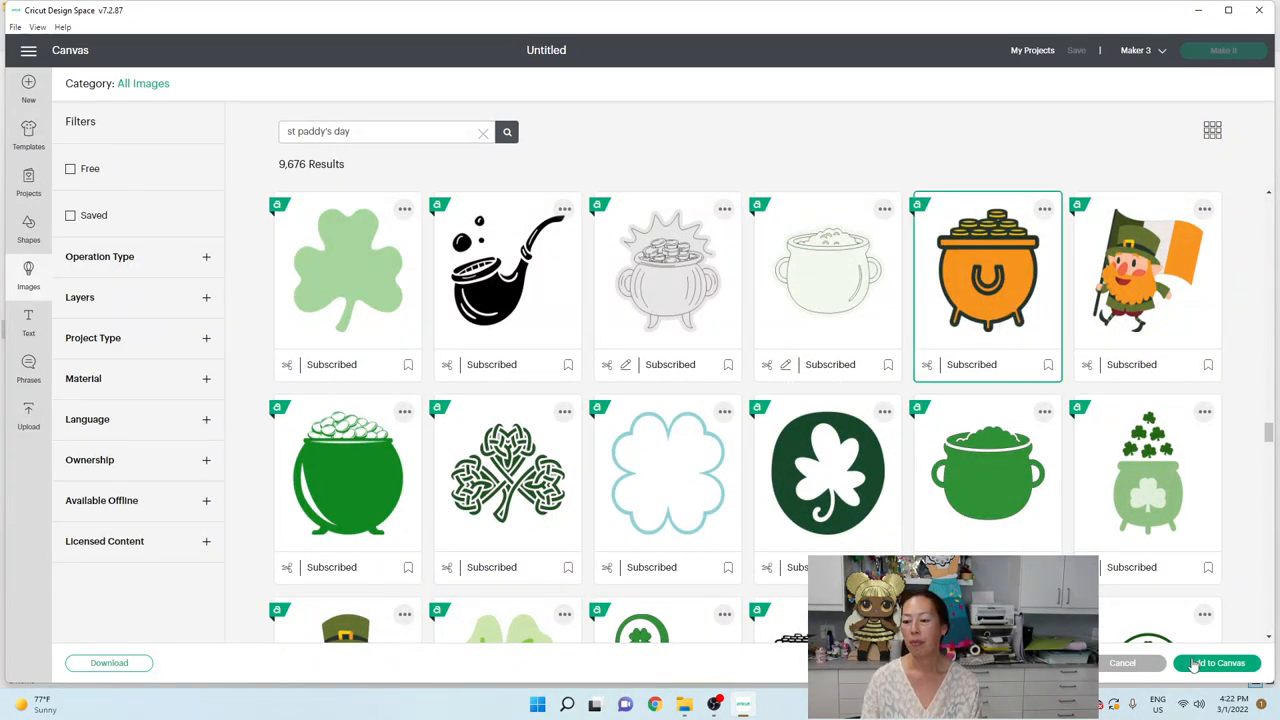
# Step: Add the images to the canvas and enlarge the clover behind the leprechaun
pyautogui.click(1216, 664)
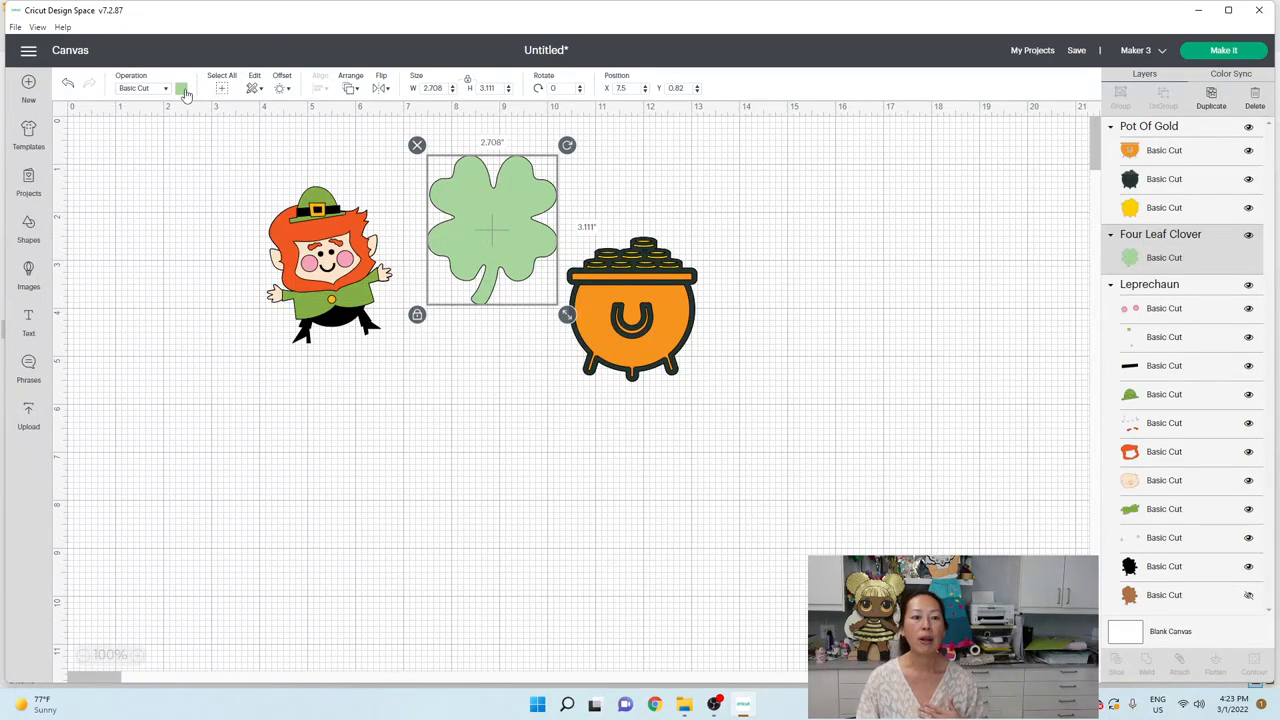
pyautogui.click(182, 88)
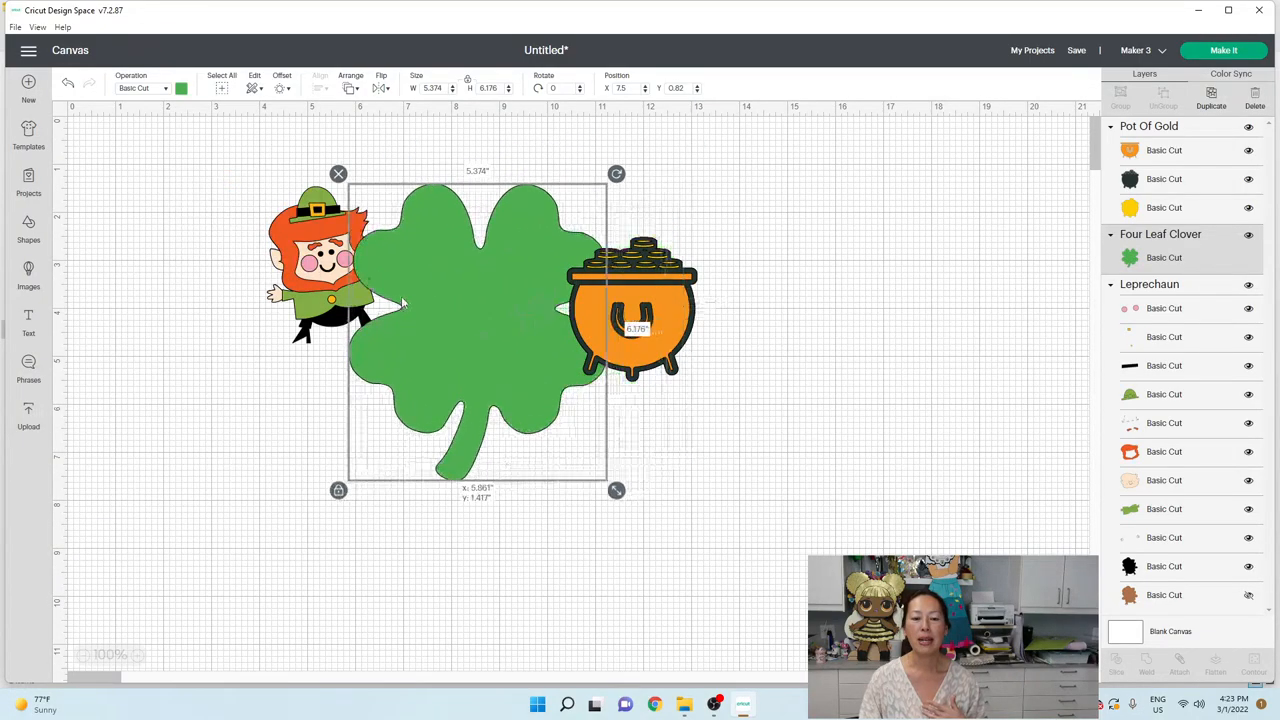
pyautogui.moveTo(476, 330); pyautogui.dragTo(422, 340)
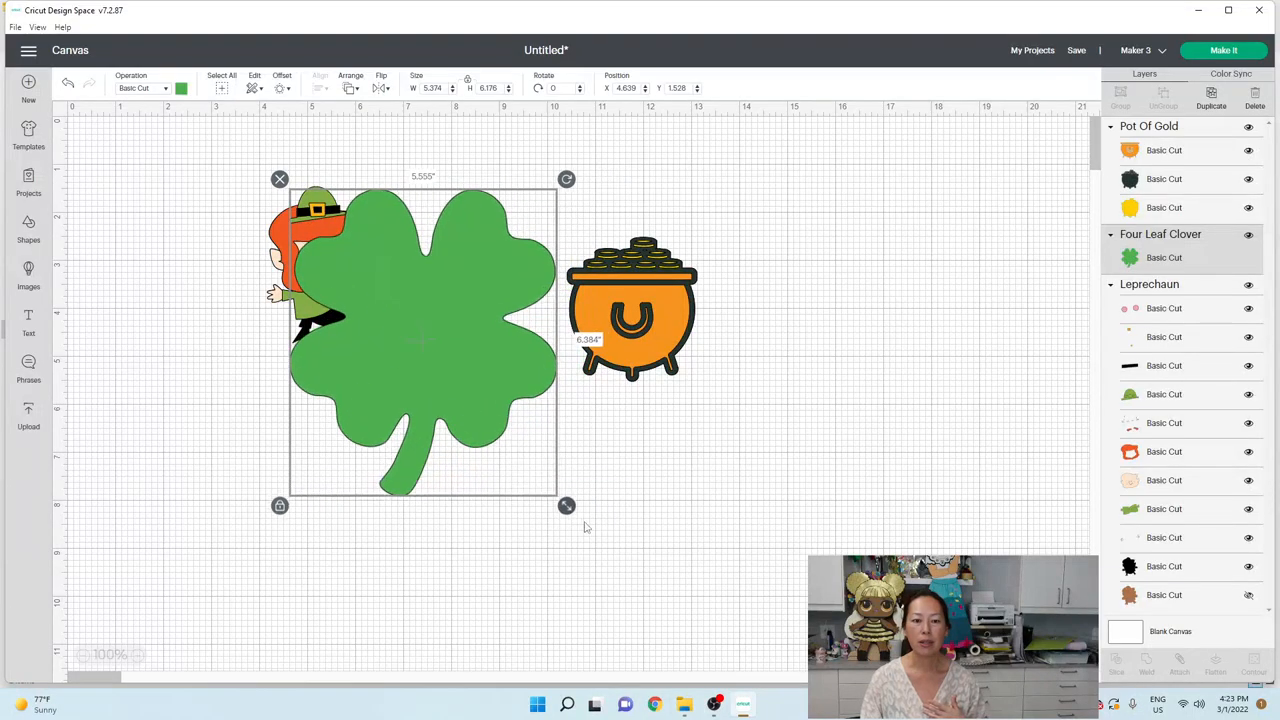
pyautogui.moveTo(568, 504); pyautogui.dragTo(598, 542)
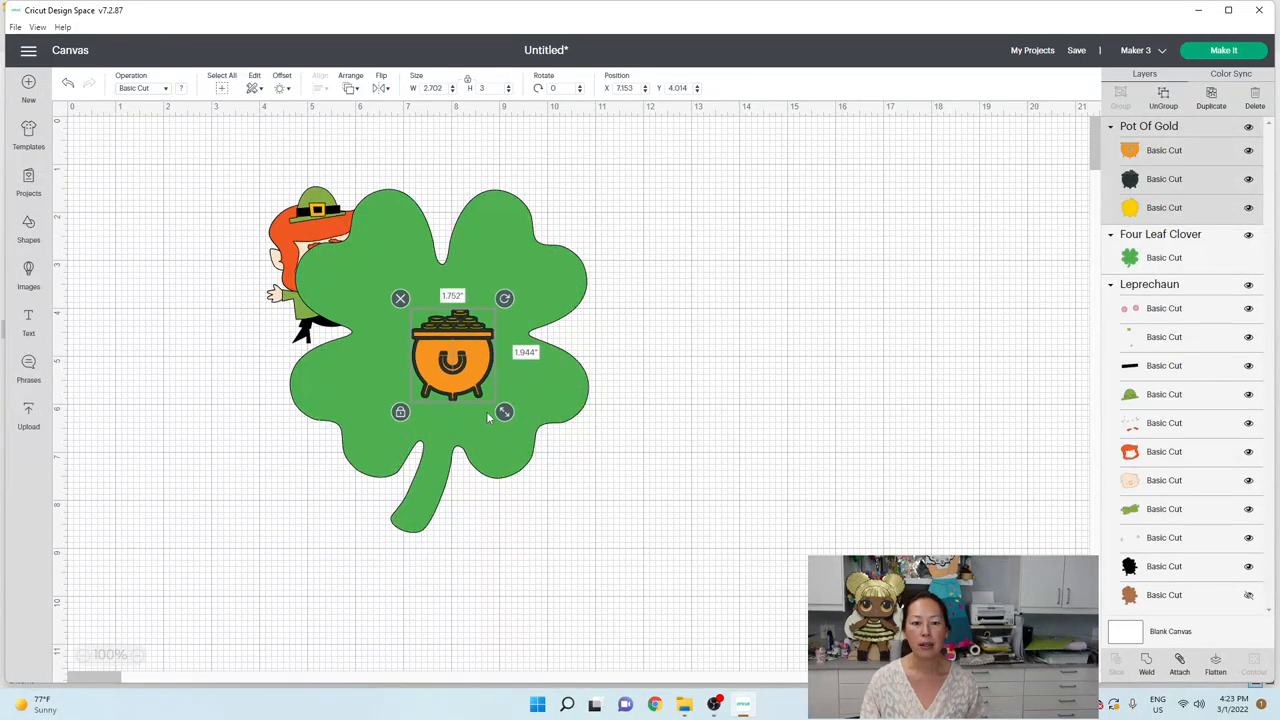
# Step: Set the small pot of gold lower right on the clover and adjust its layer colour
pyautogui.moveTo(504, 412); pyautogui.dragTo(524, 438)
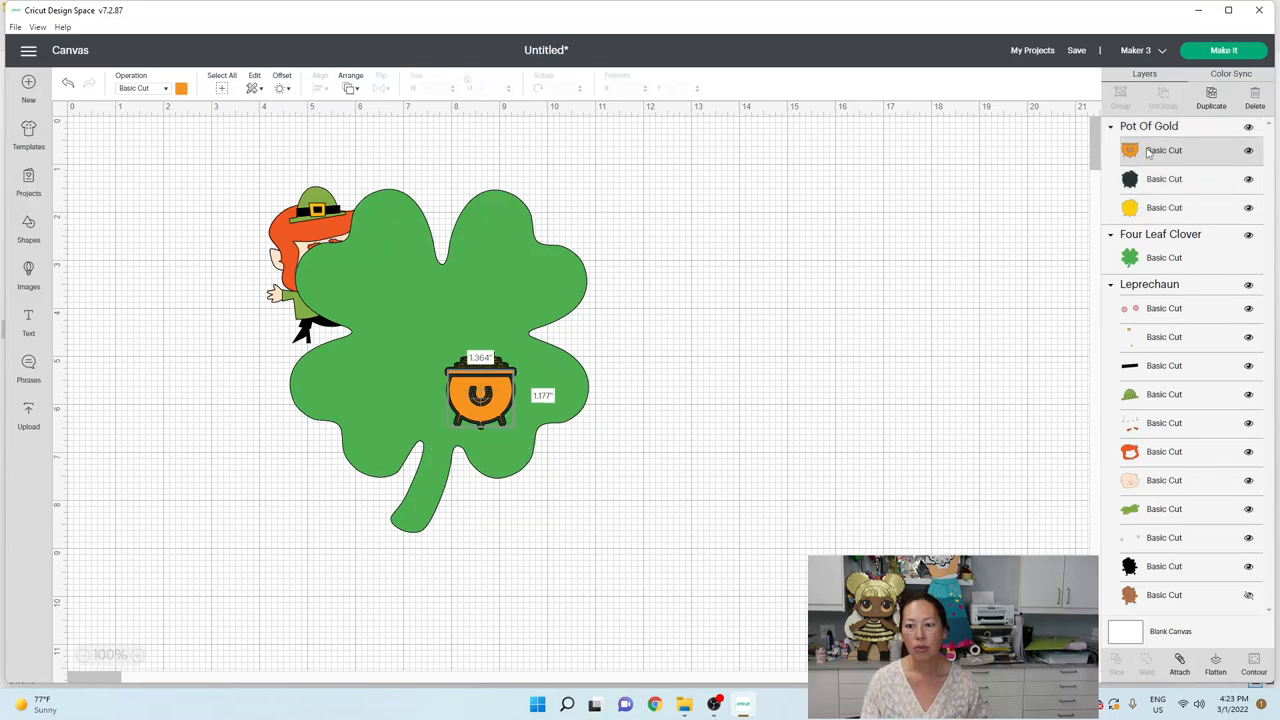
pyautogui.click(180, 88)
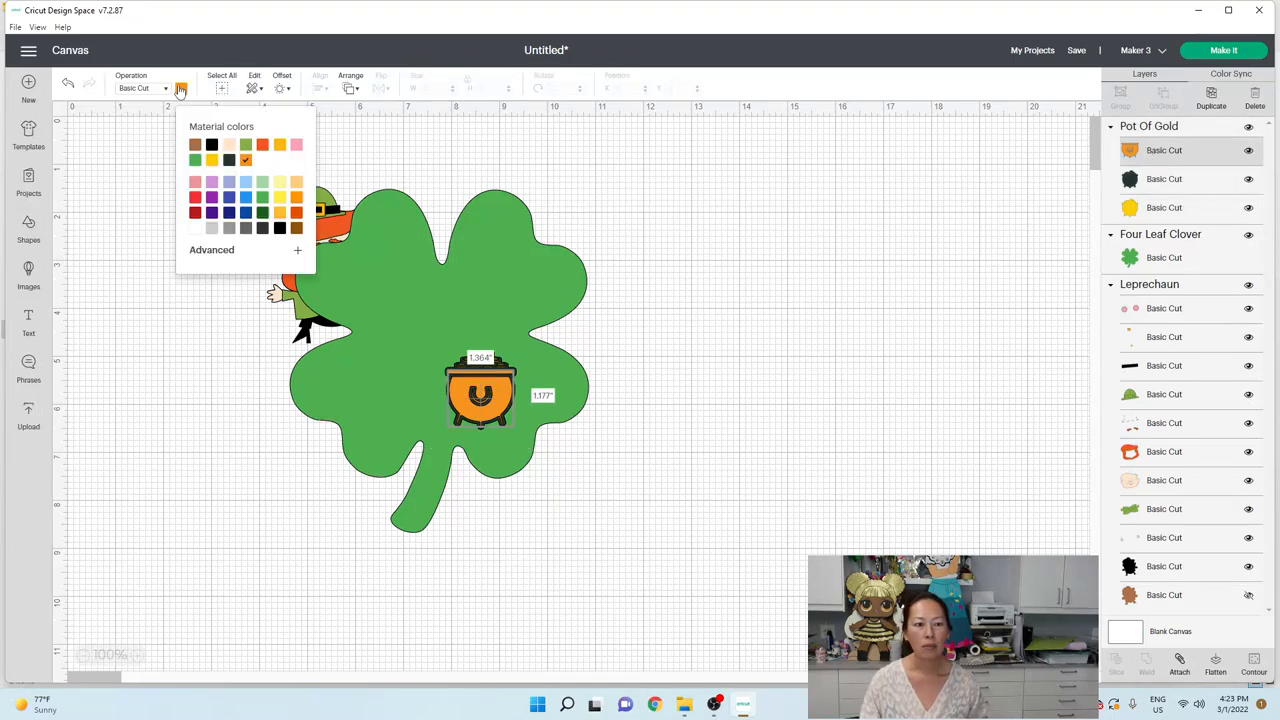
pyautogui.click(280, 212)
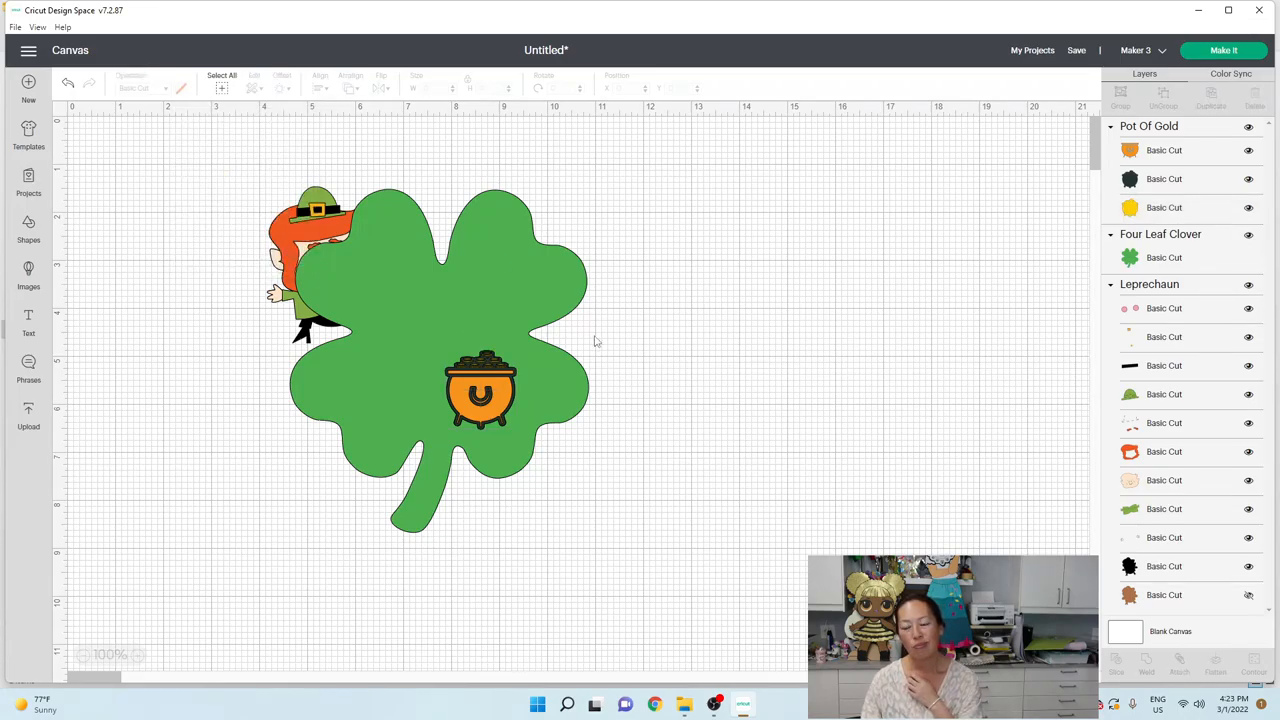
# Step: Bring the leprechaun in front of the clover and centre it on the clover
pyautogui.click(310, 260)
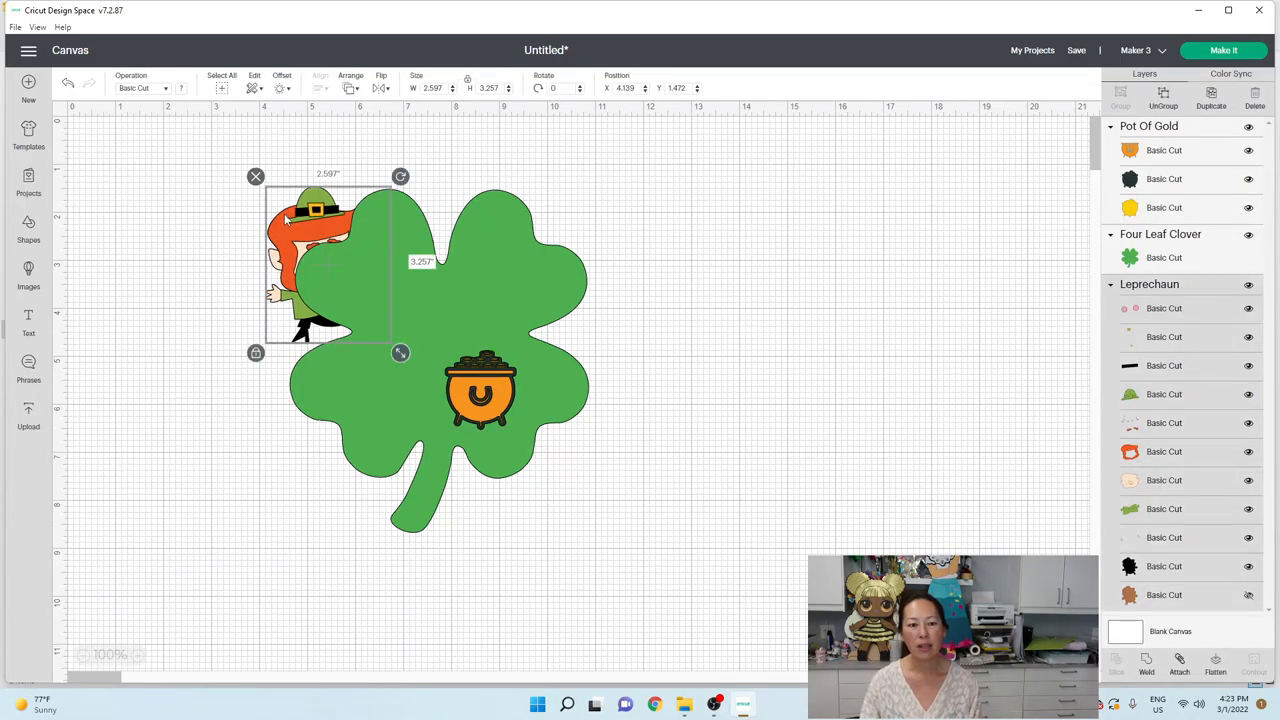
pyautogui.moveTo(328, 264); pyautogui.dragTo(220, 304)
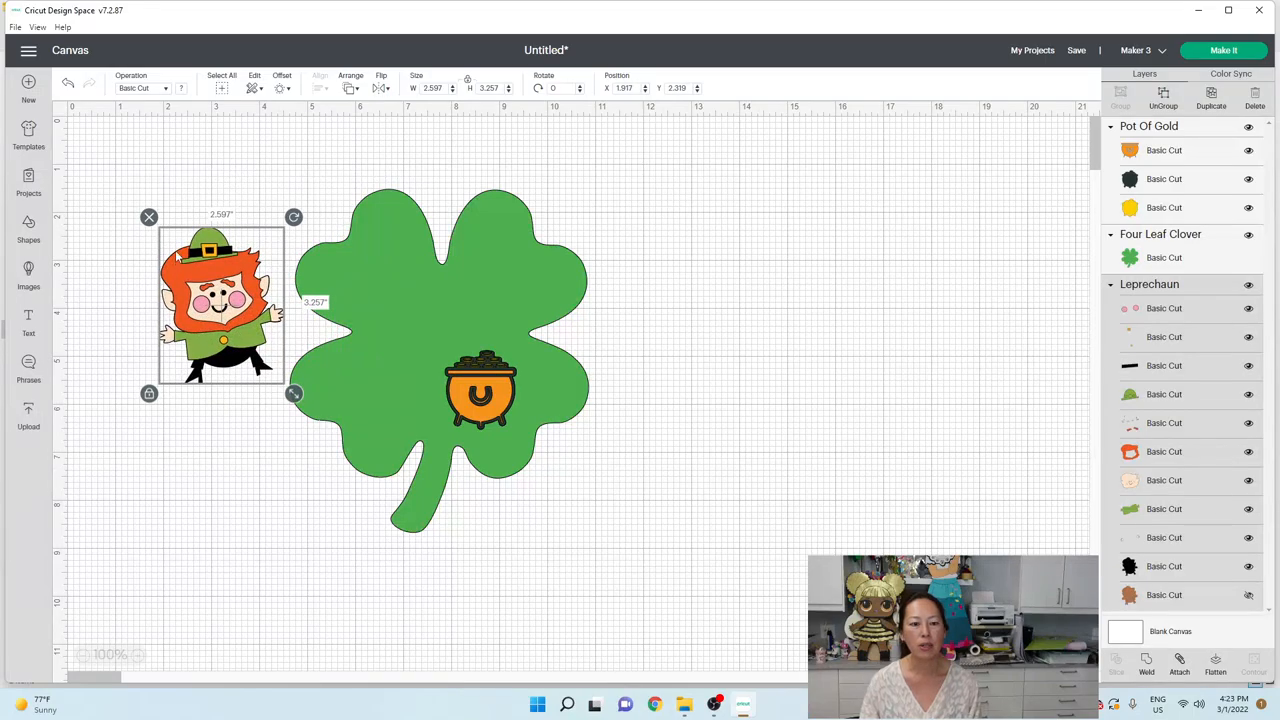
pyautogui.click(350, 88)
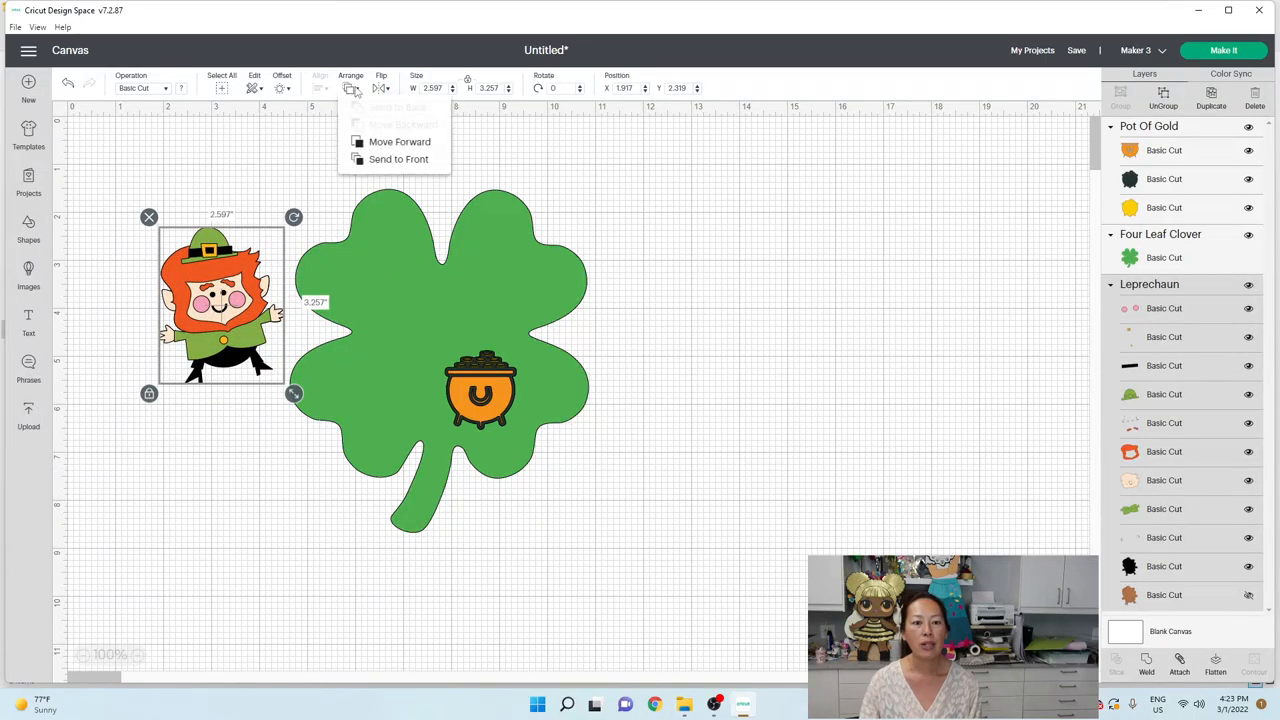
pyautogui.click(398, 160)
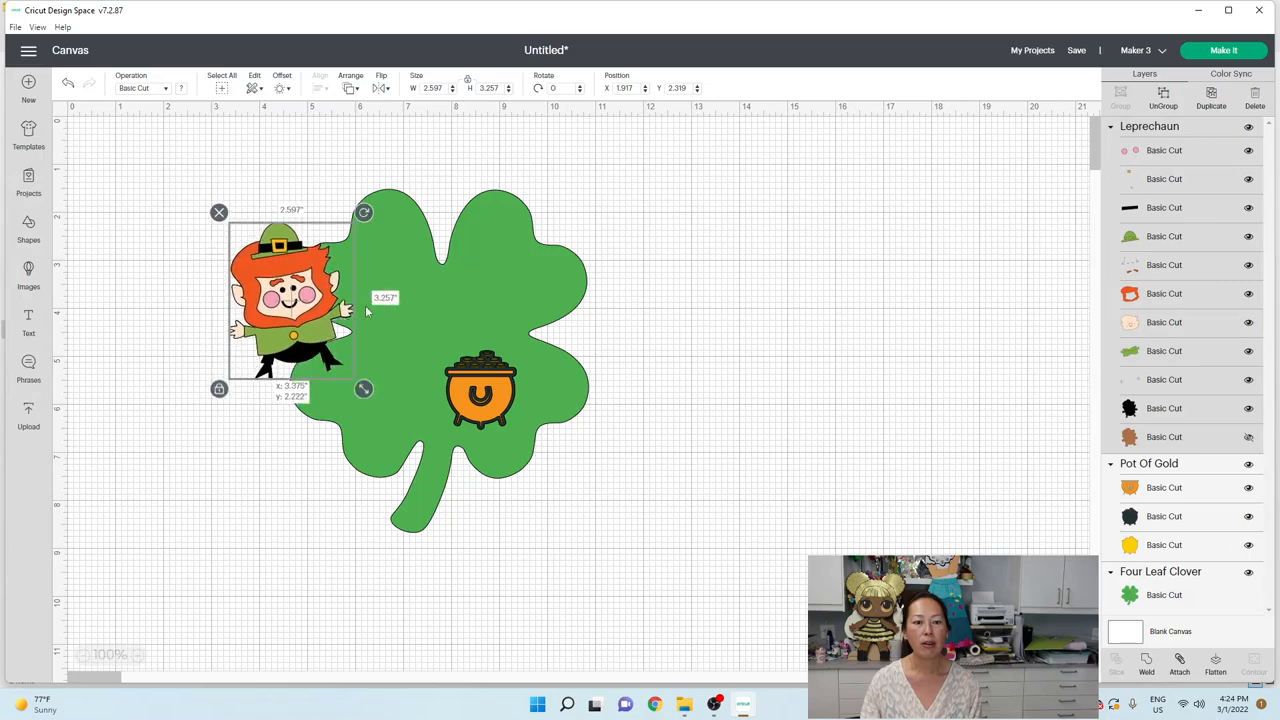
pyautogui.moveTo(290, 300); pyautogui.dragTo(384, 336)
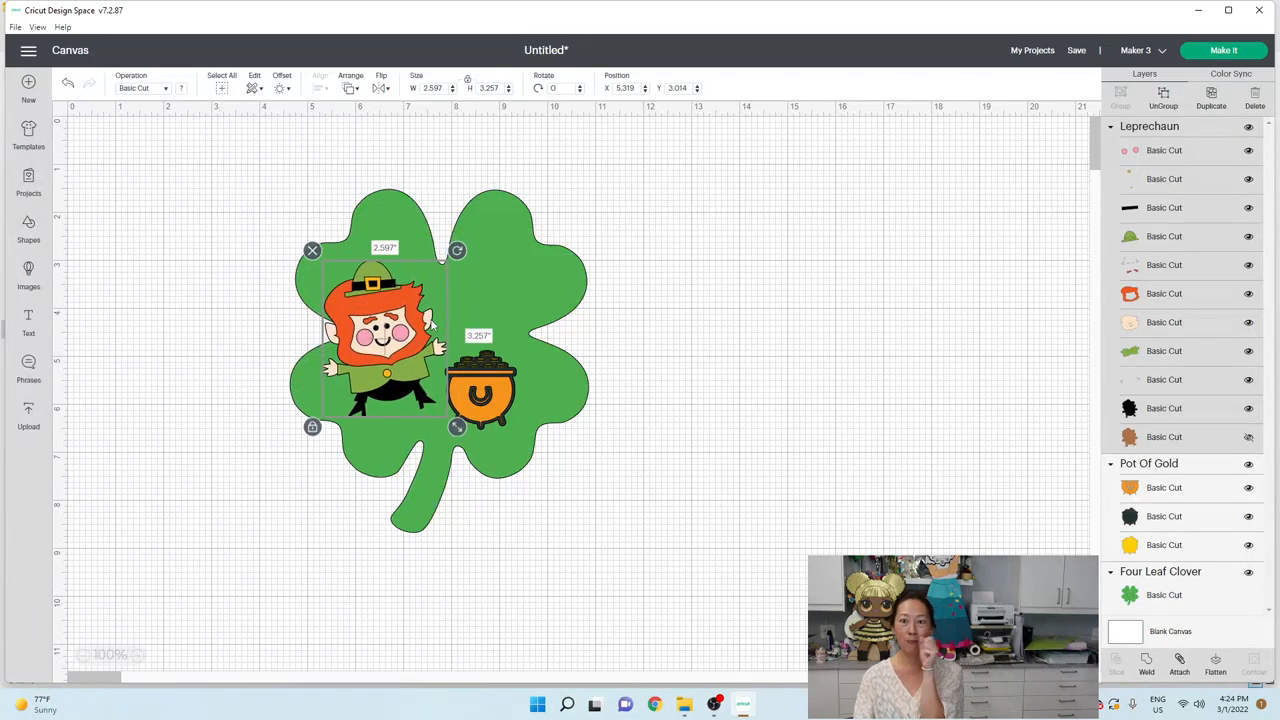
pyautogui.moveTo(384, 336); pyautogui.dragTo(398, 344)
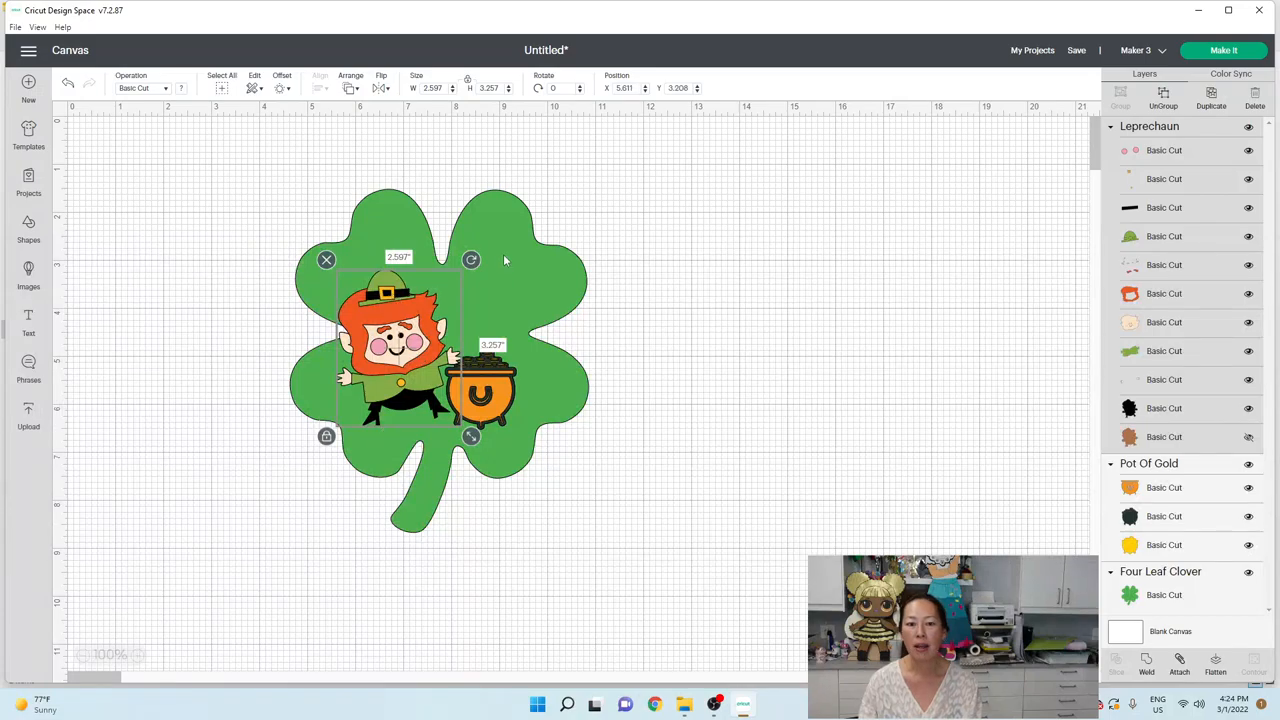
# Step: Turn the clover dark green and place the pot of gold in front, beside the leprechaun
pyautogui.click(180, 88)
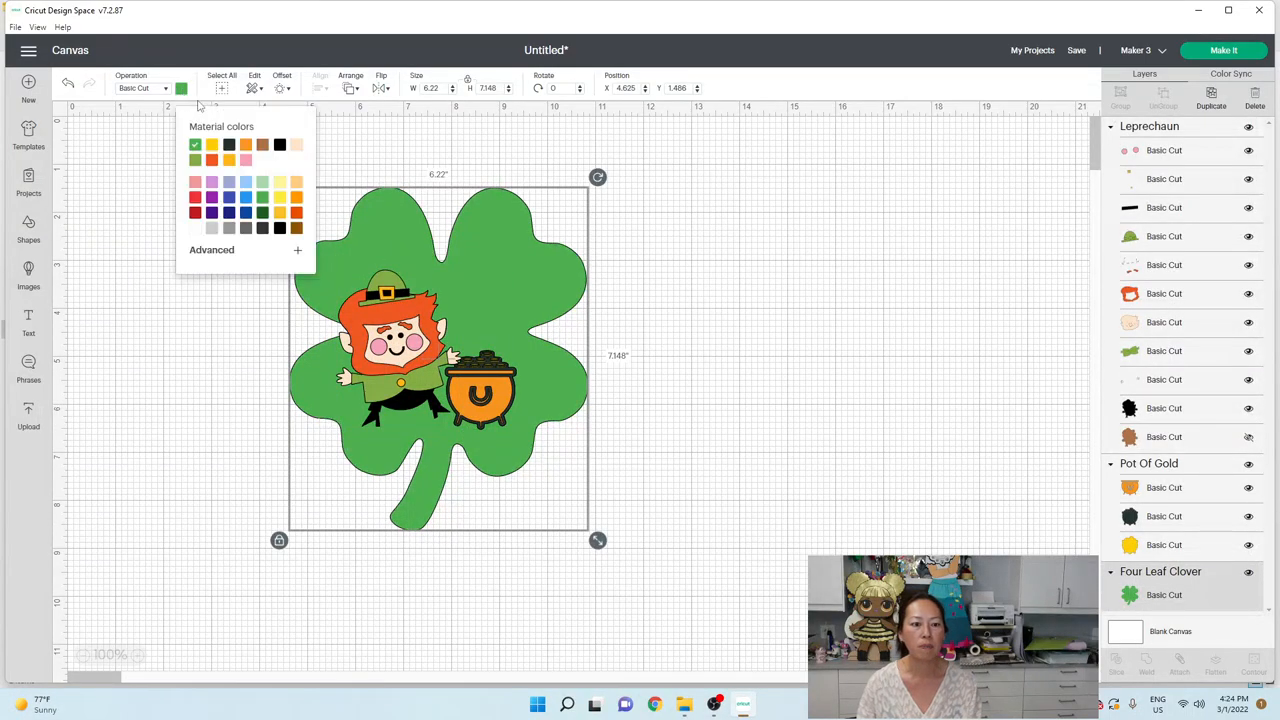
pyautogui.click(264, 212)
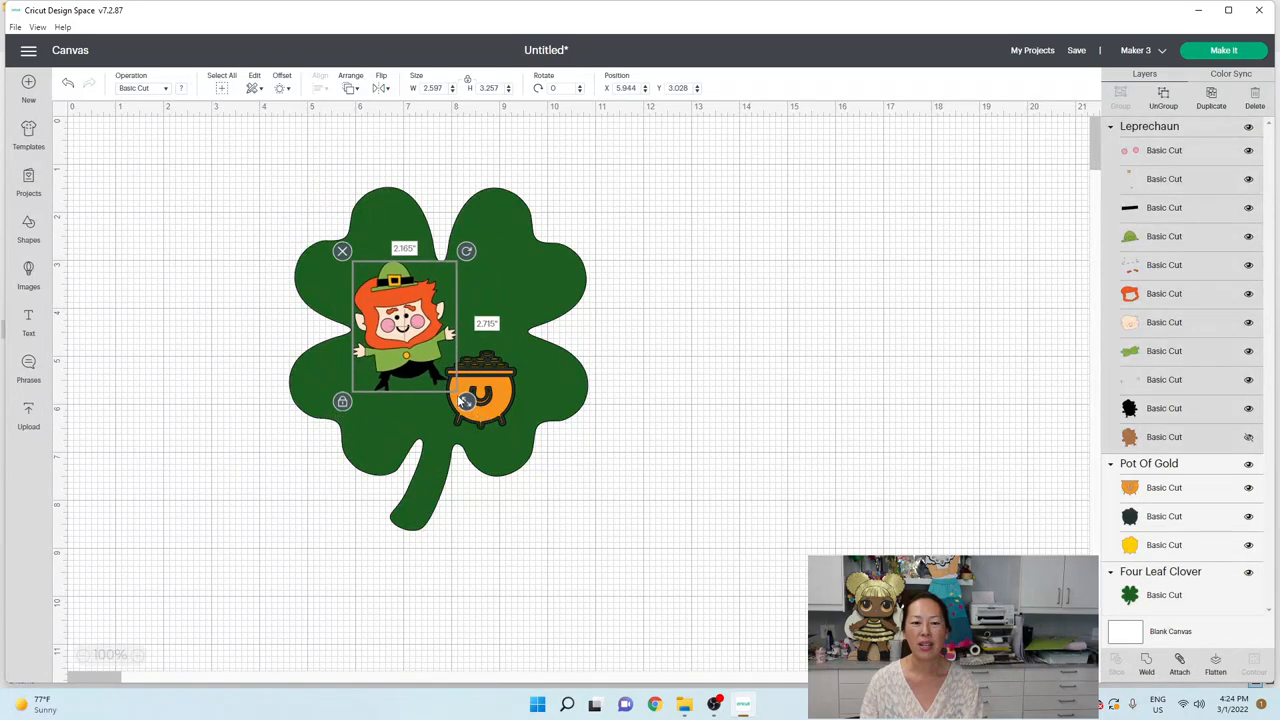
pyautogui.moveTo(480, 390); pyautogui.dragTo(480, 356)
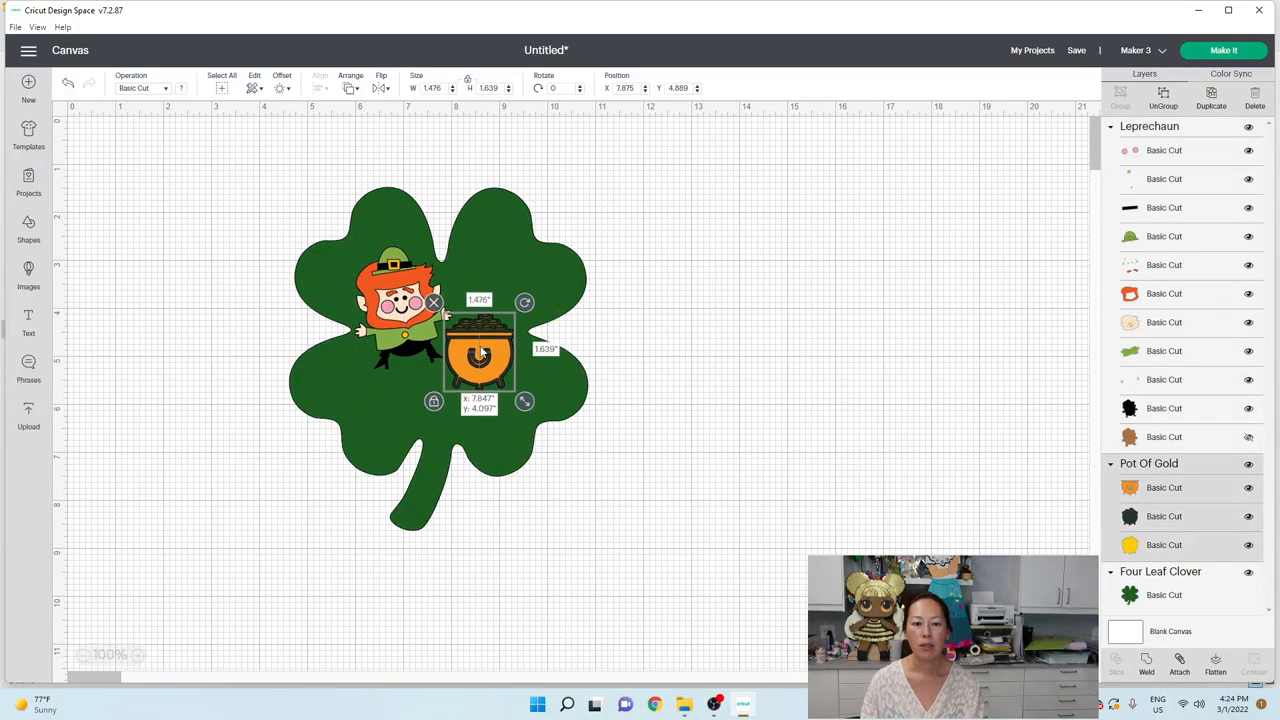
pyautogui.moveTo(480, 356); pyautogui.dragTo(480, 324)
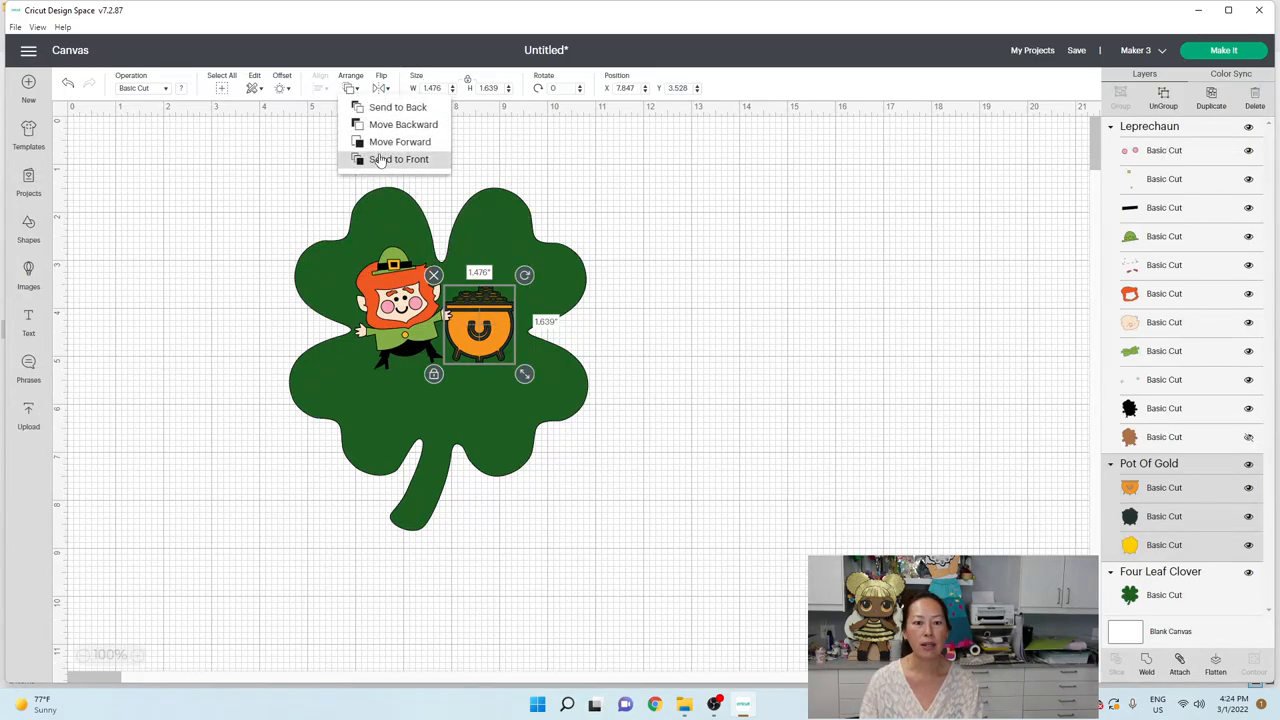
pyautogui.click(400, 160)
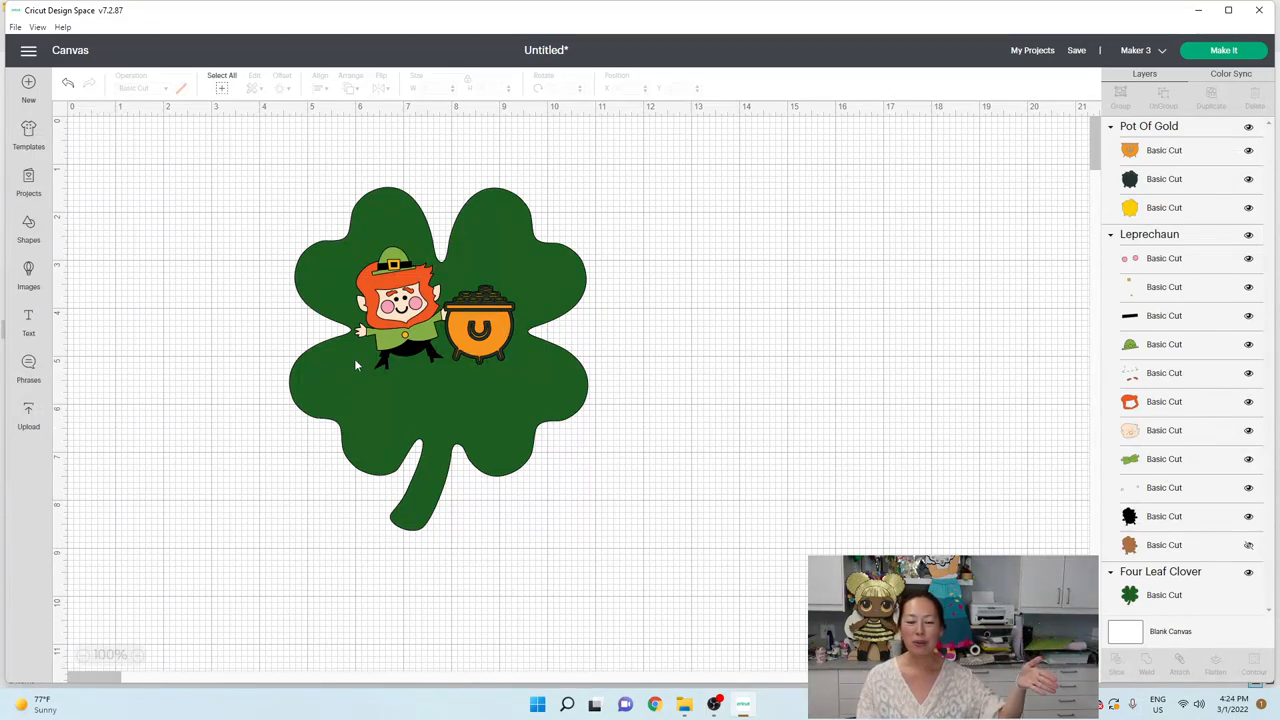
pyautogui.moveTo(380, 388)
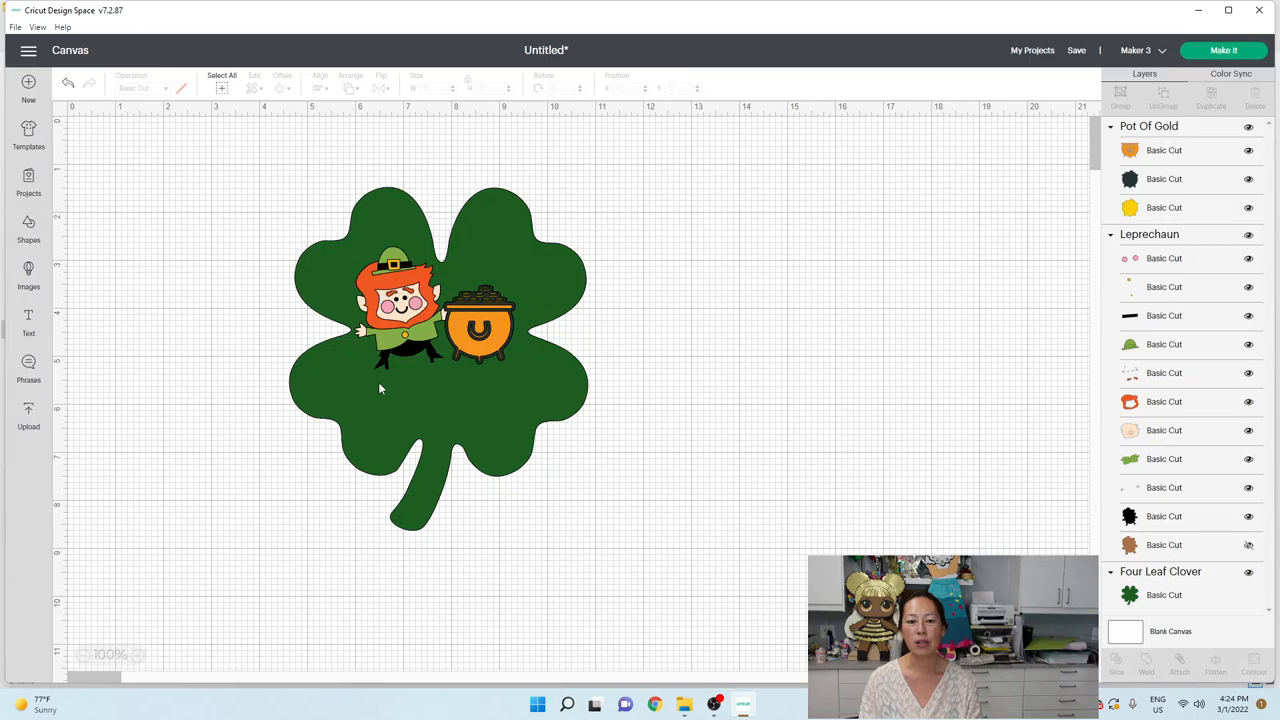
pyautogui.moveTo(172, 272)
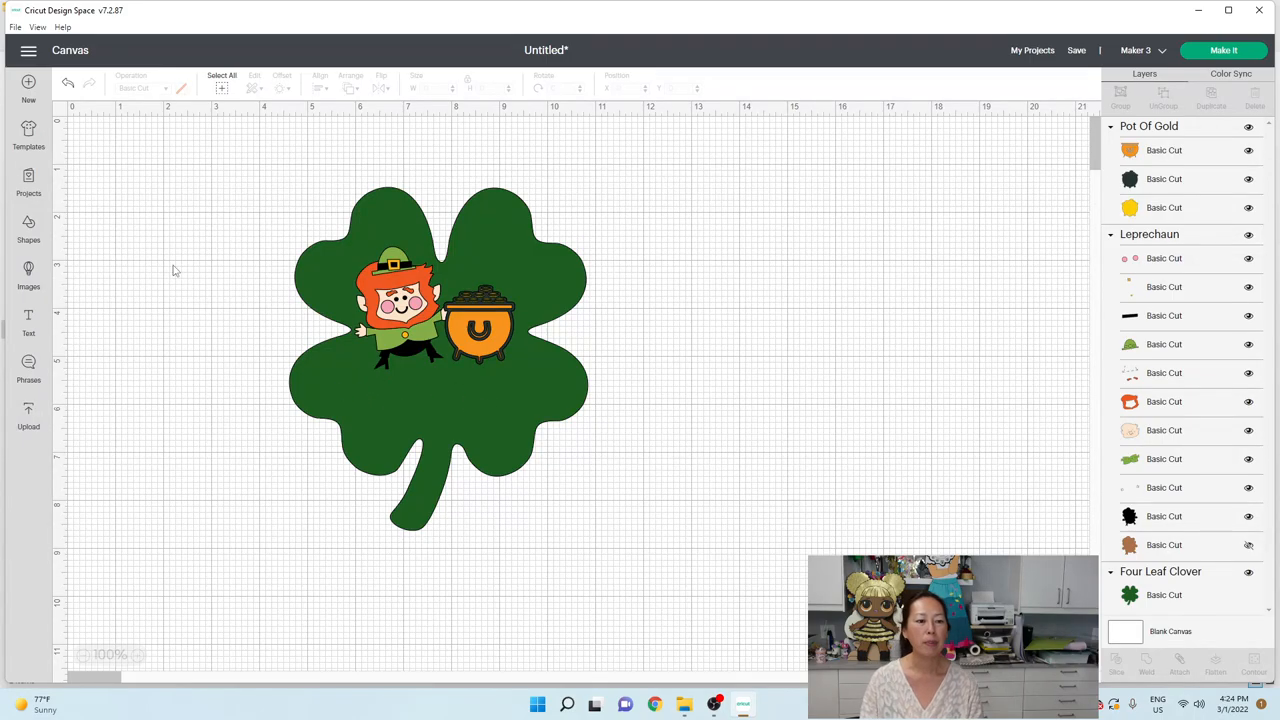
# Step: Add the text 'charlotte' in the Haniberryku script font
pyautogui.click(28, 320)
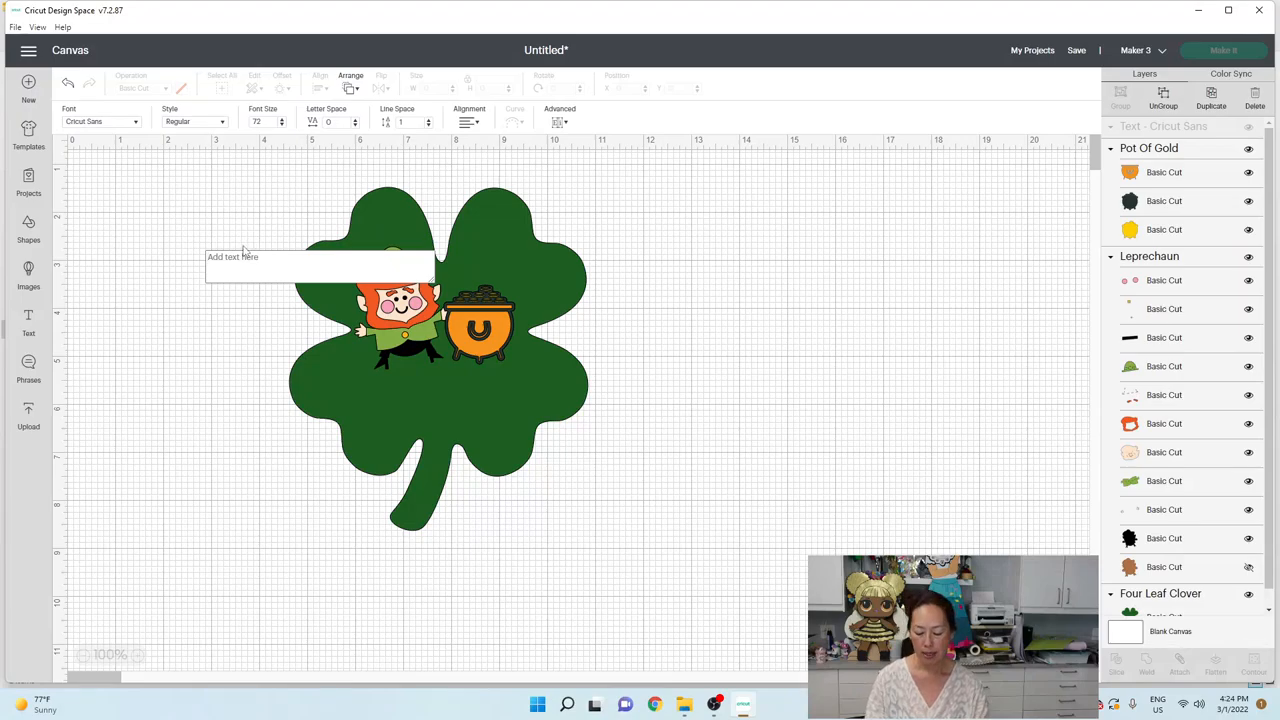
pyautogui.write('charl')
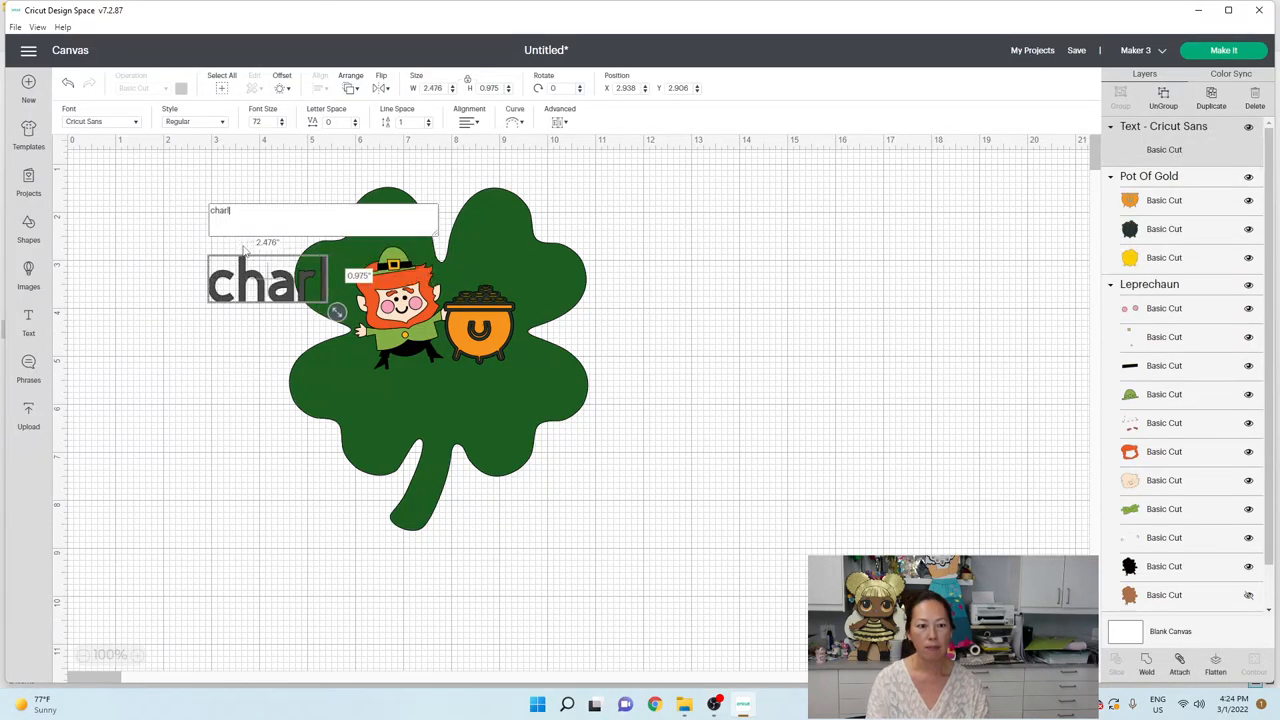
pyautogui.write('otte')
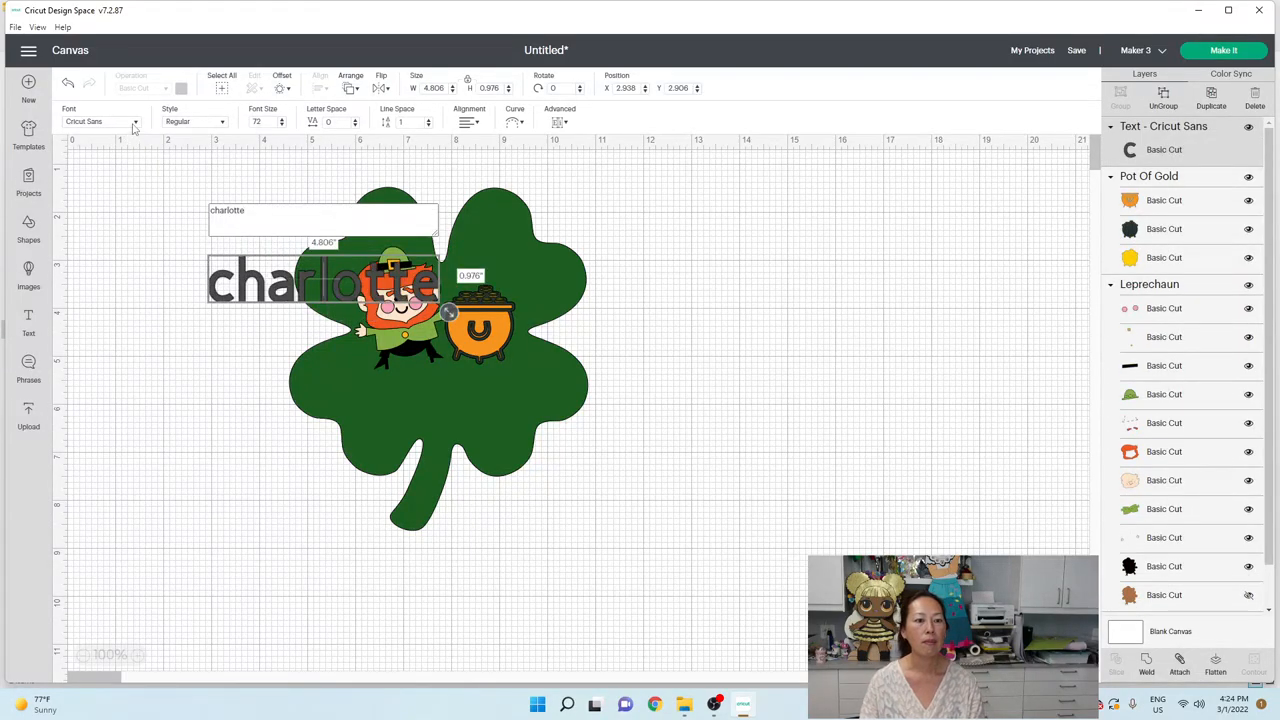
pyautogui.click(100, 122)
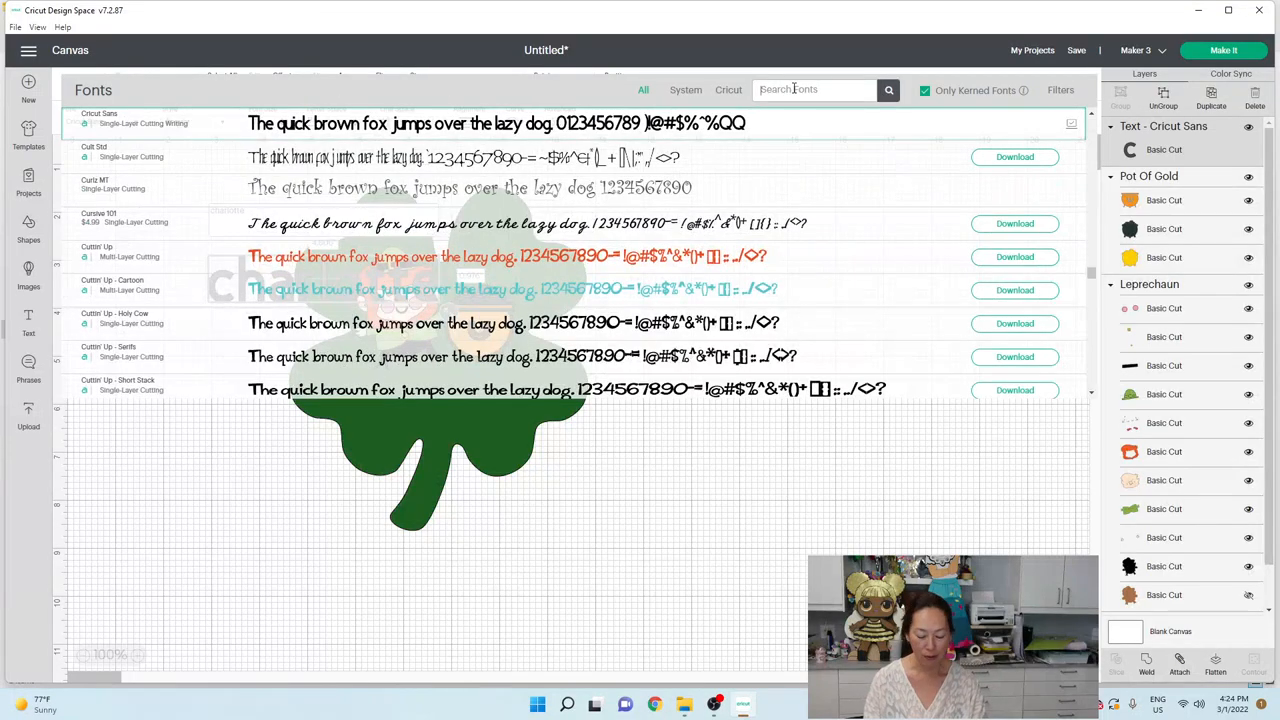
pyautogui.write('hanibedy')
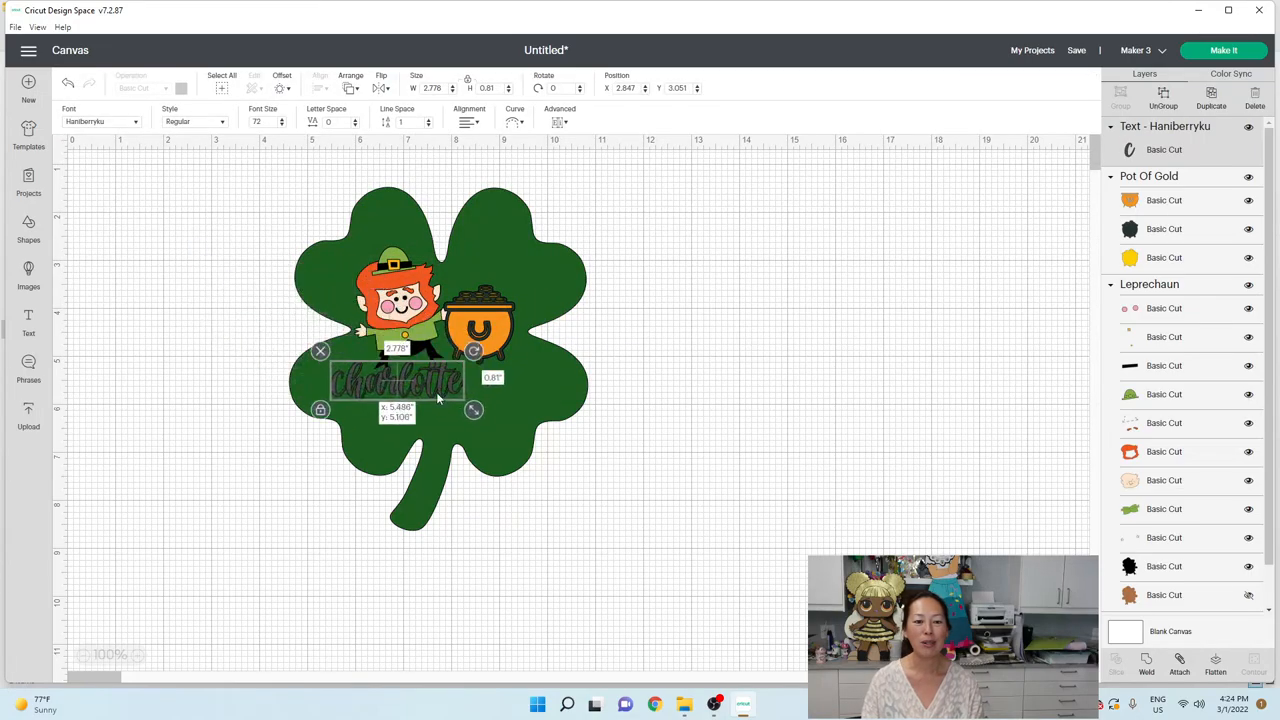
# Step: Move the name onto the lower clover and enlarge it
pyautogui.moveTo(474, 410); pyautogui.dragTo(524, 438)
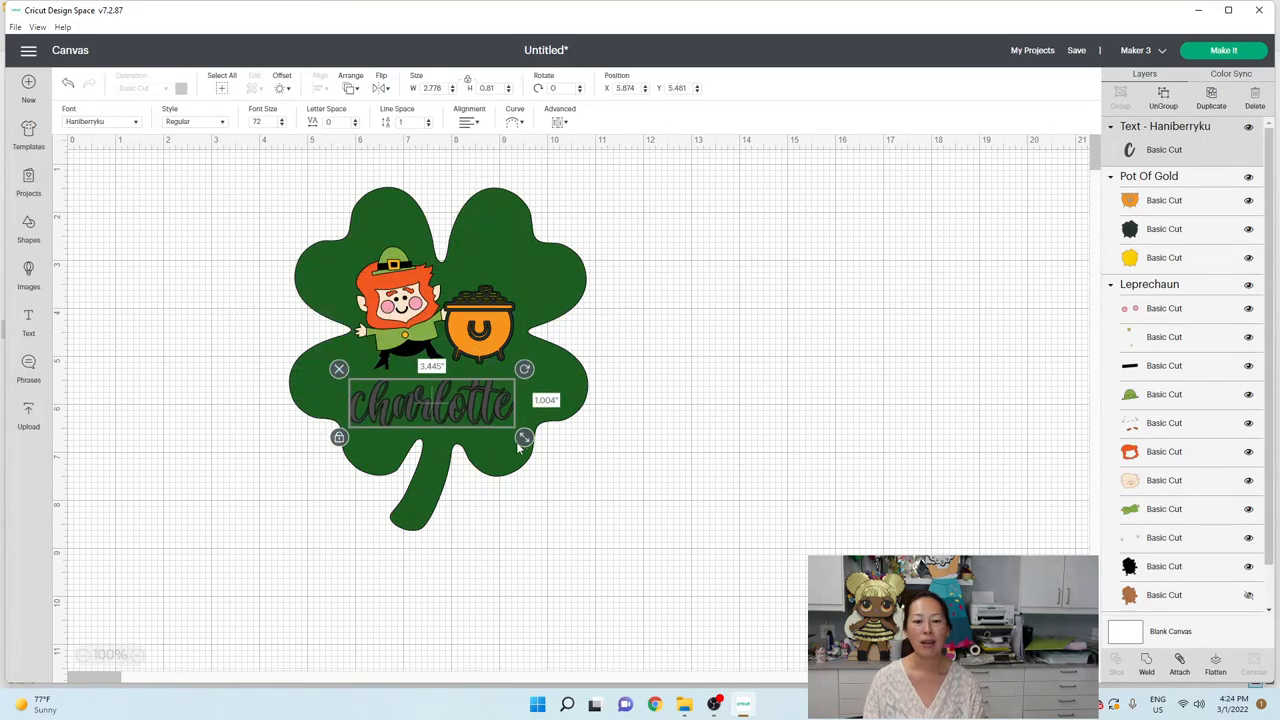
pyautogui.moveTo(524, 438); pyautogui.dragTo(544, 442)
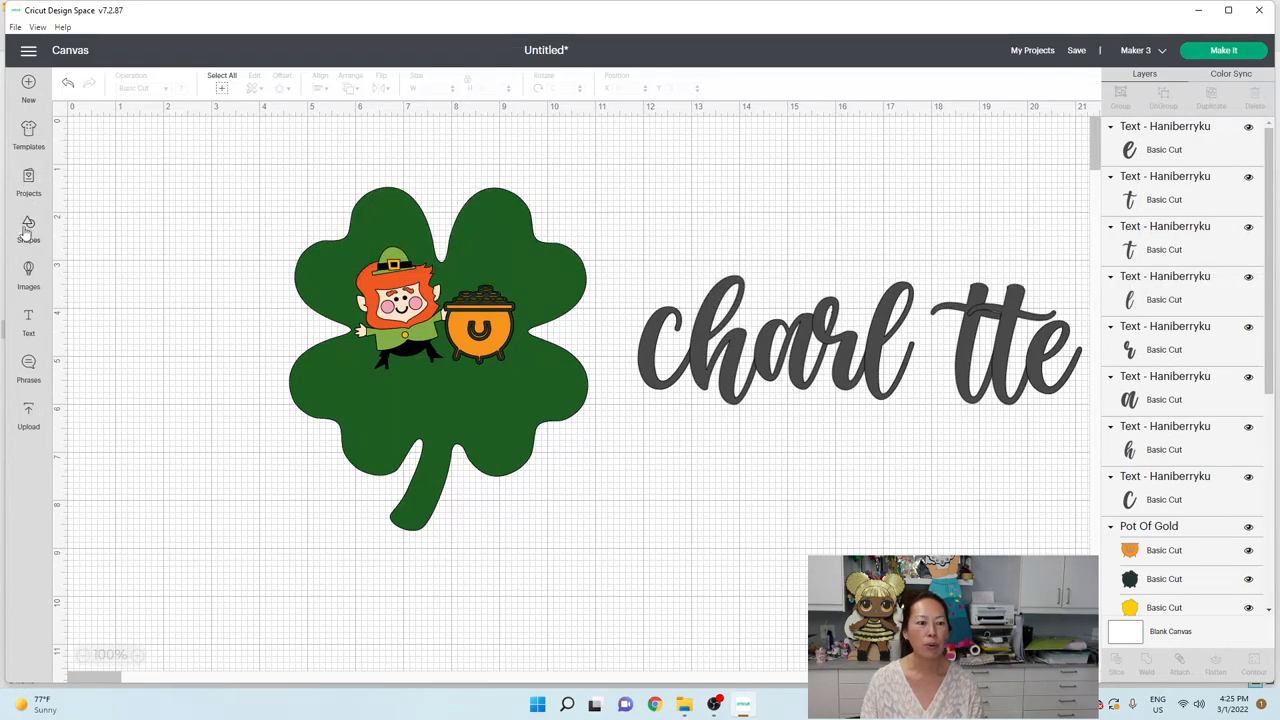
# Step: Add a 'gold coin' image and shrink it into the o gap of charlotte
pyautogui.click(28, 228)
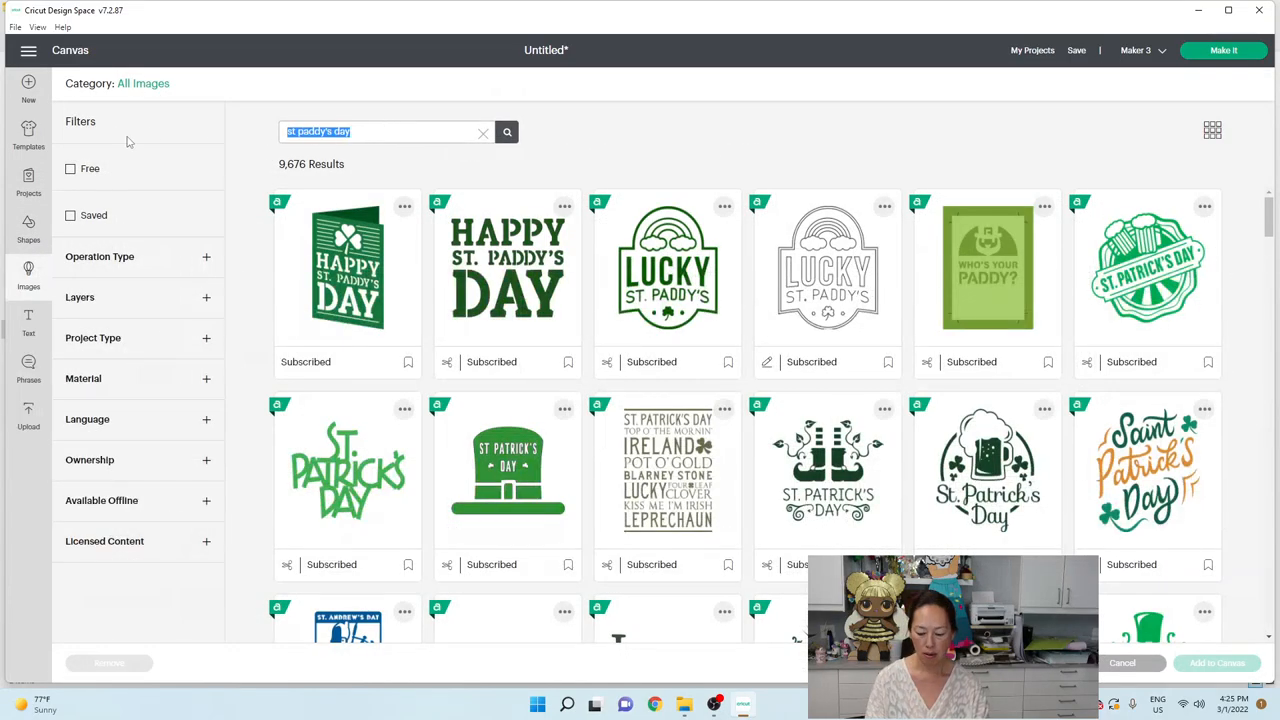
pyautogui.write('gold coin')
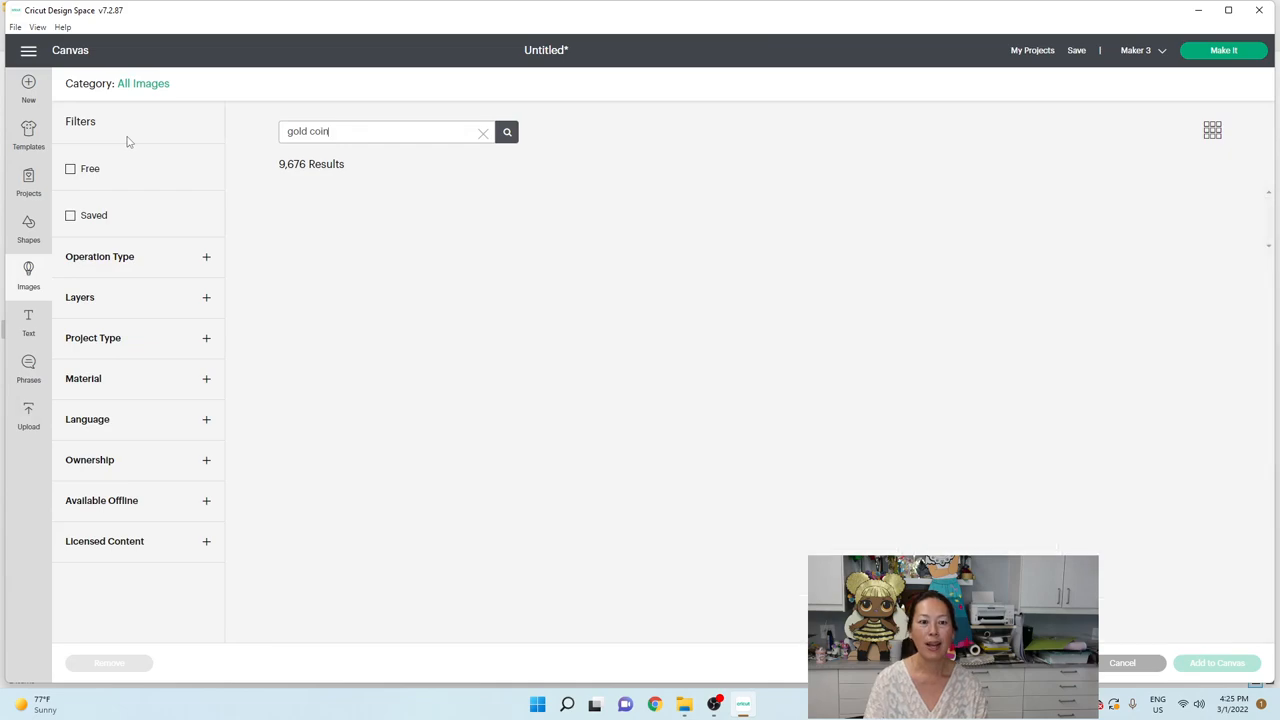
pyautogui.click(508, 132)
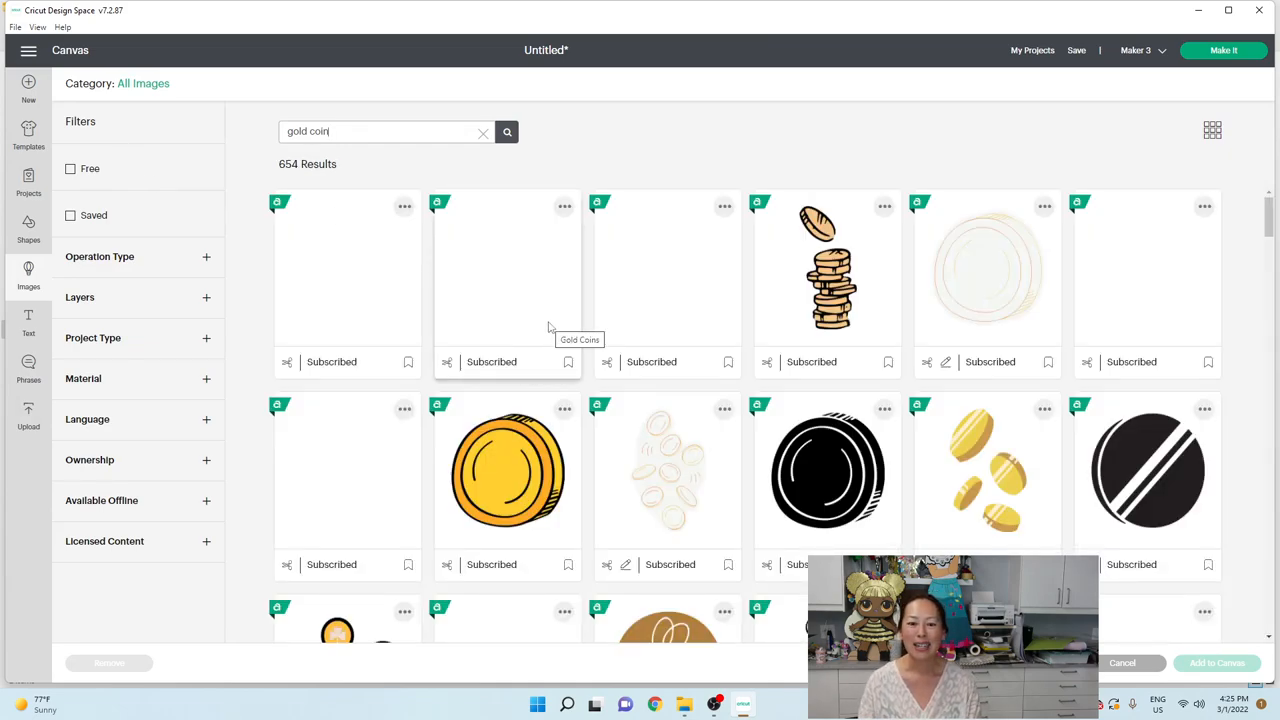
pyautogui.click(508, 470)
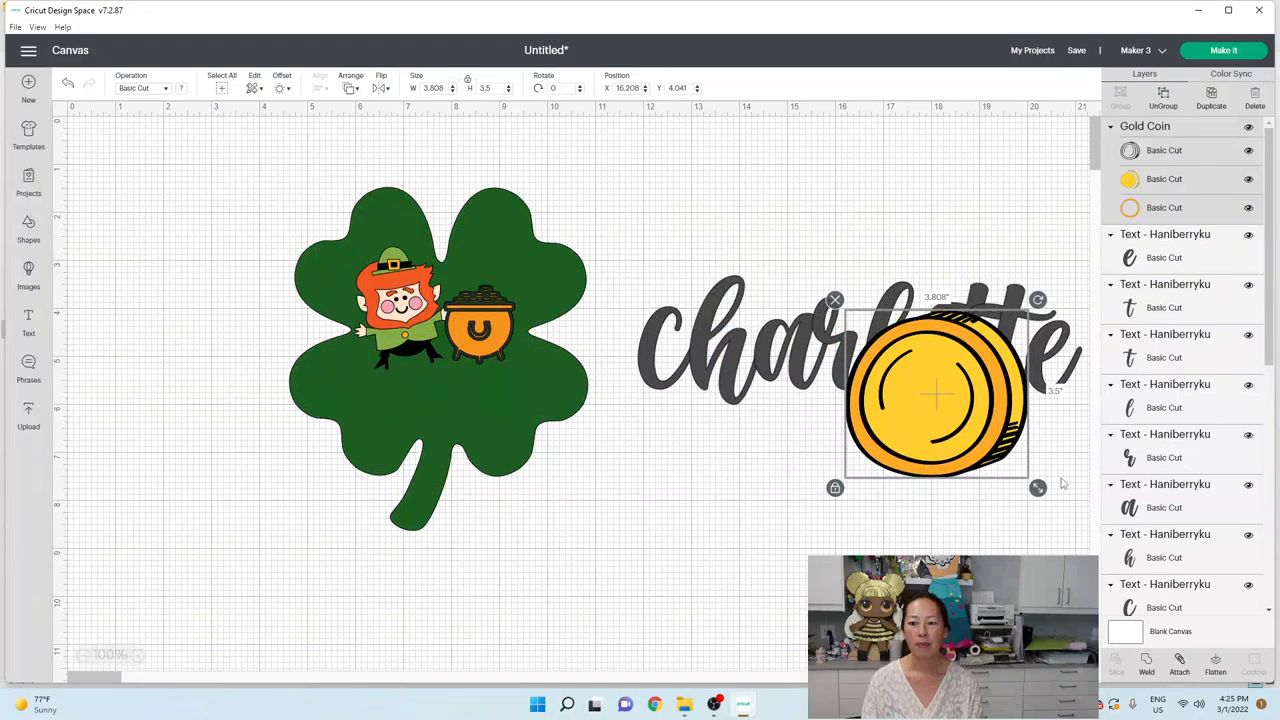
pyautogui.moveTo(1038, 488); pyautogui.dragTo(920, 380)
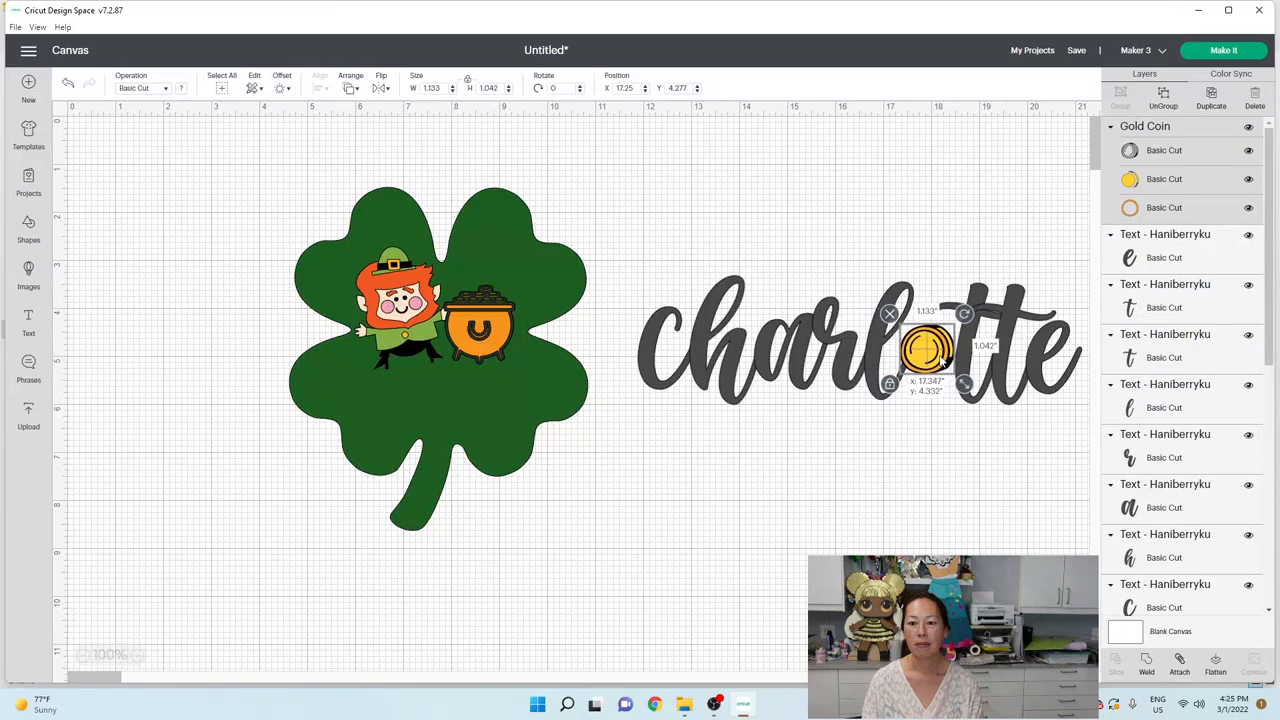
pyautogui.click(832, 418)
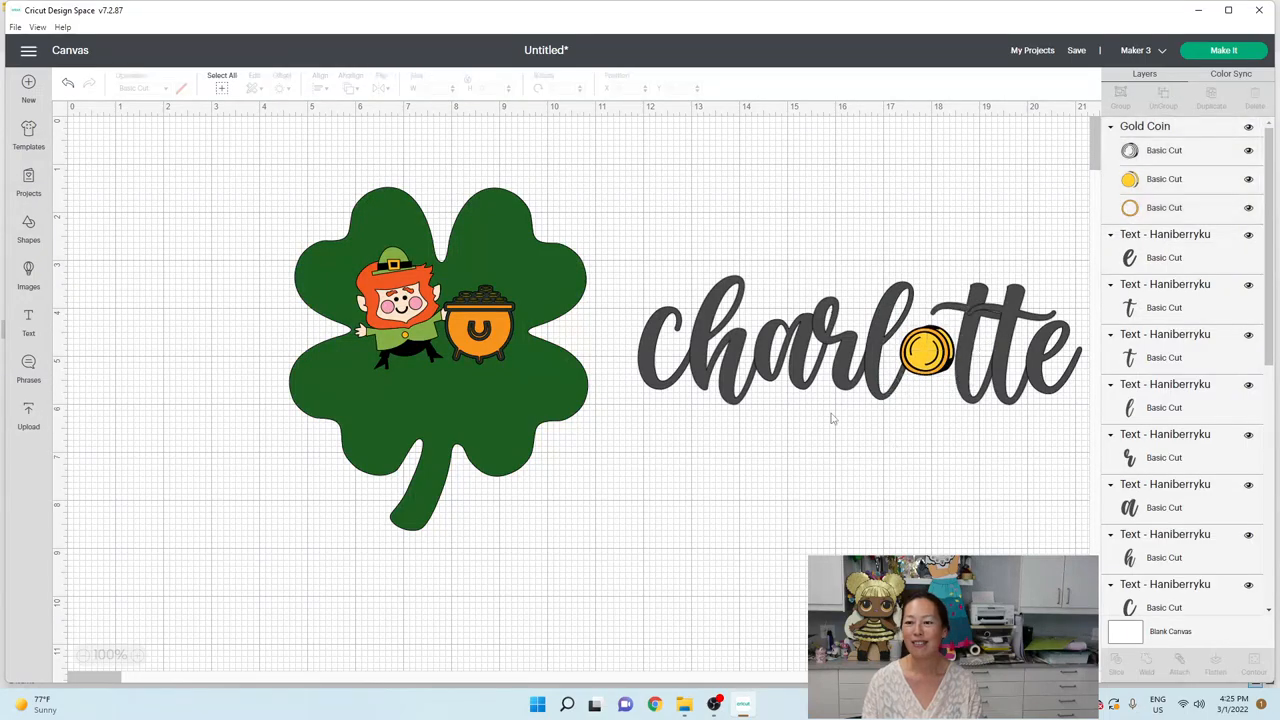
# Step: Colour the charlotte name light green
pyautogui.click(924, 348)
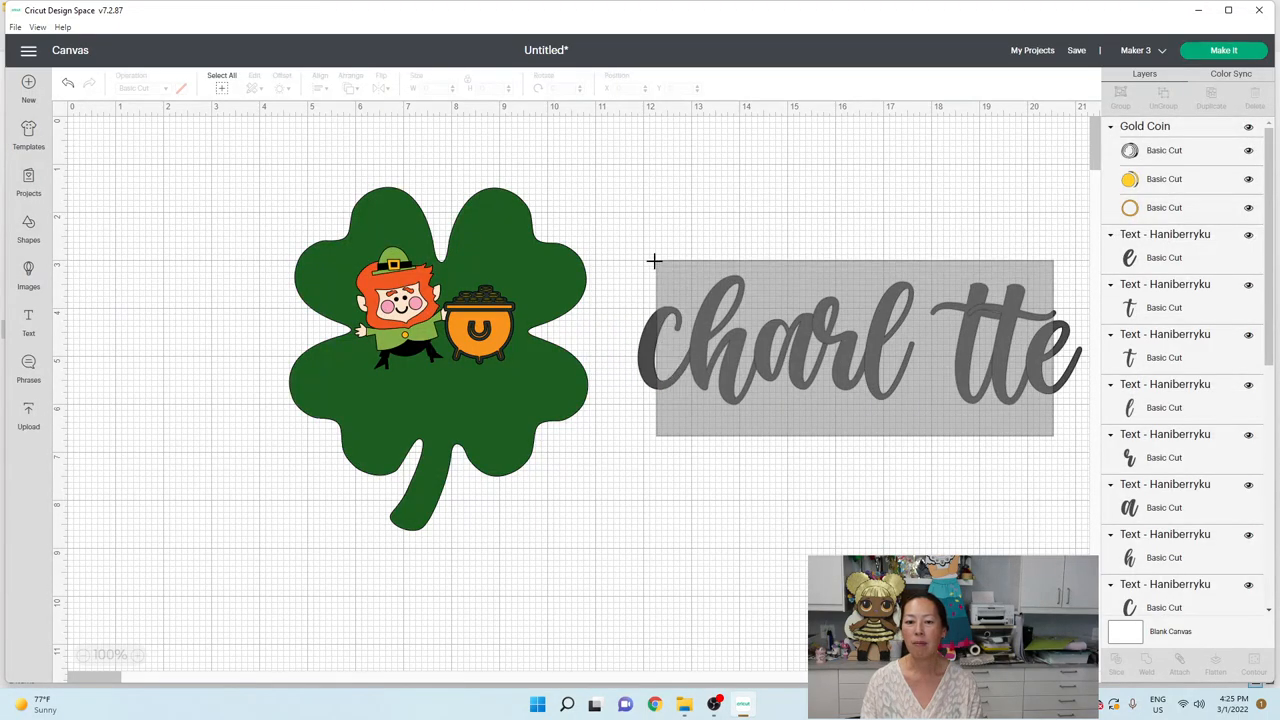
pyautogui.click(850, 344)
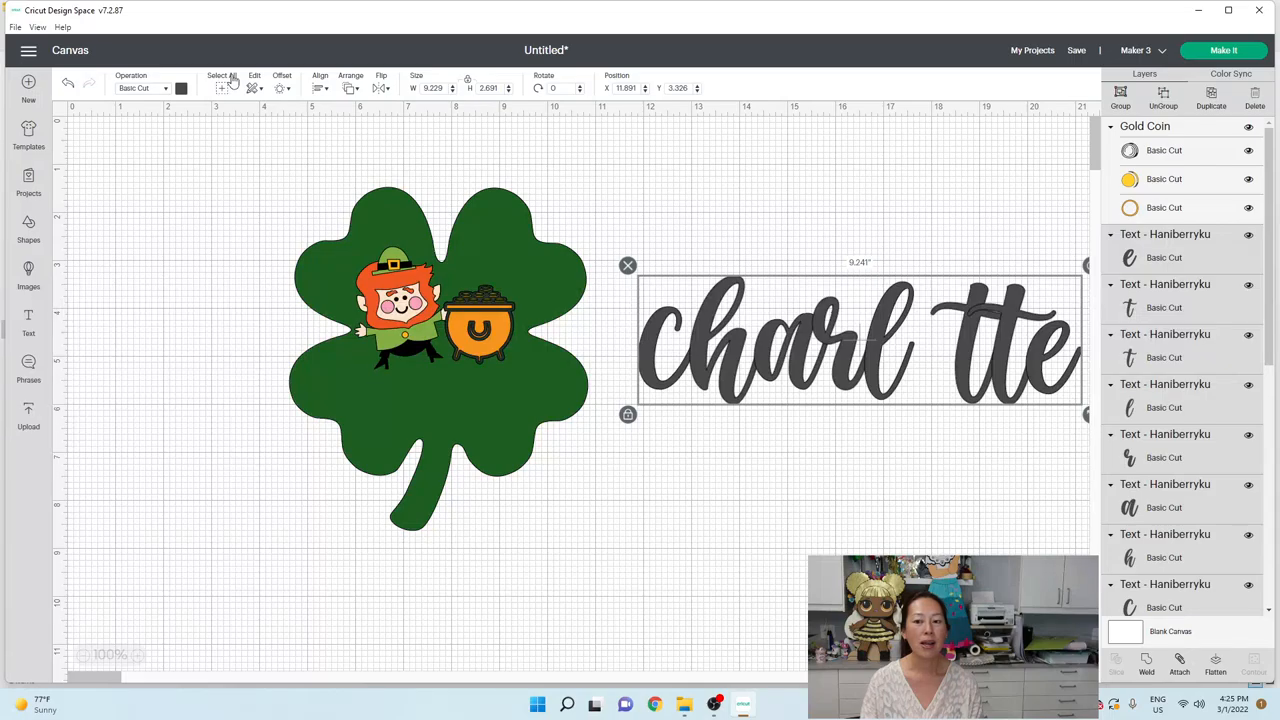
pyautogui.click(180, 88)
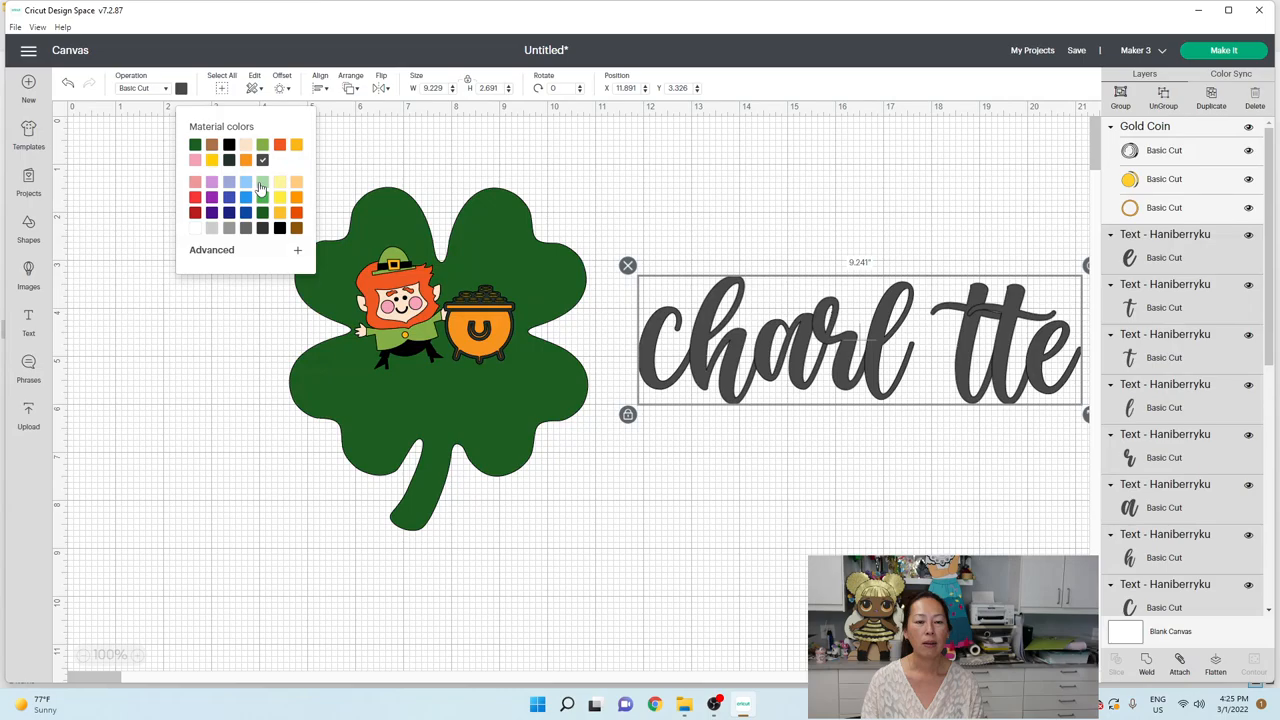
pyautogui.click(262, 160)
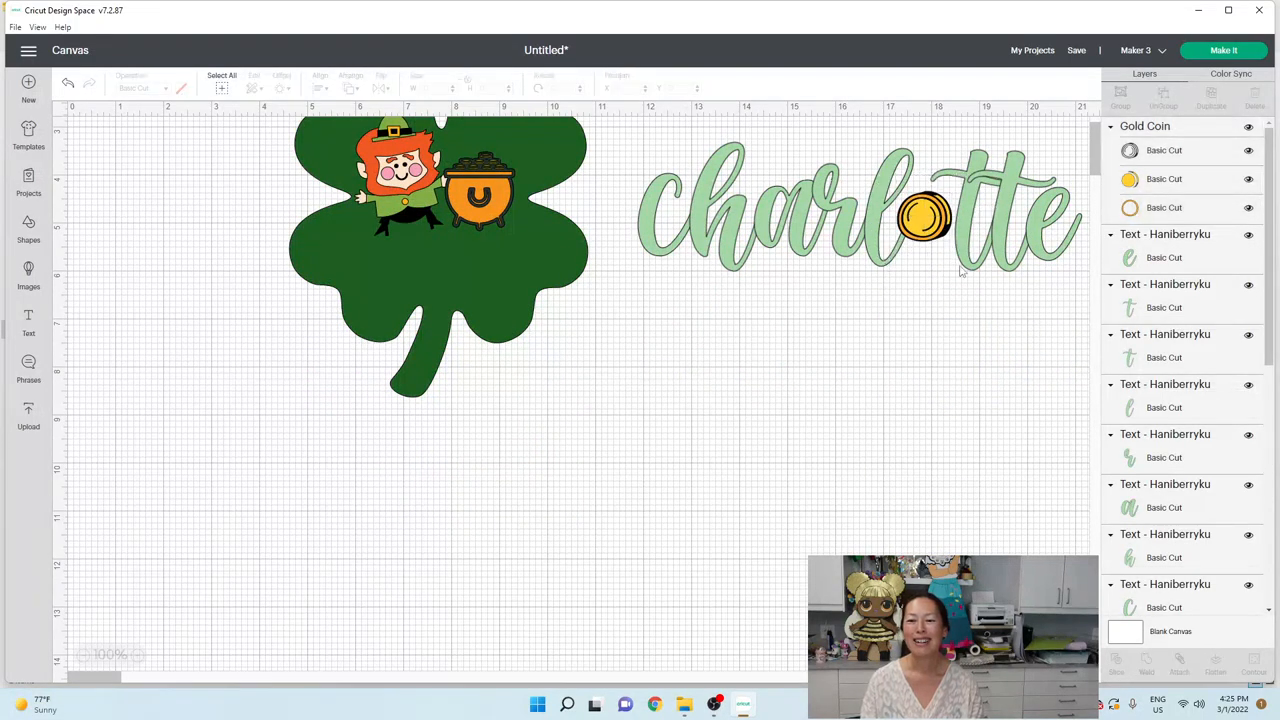
# Step: Reposition the gold coin into the o gap and bring it in front of the name
pyautogui.click(922, 216)
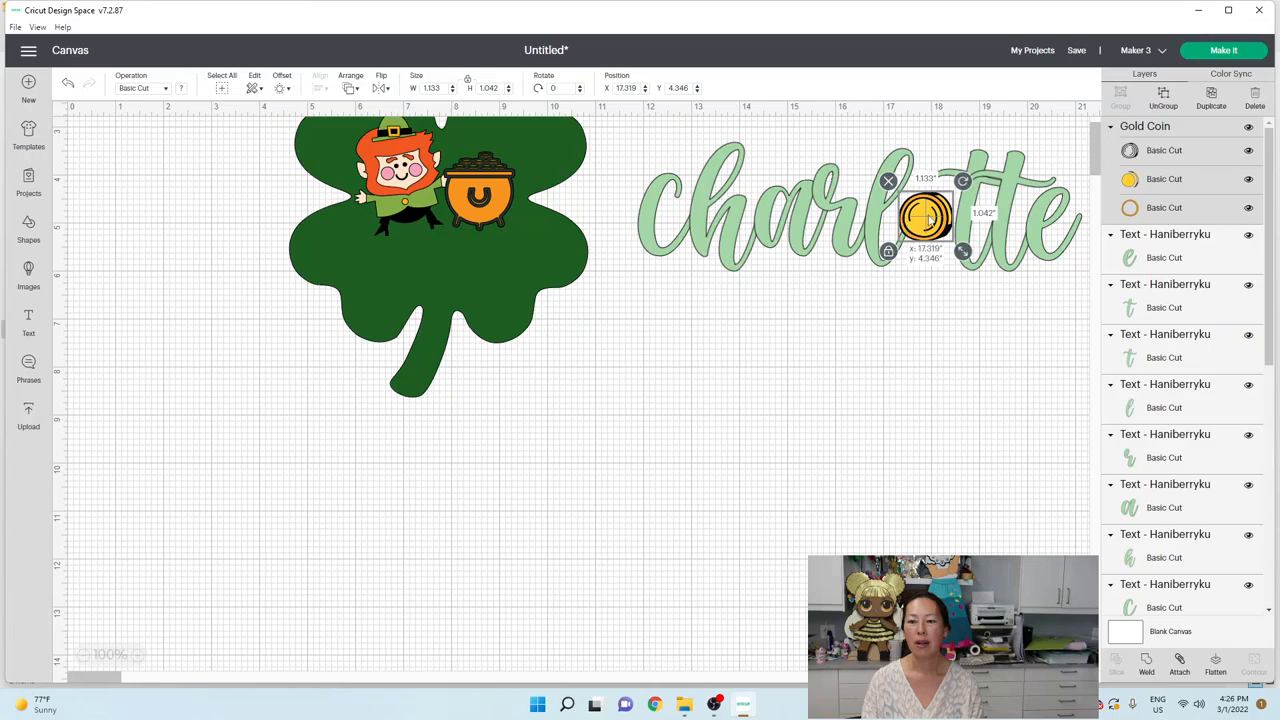
pyautogui.moveTo(924, 216); pyautogui.dragTo(650, 428)
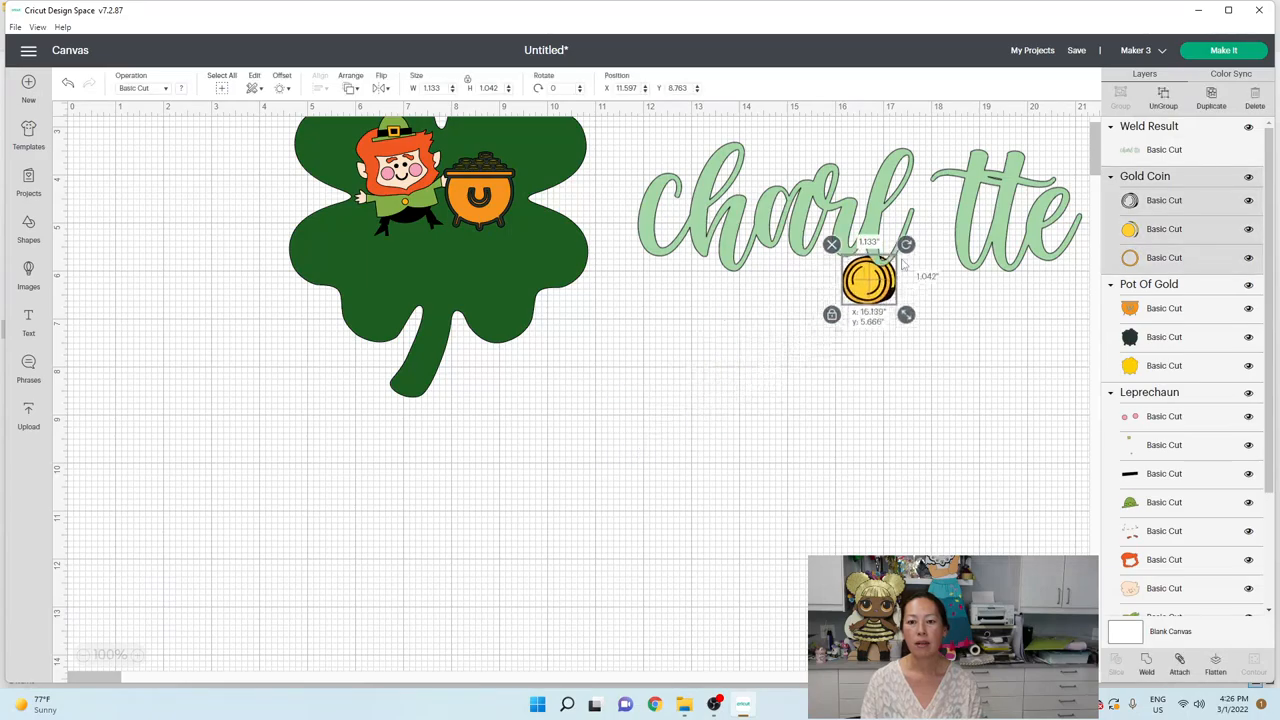
pyautogui.moveTo(868, 280); pyautogui.dragTo(928, 218)
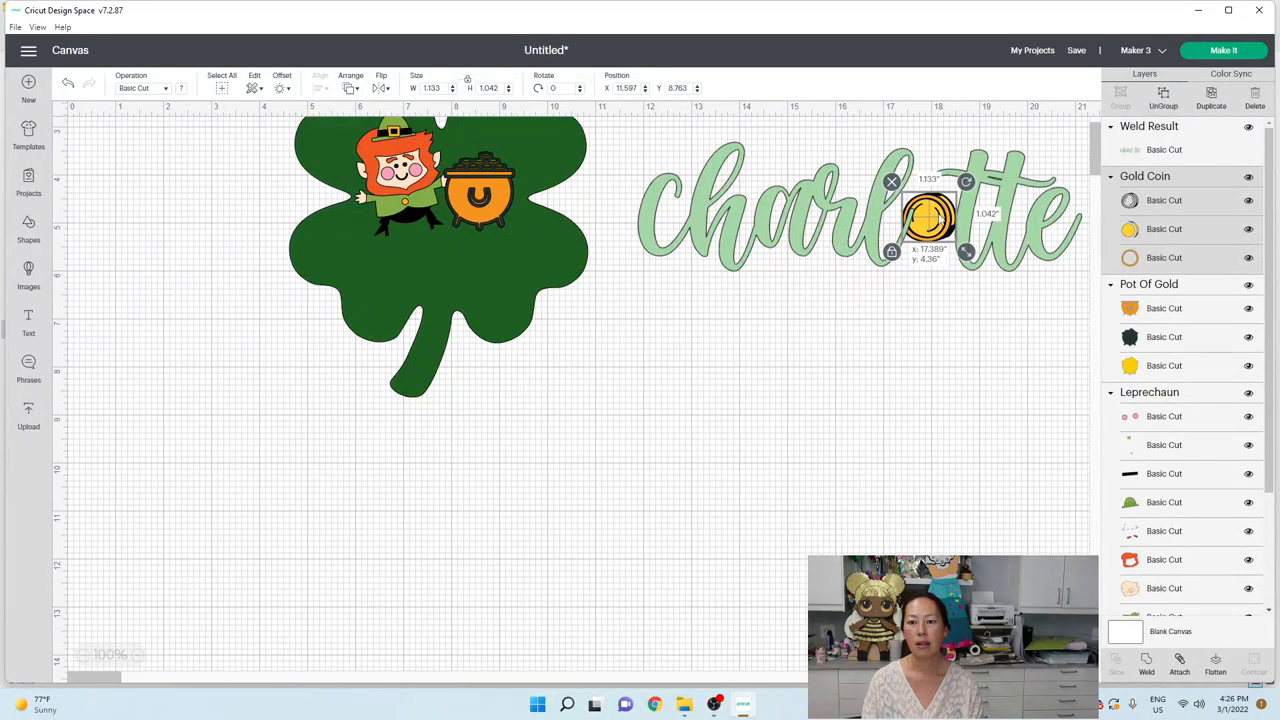
pyautogui.click(352, 88)
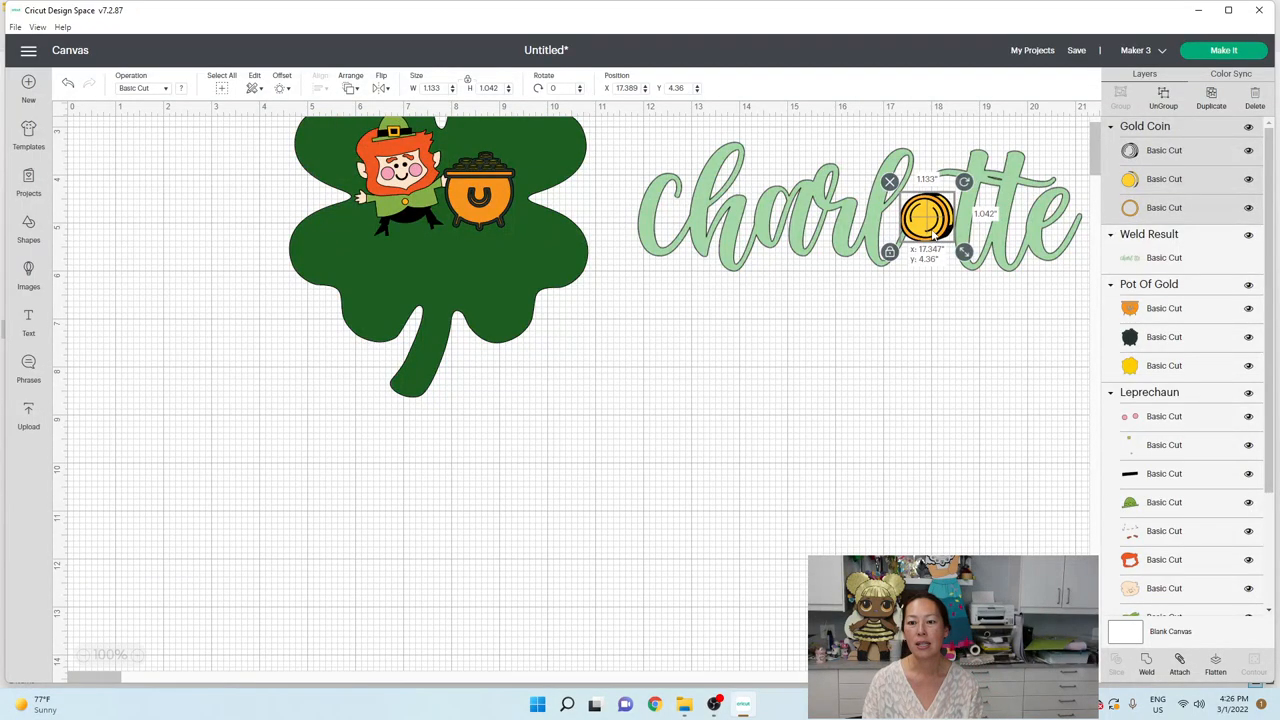
# Step: Give the welded name a 0.09 in welded offset outline and select name with outline
pyautogui.click(1036, 292)
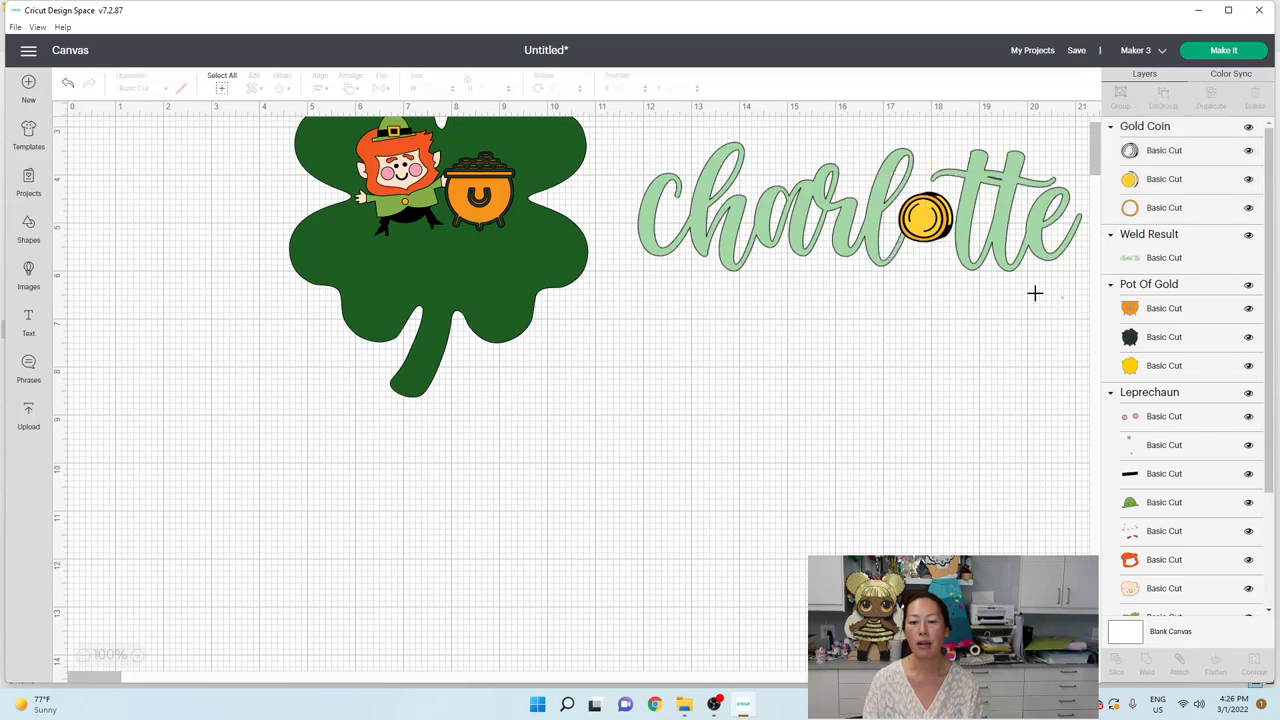
pyautogui.click(860, 210)
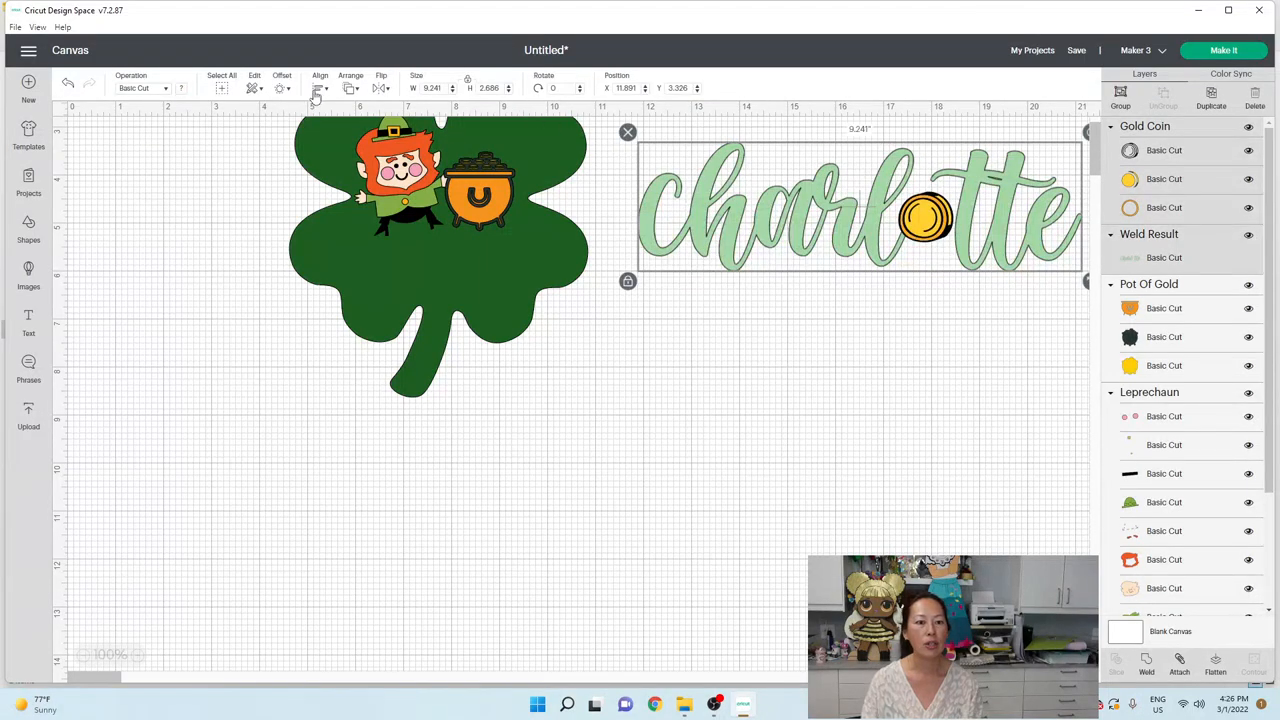
pyautogui.click(282, 88)
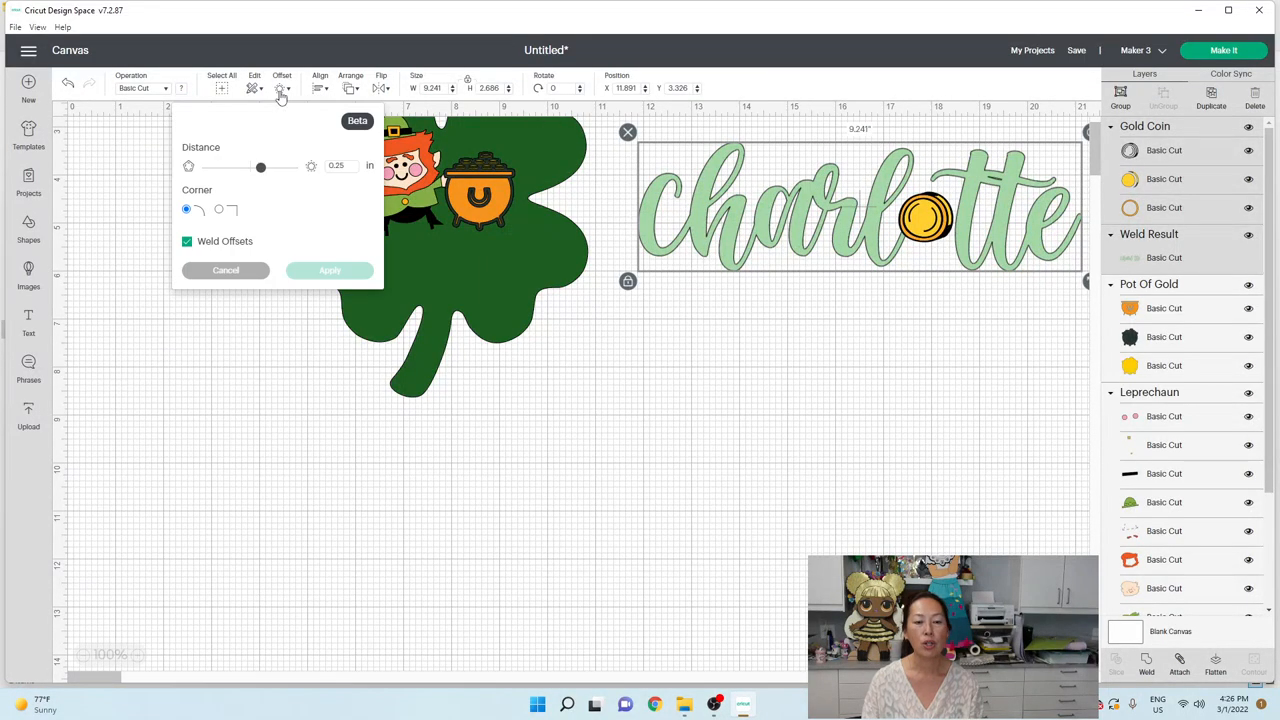
pyautogui.click(340, 164)
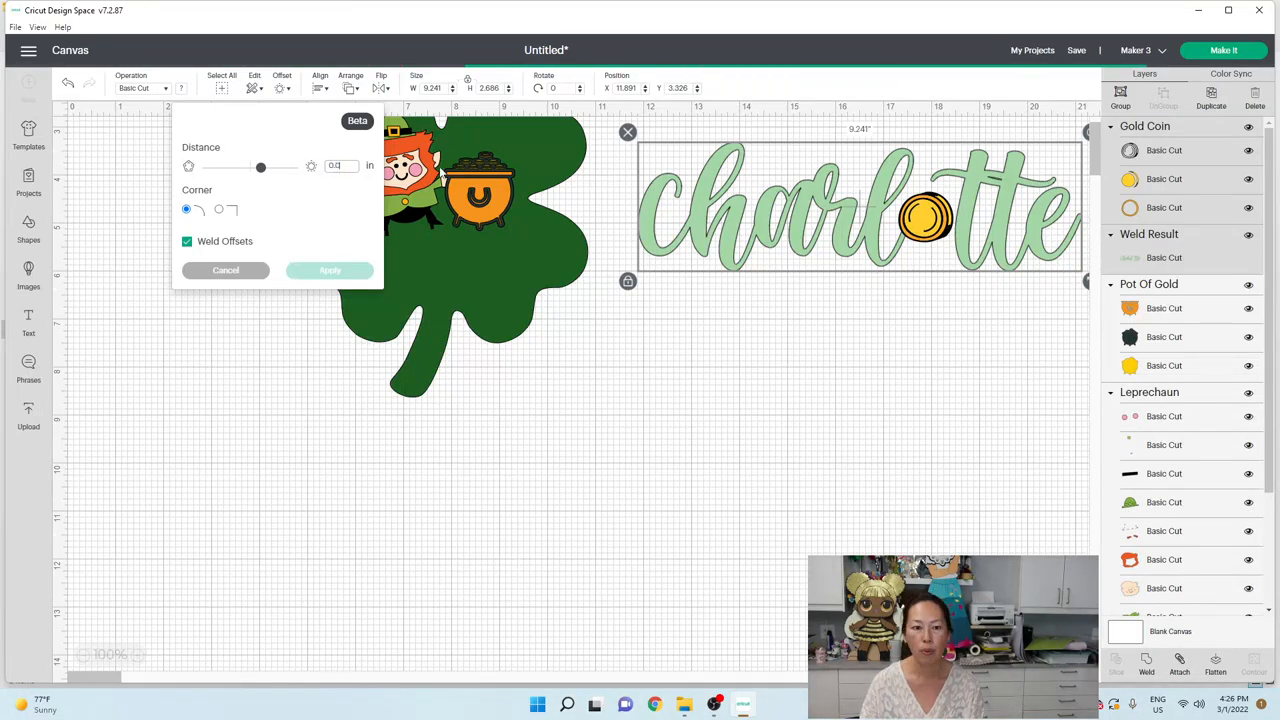
pyautogui.write('0.09')
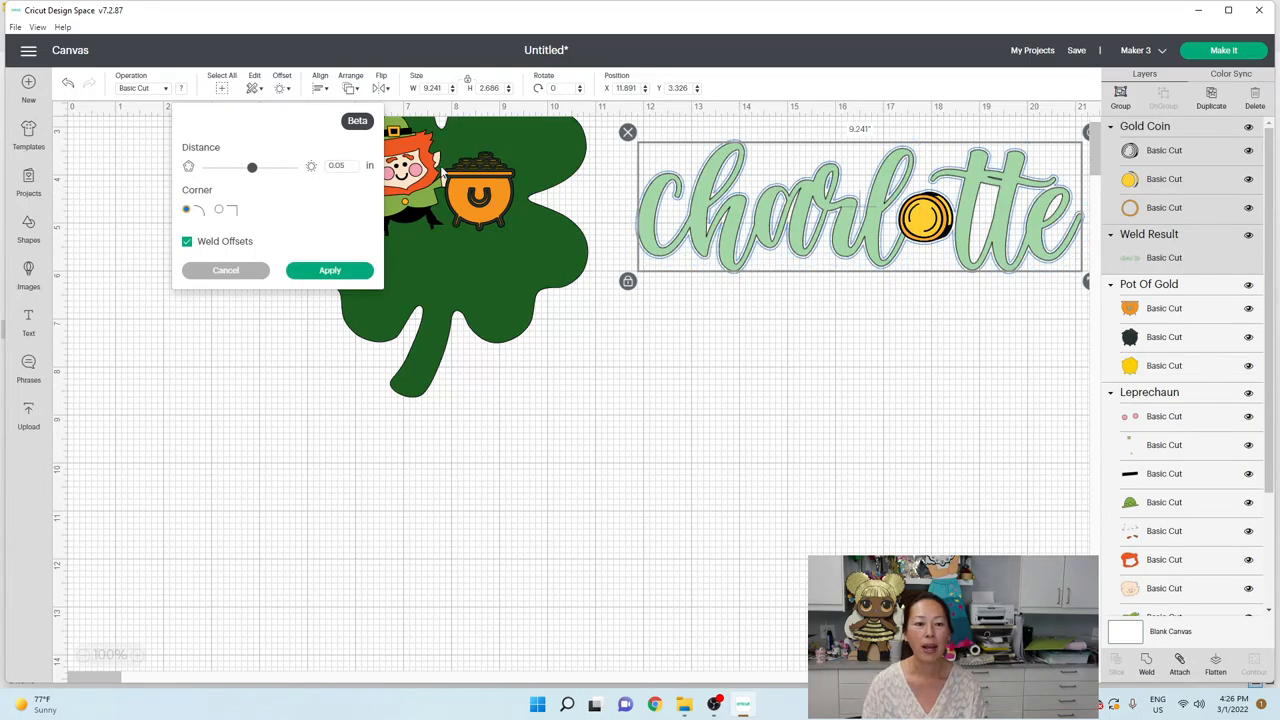
pyautogui.click(330, 270)
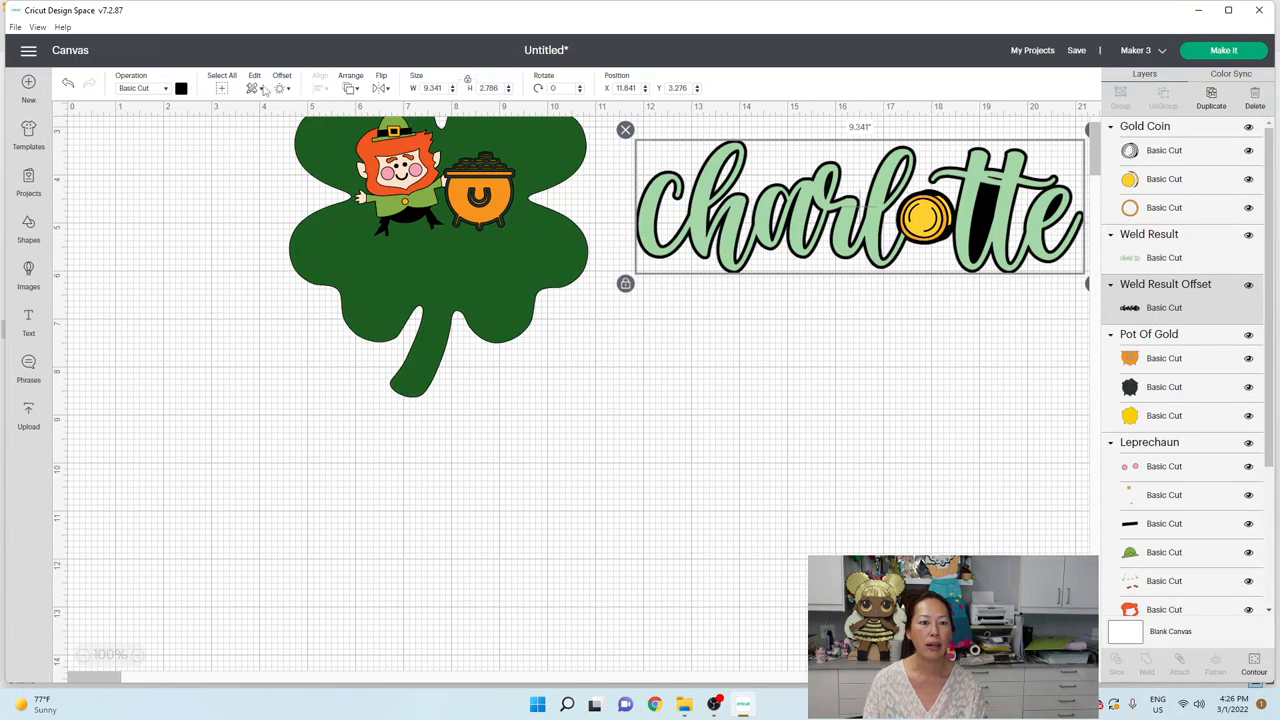
pyautogui.click(180, 88)
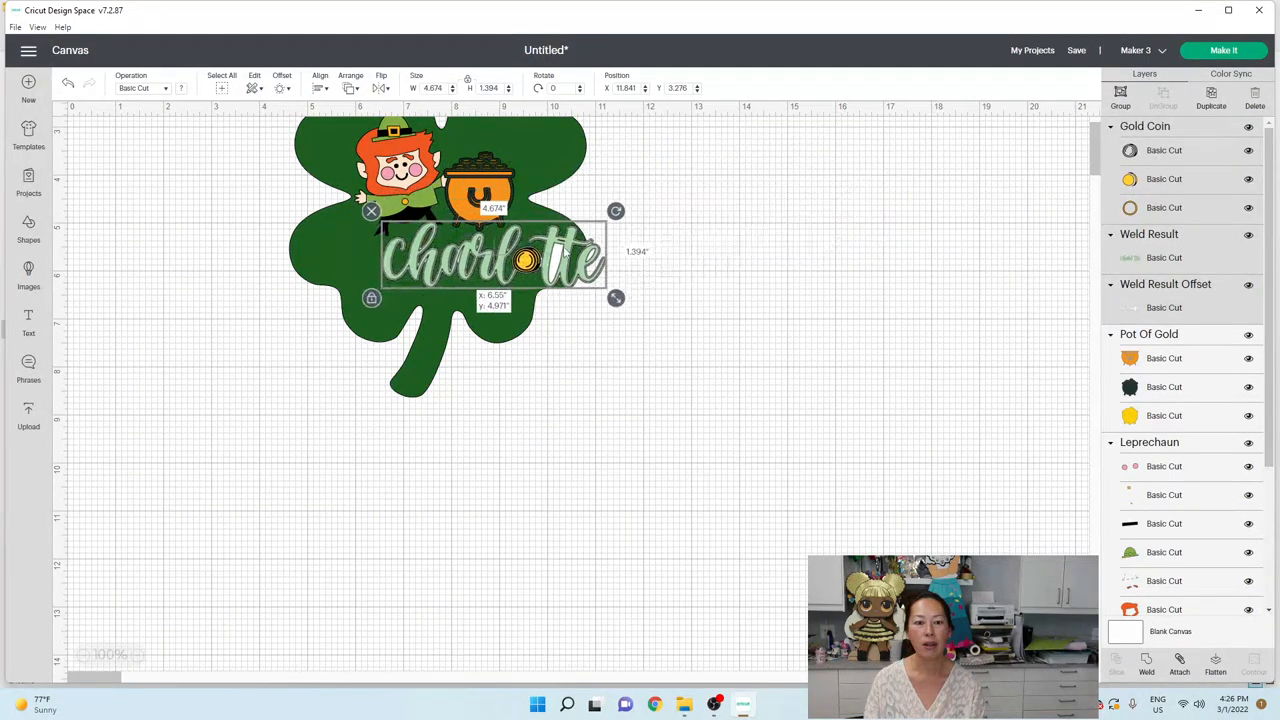
# Step: Fit the outlined name below the leprechaun and flatten the whole shamrock design into one layer
pyautogui.moveTo(520, 260); pyautogui.dragTo(476, 264)
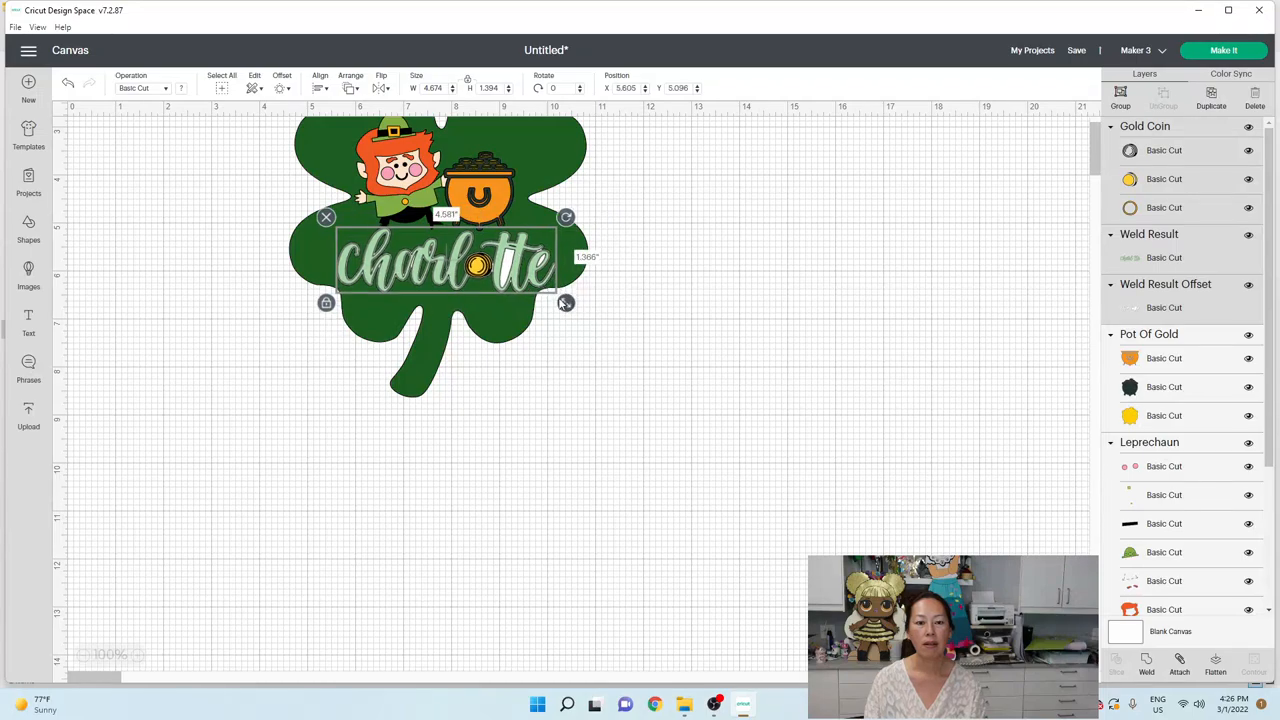
pyautogui.moveTo(568, 302); pyautogui.dragTo(550, 304)
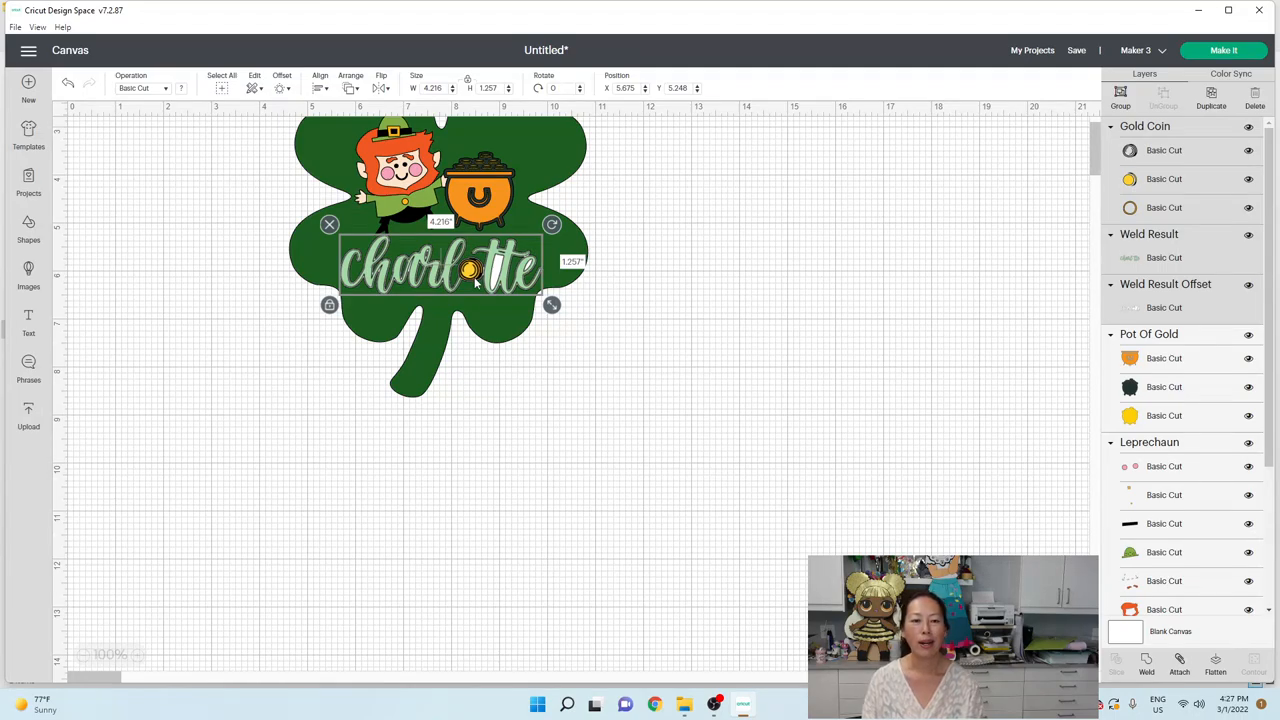
pyautogui.moveTo(476, 284)
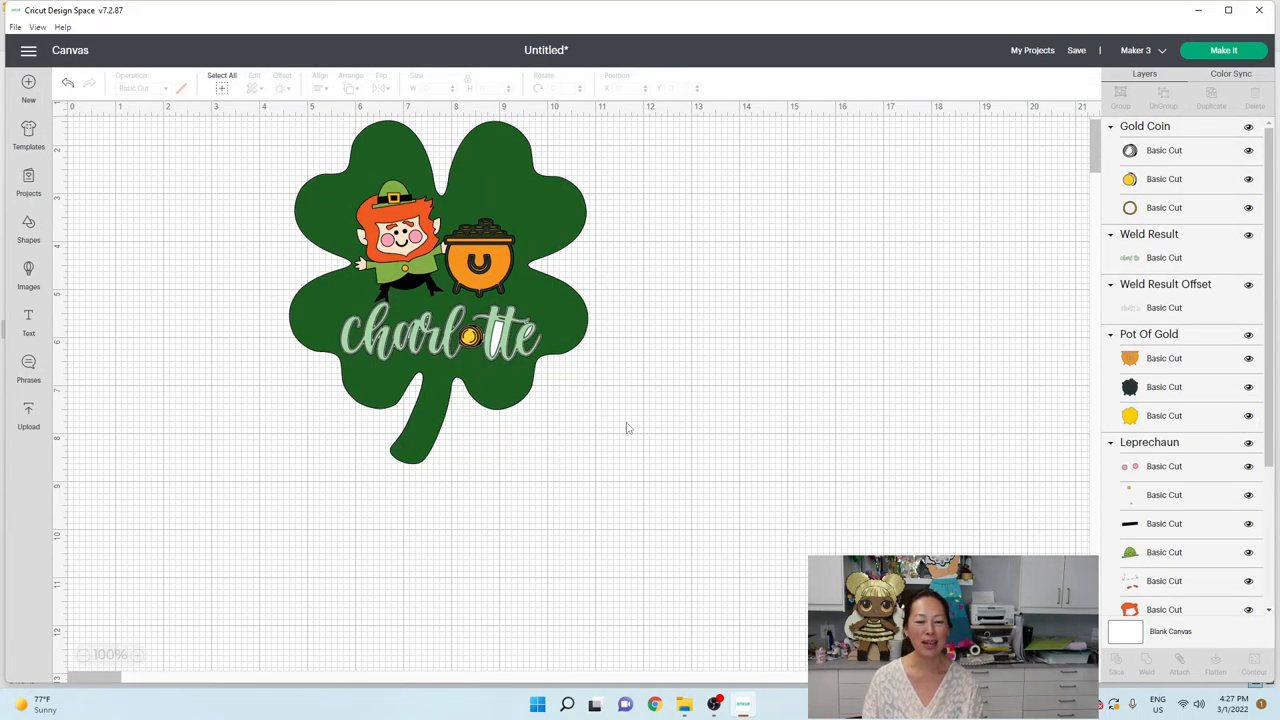
pyautogui.click(440, 290)
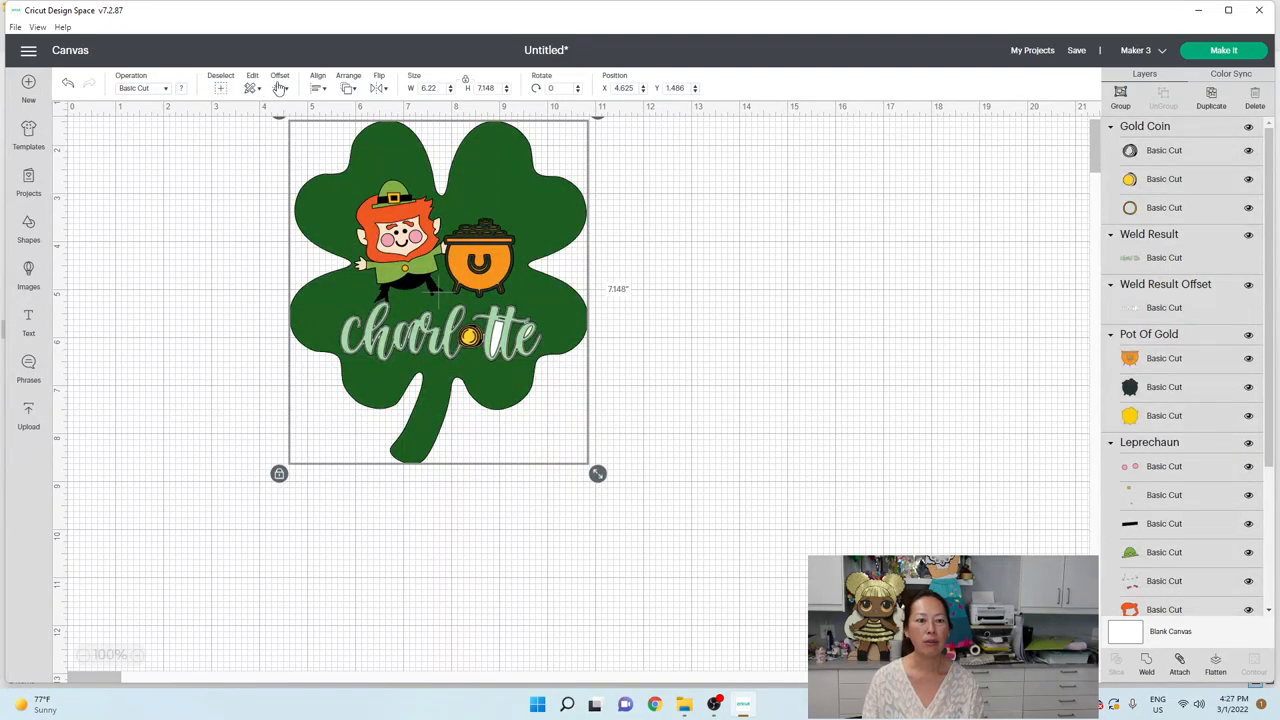
pyautogui.moveTo(886, 488)
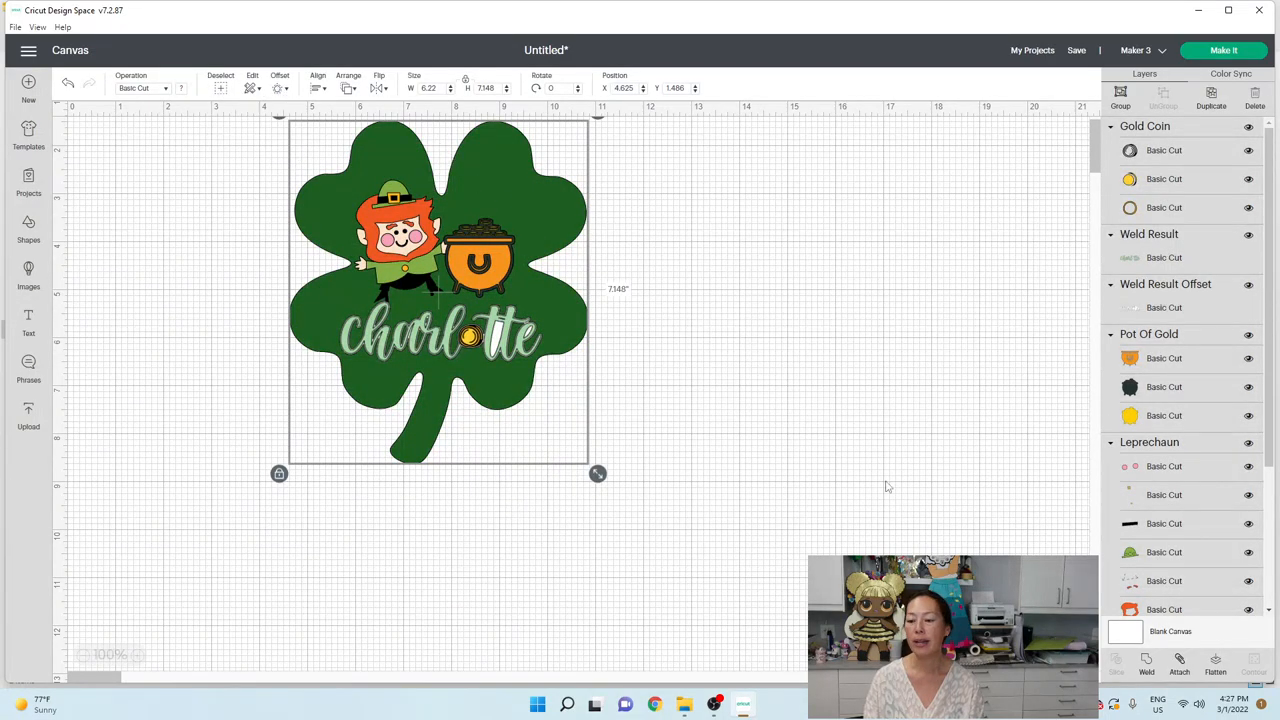
pyautogui.click(1216, 664)
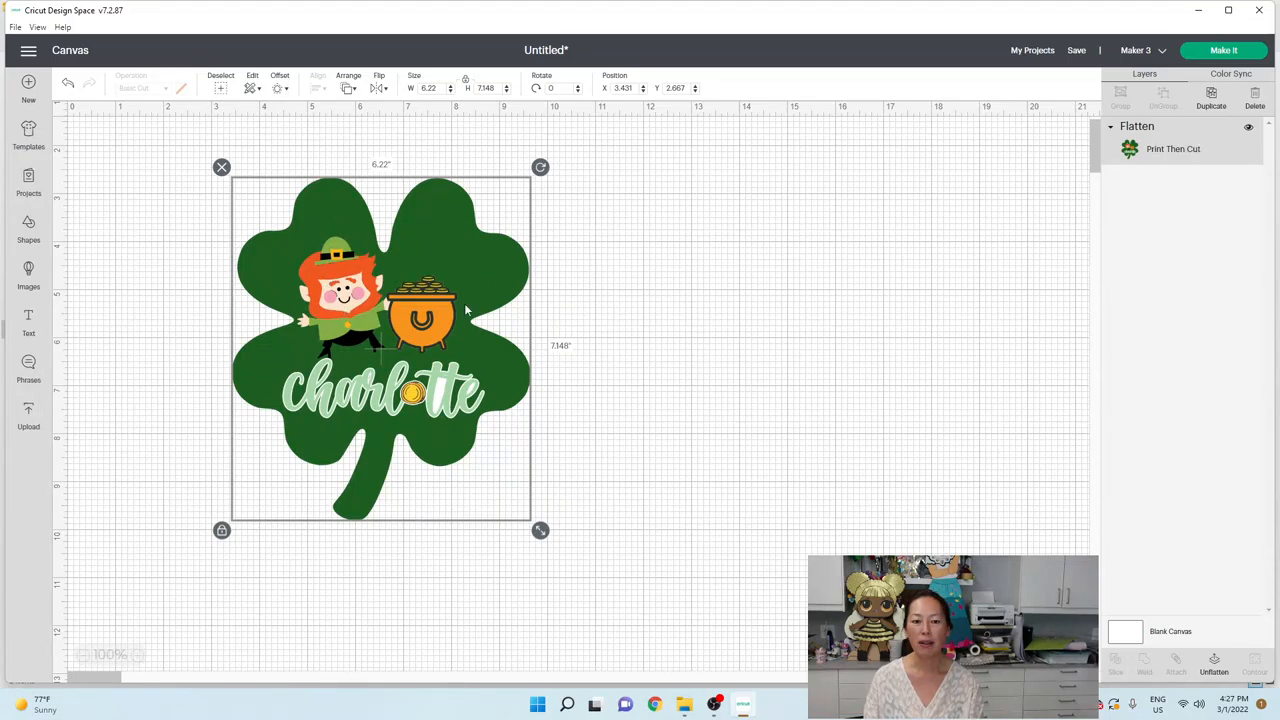
pyautogui.moveTo(344, 376)
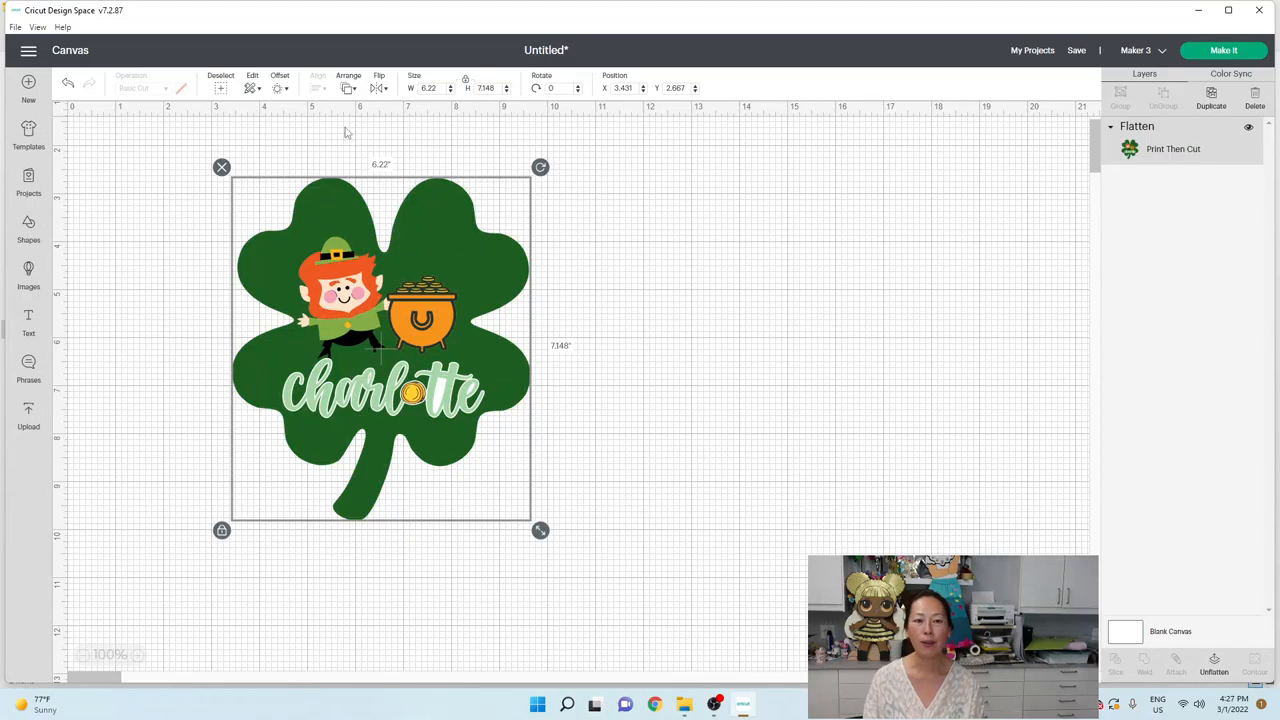
pyautogui.moveTo(280, 96)
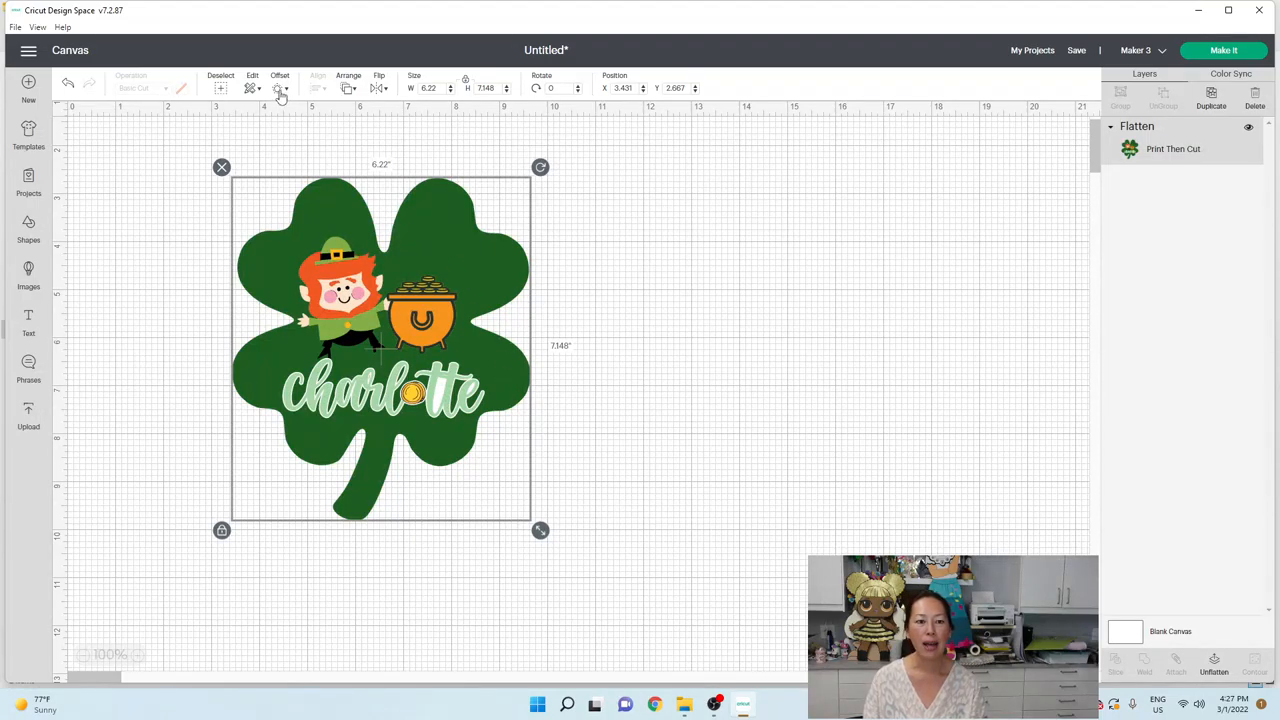
# Step: Add a 0.15 in offset around the shamrock and make it a Basic Cut layer
pyautogui.click(280, 80)
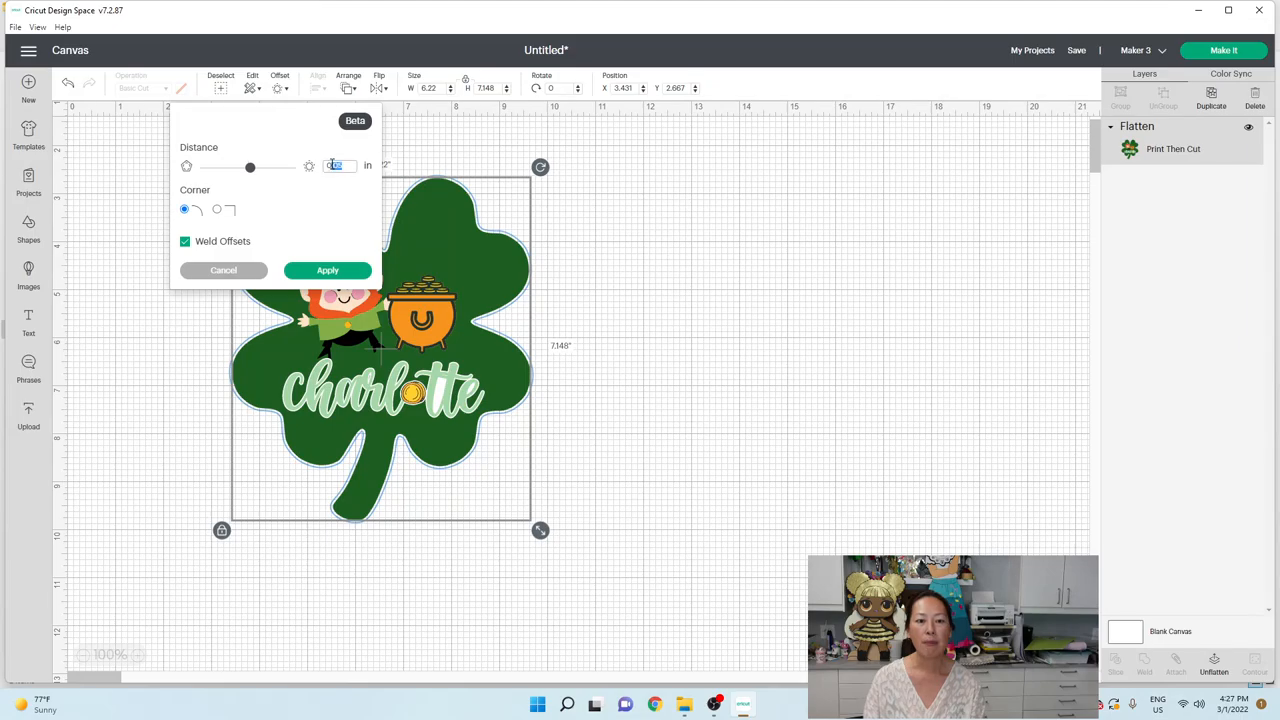
pyautogui.write('0.15')
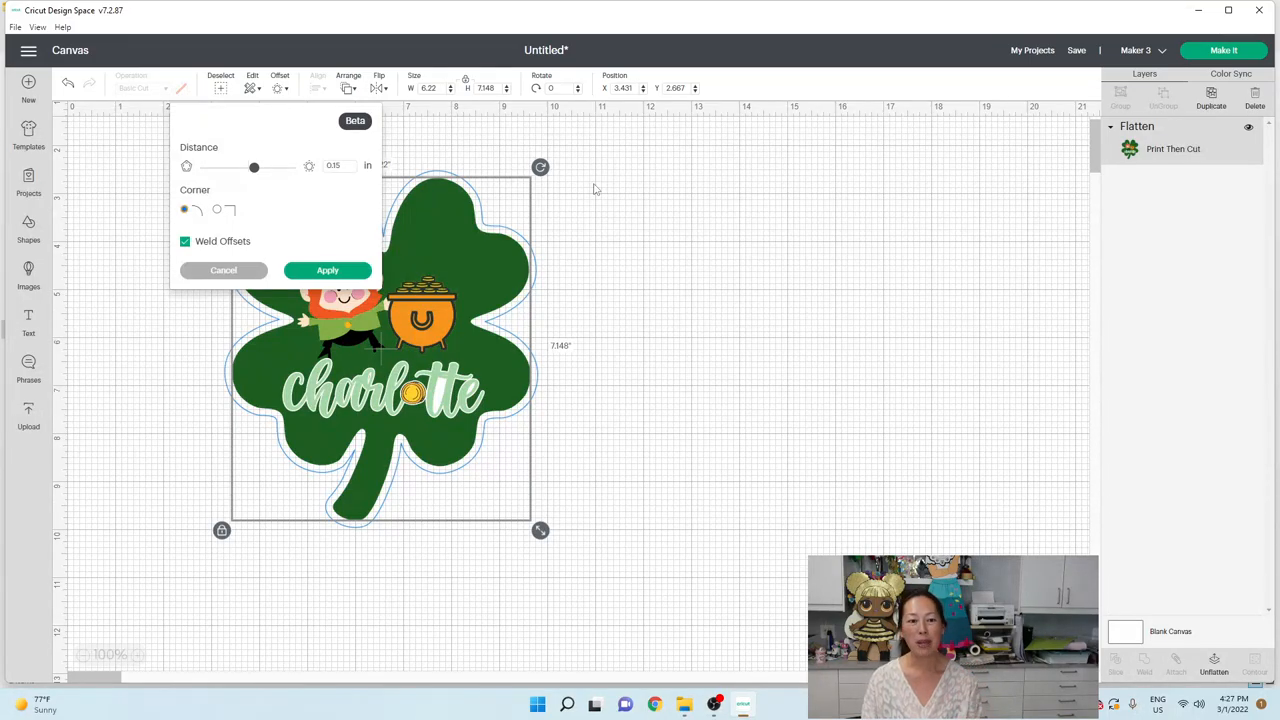
pyautogui.click(328, 270)
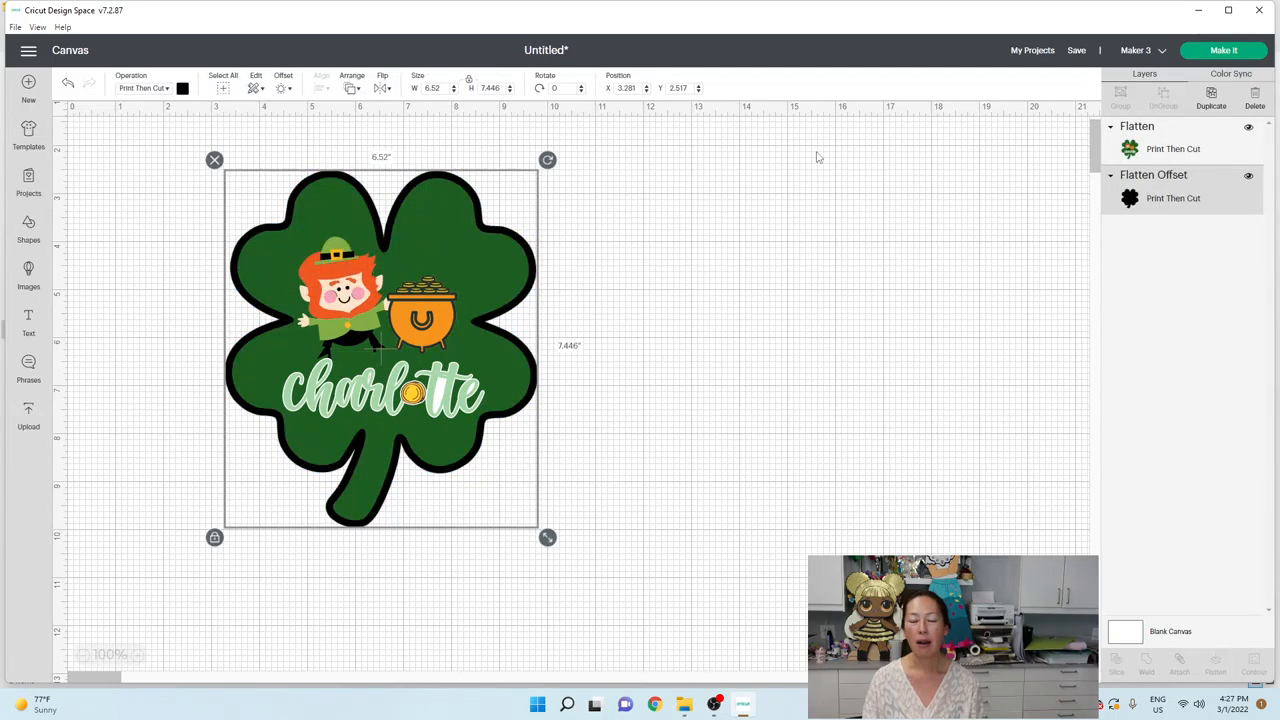
pyautogui.click(144, 88)
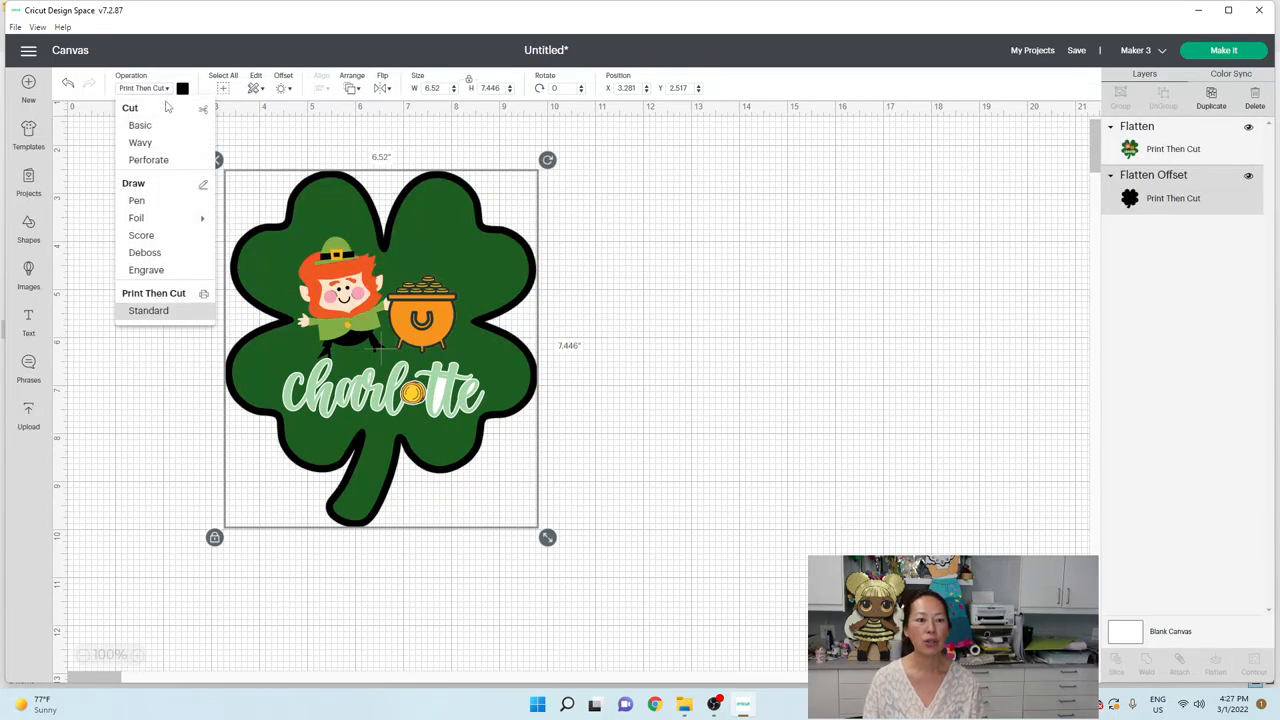
pyautogui.click(140, 124)
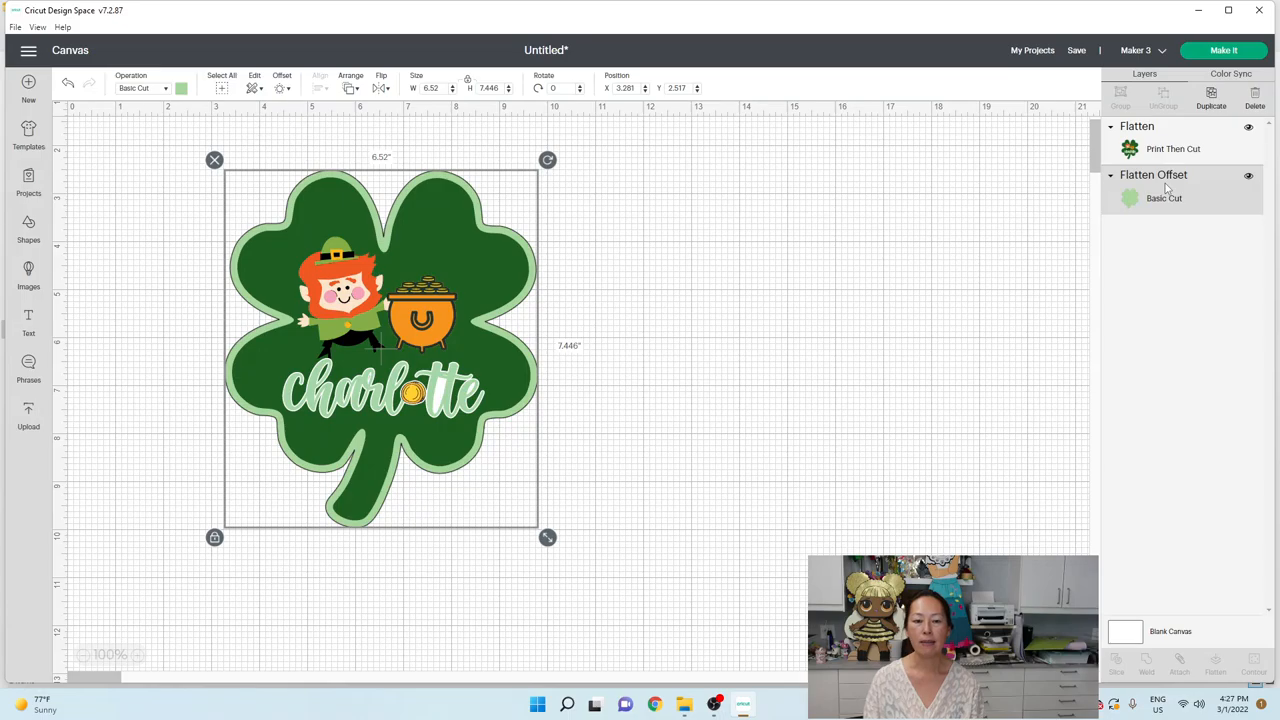
pyautogui.moveTo(736, 240)
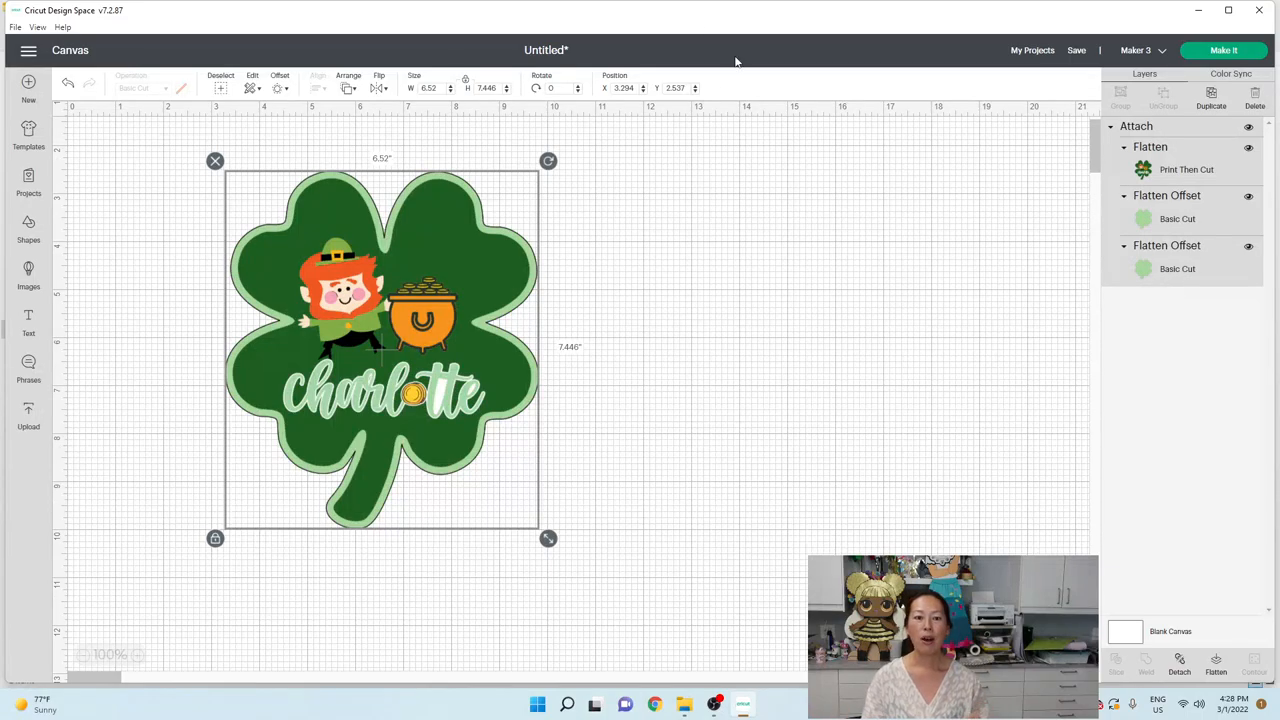
pyautogui.moveTo(596, 230)
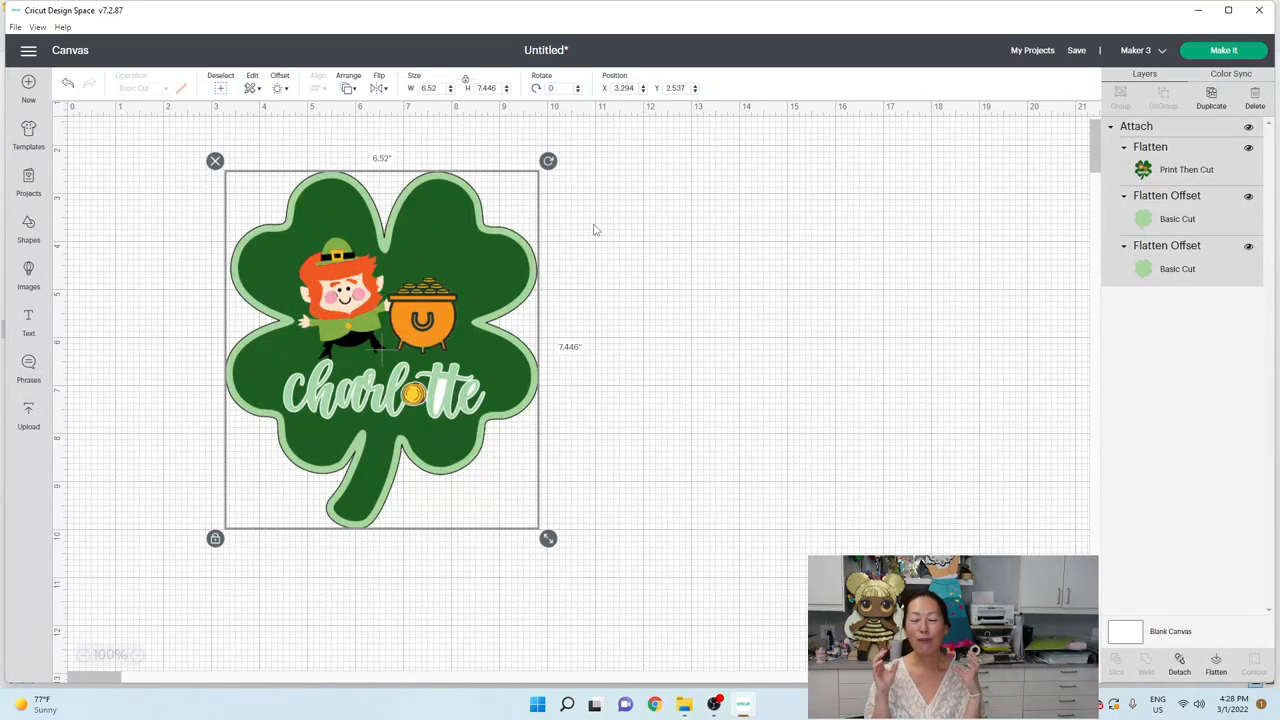
pyautogui.moveTo(502, 396)
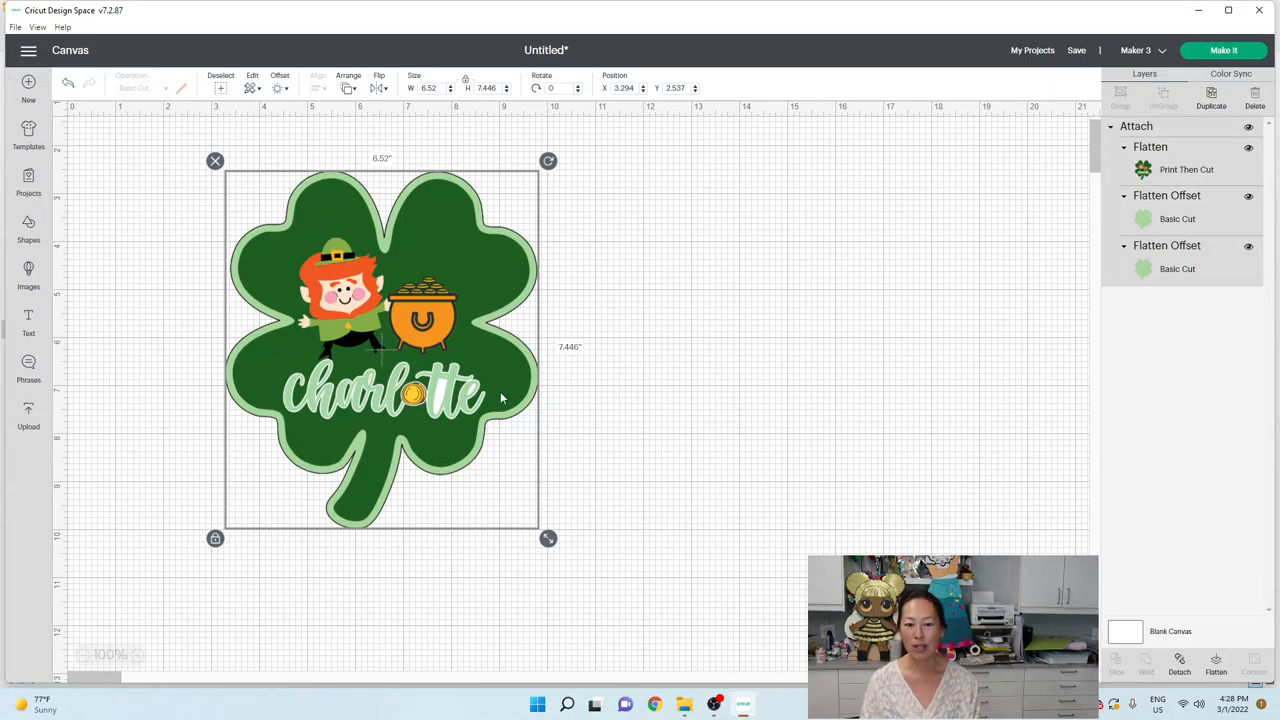
pyautogui.moveTo(434, 212)
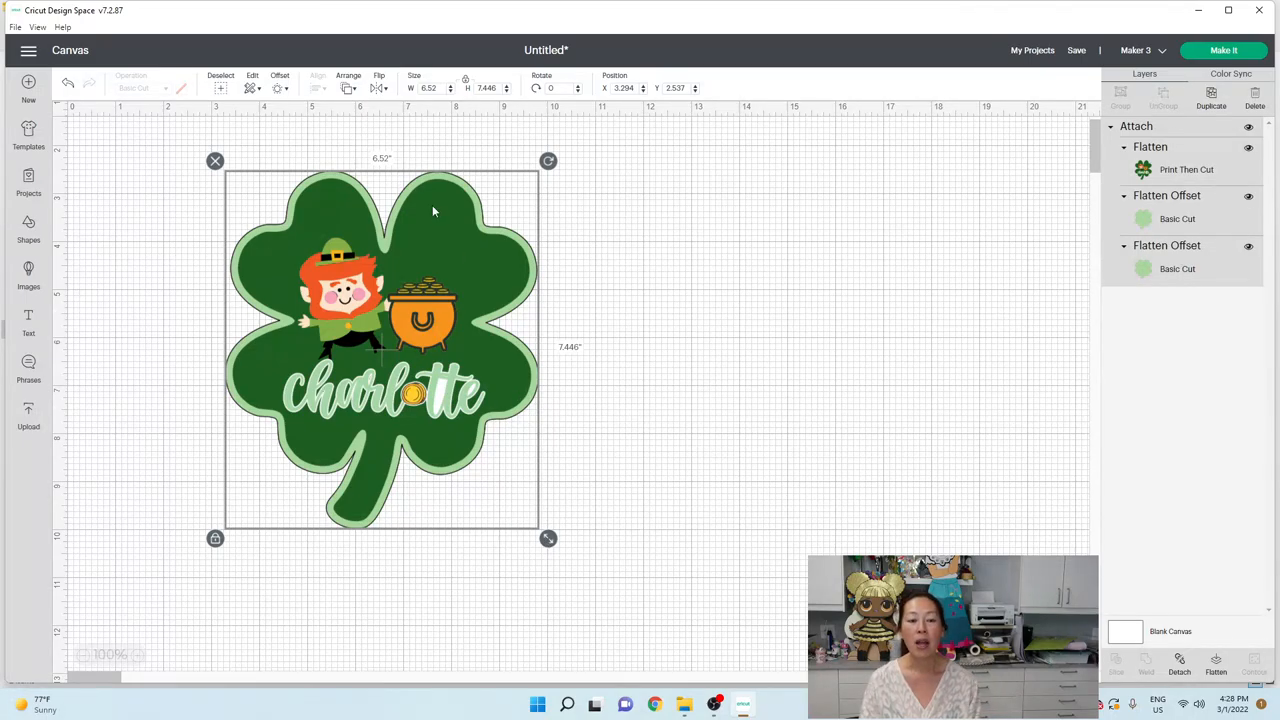
pyautogui.moveTo(464, 256)
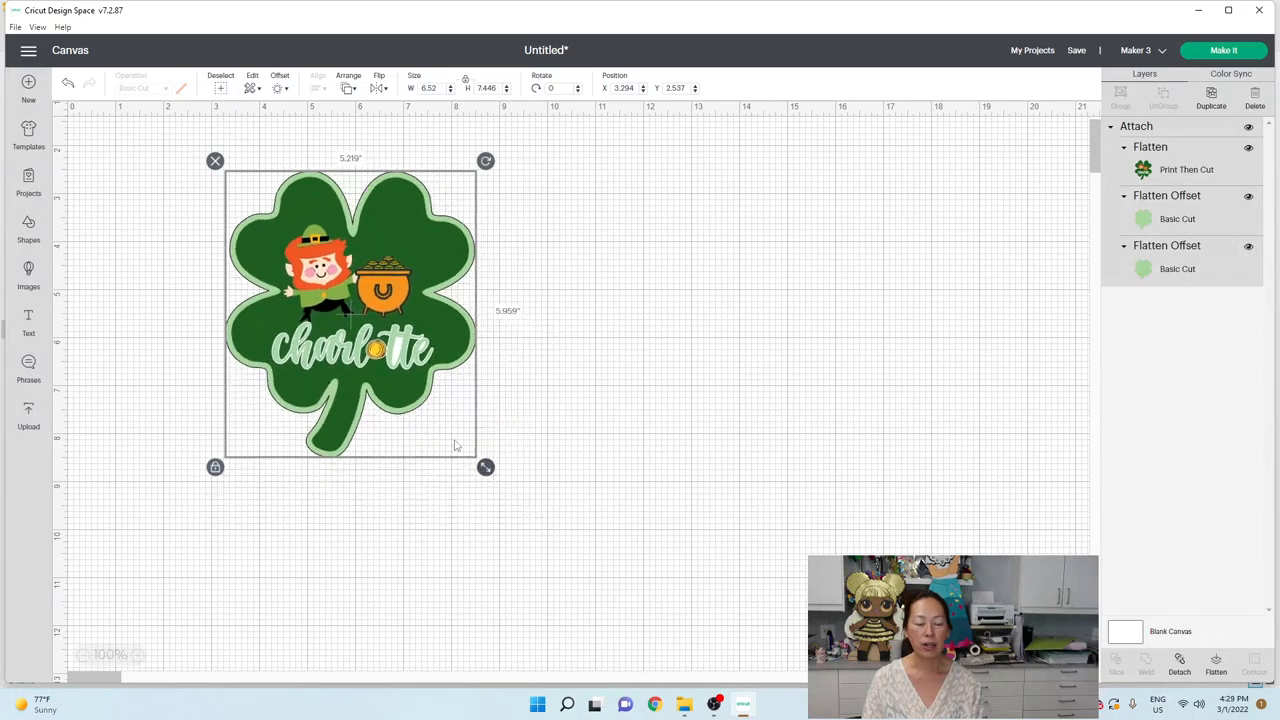
# Step: Shrink the sticker to 2.5 in wide and move it to the canvas's top-left
pyautogui.moveTo(486, 468); pyautogui.dragTo(374, 340)
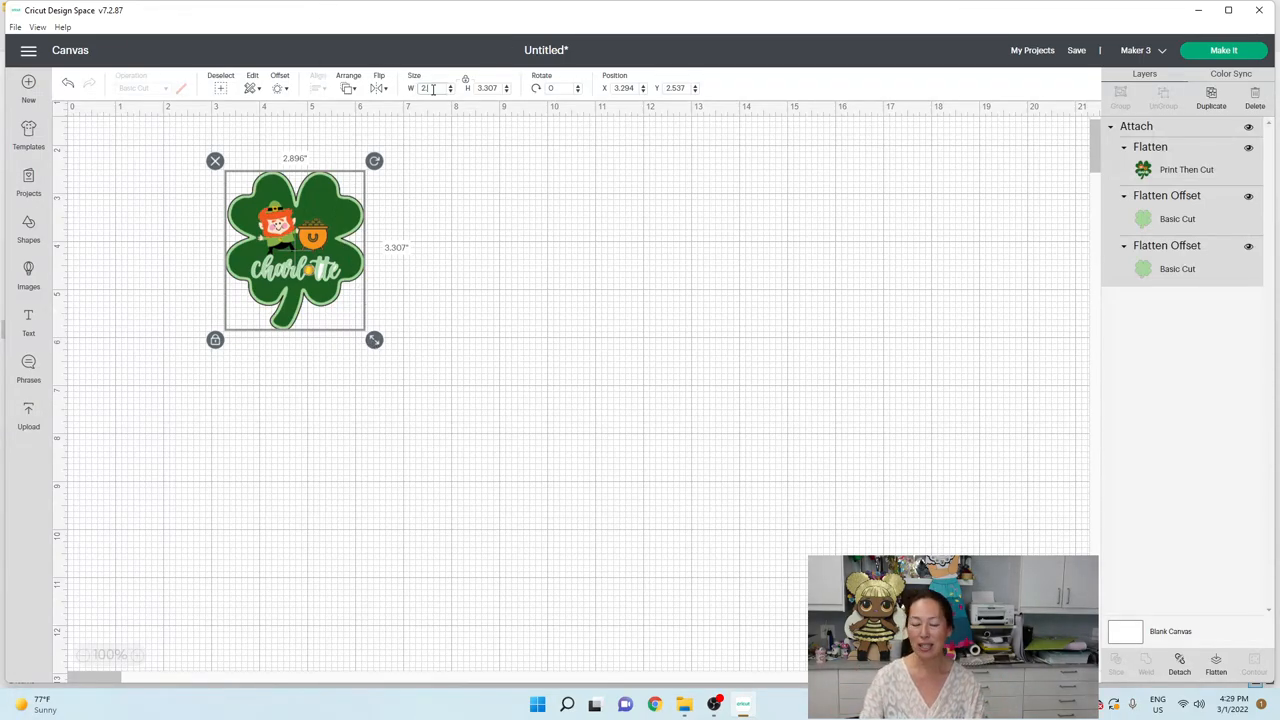
pyautogui.write('2.5')
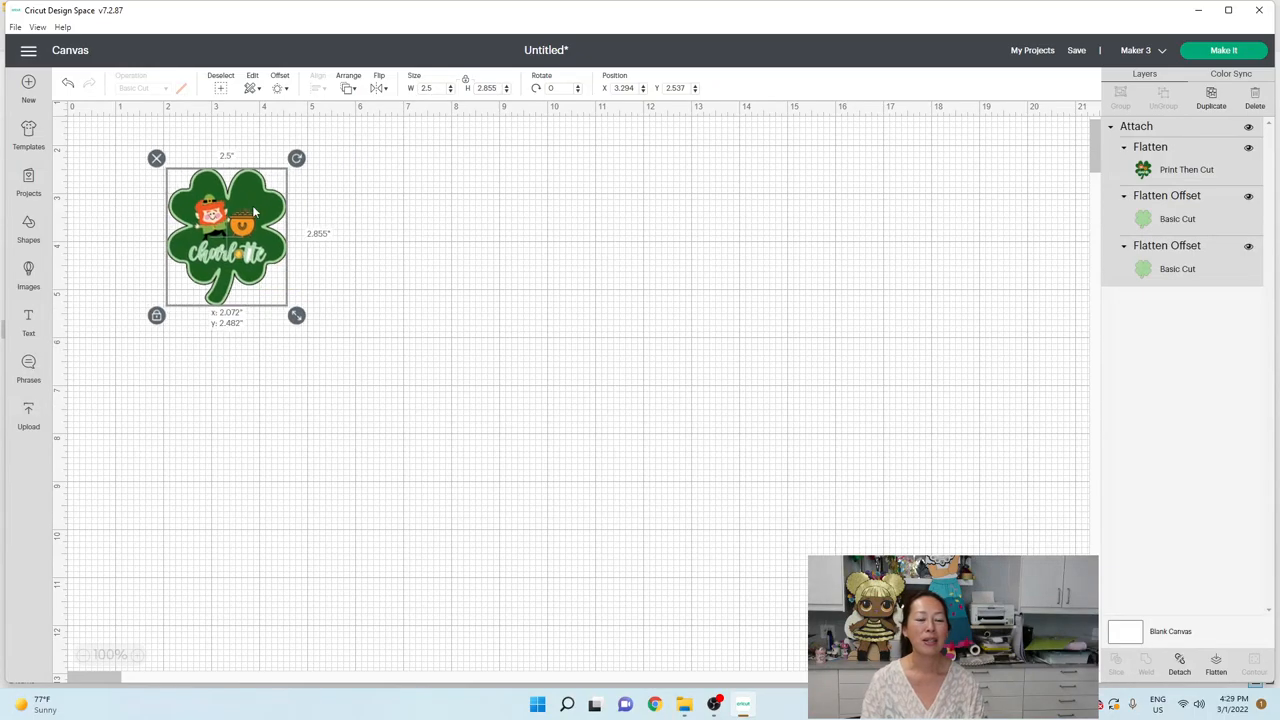
pyautogui.moveTo(226, 236); pyautogui.dragTo(216, 236)
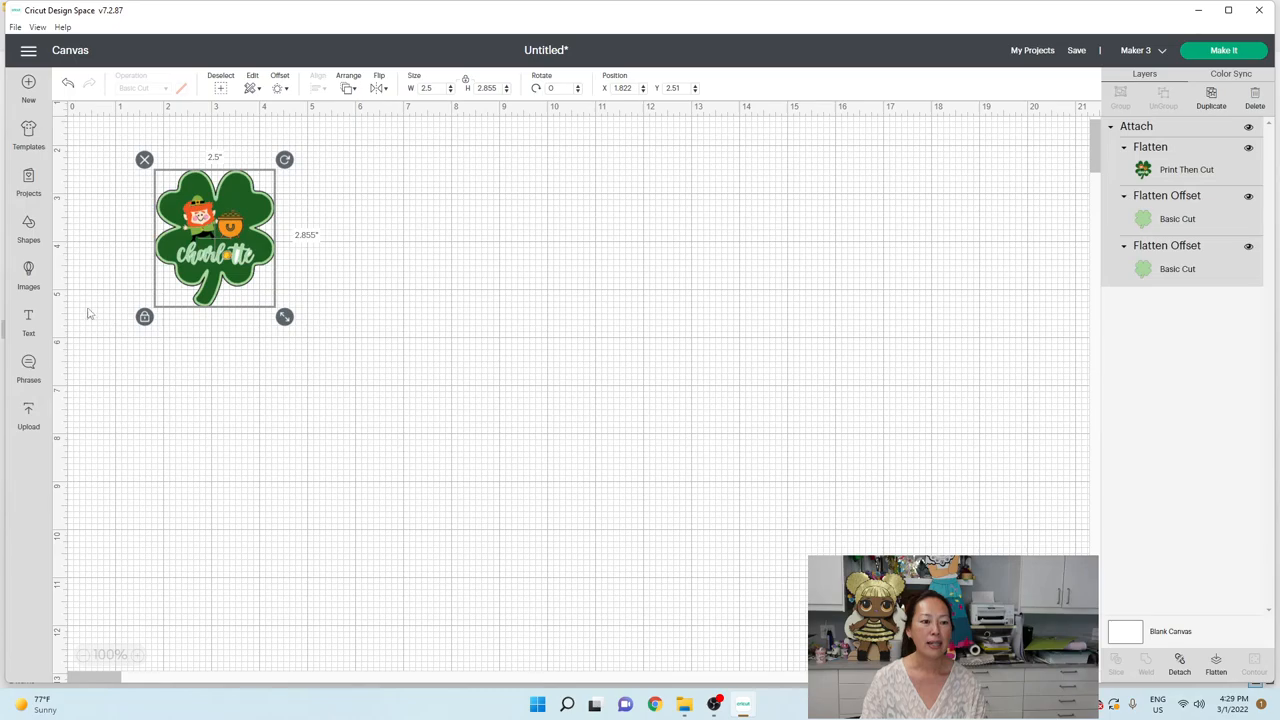
pyautogui.click(28, 234)
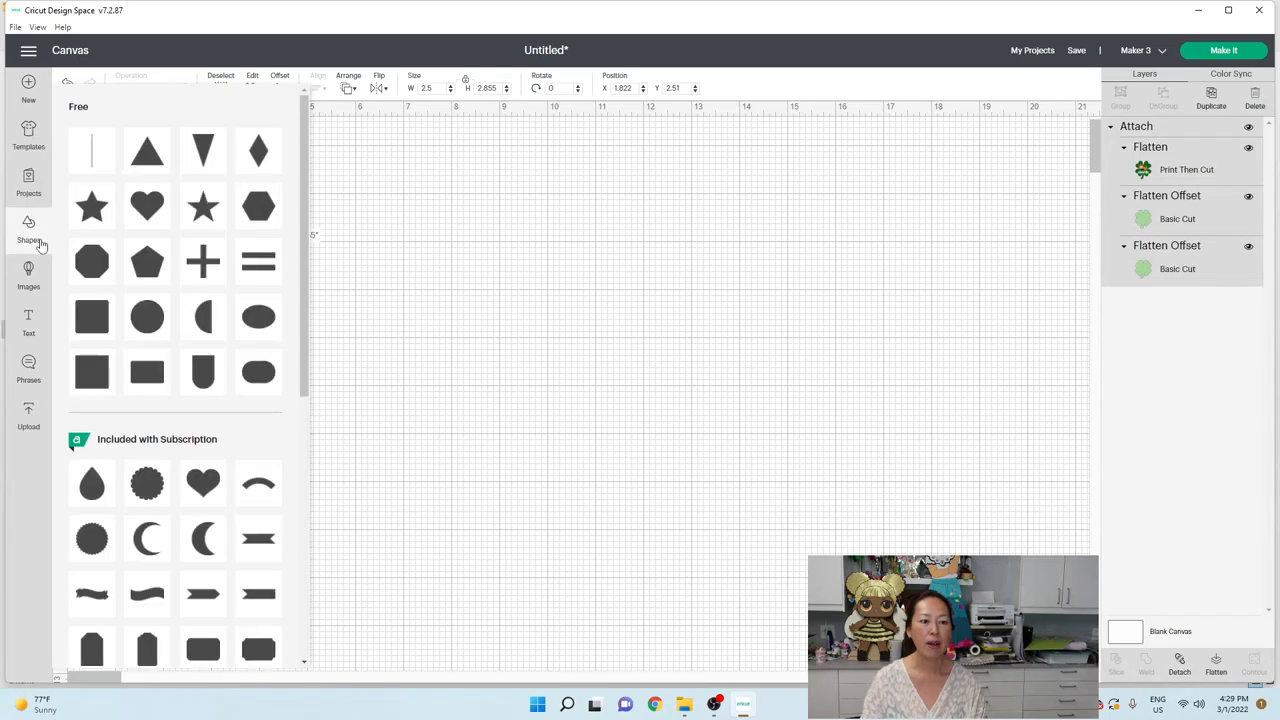
# Step: Place a 6.75 × 9.25 in square behind the sticker and duplicate the shamrock sticker
pyautogui.click(92, 316)
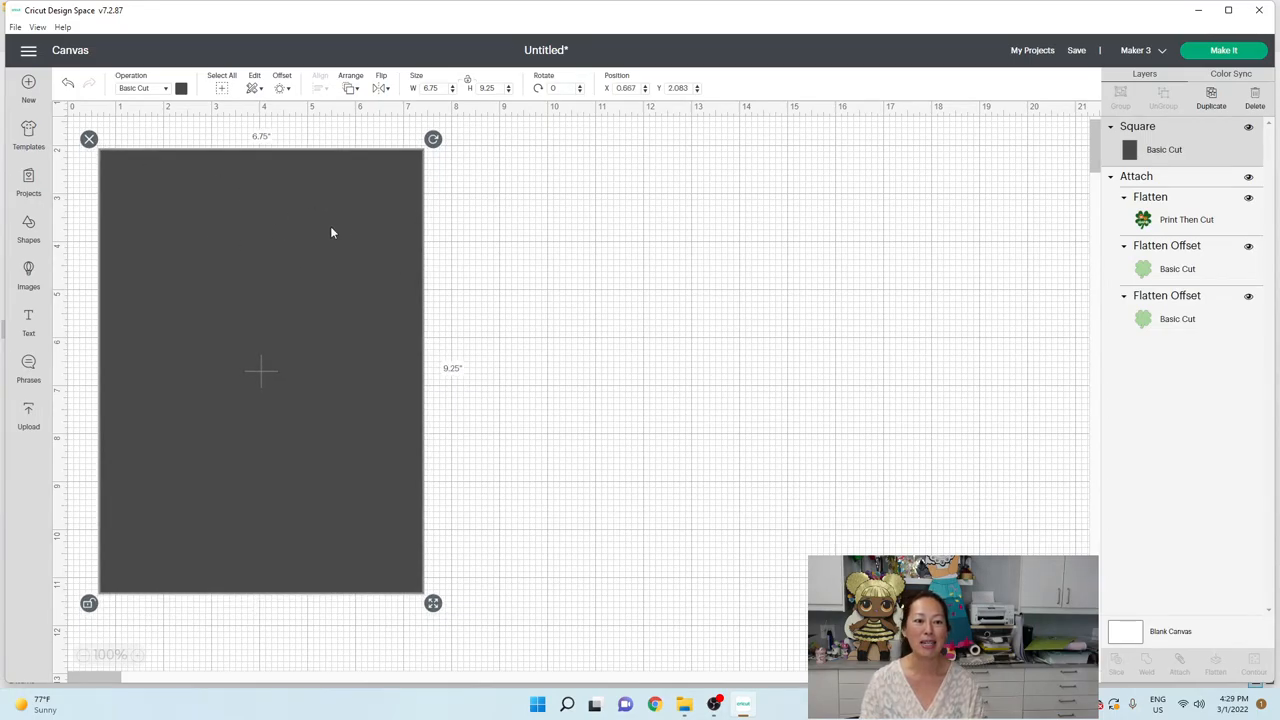
pyautogui.click(352, 80)
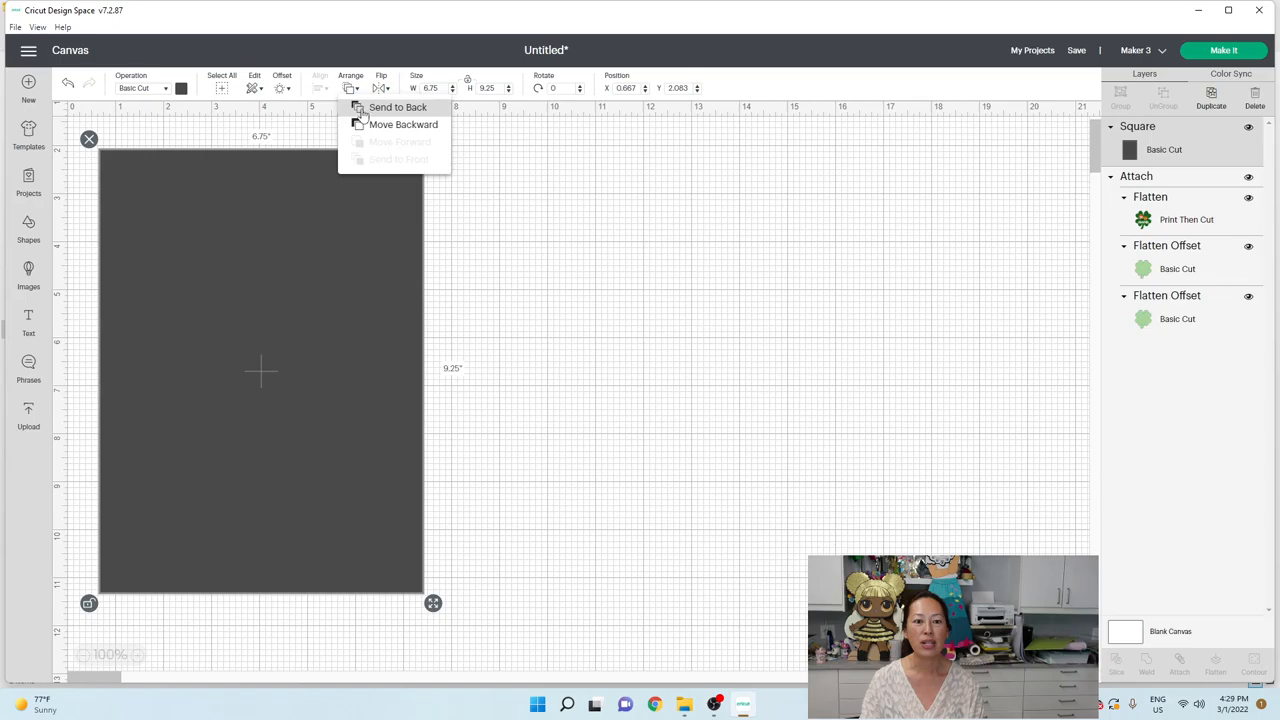
pyautogui.click(398, 108)
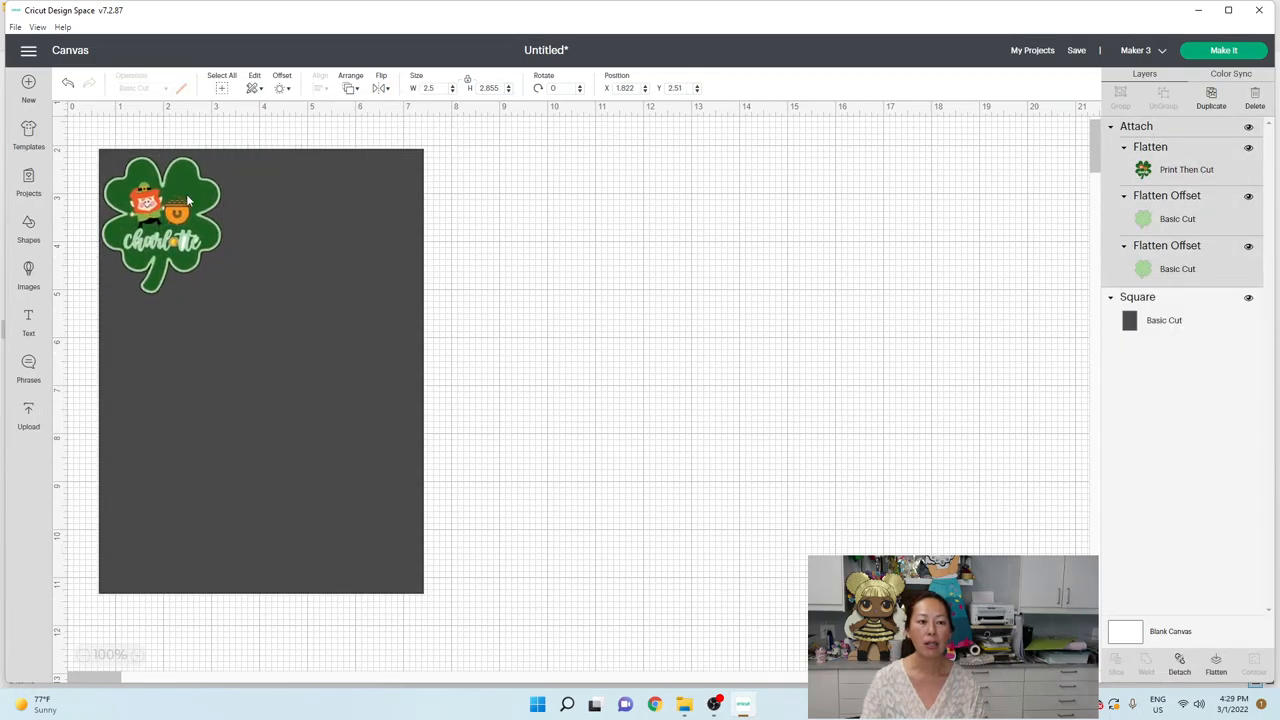
pyautogui.click(160, 220)
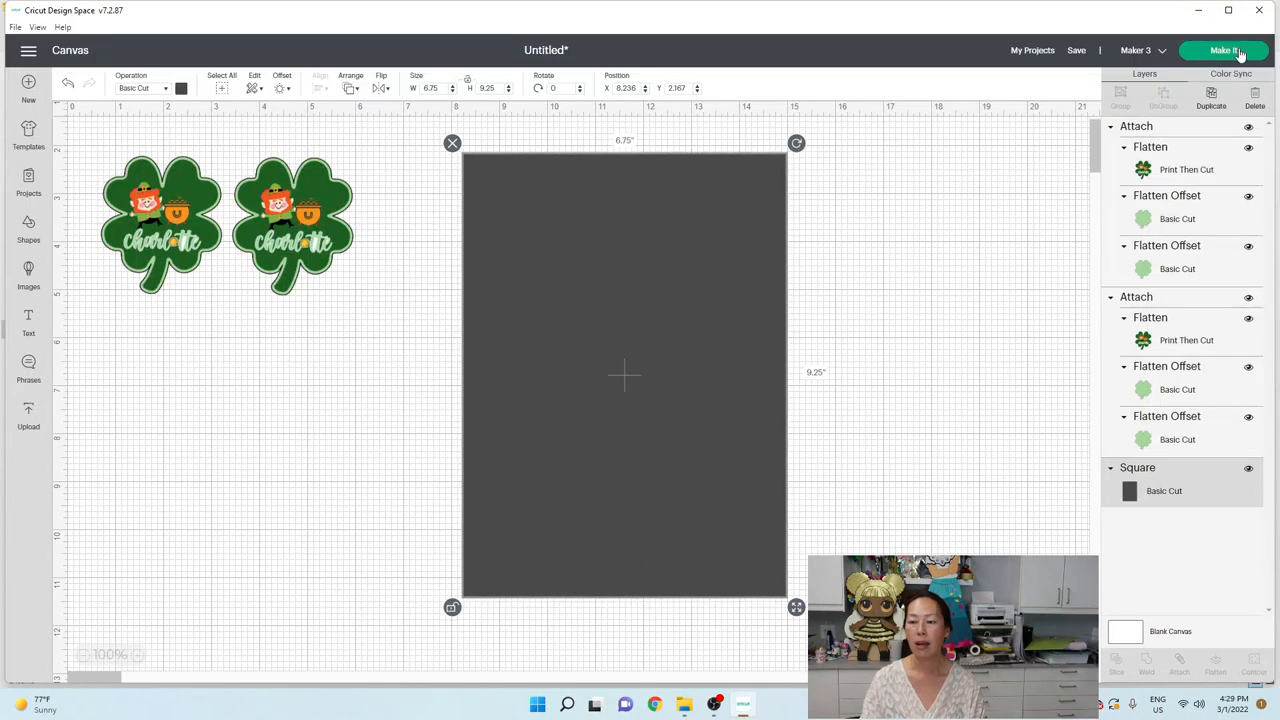
pyautogui.click(1220, 50)
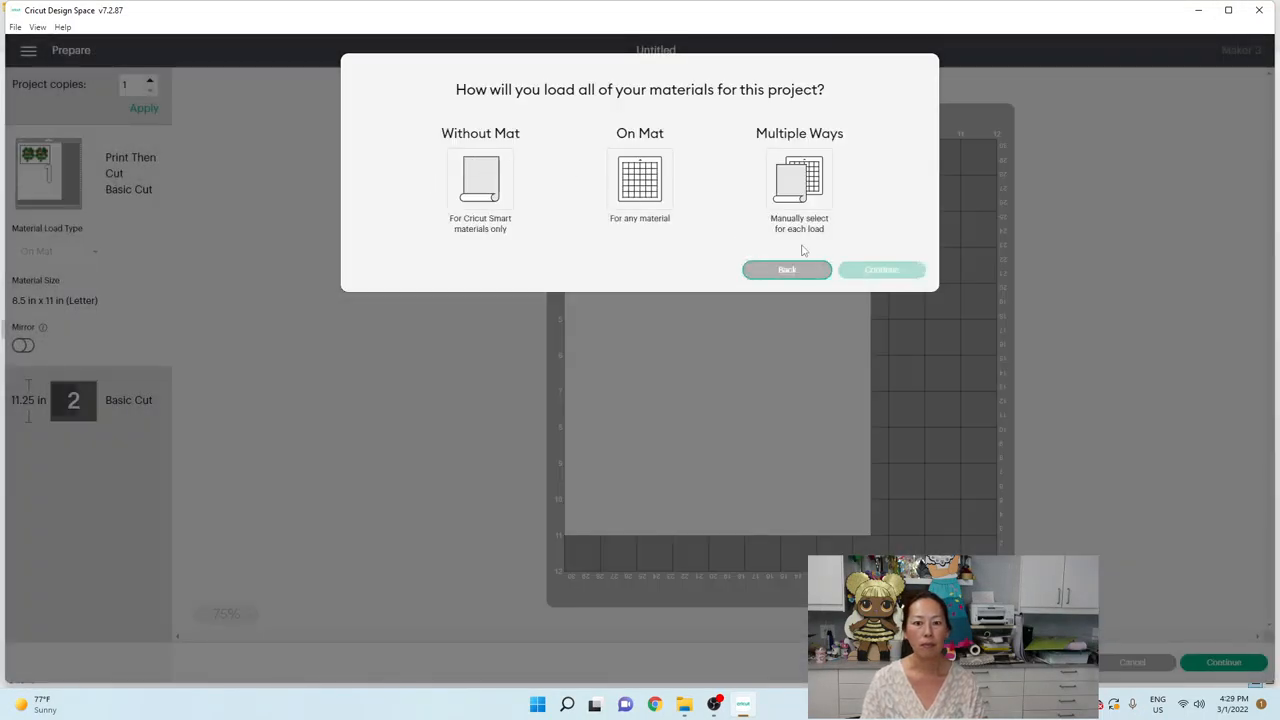
pyautogui.click(640, 180)
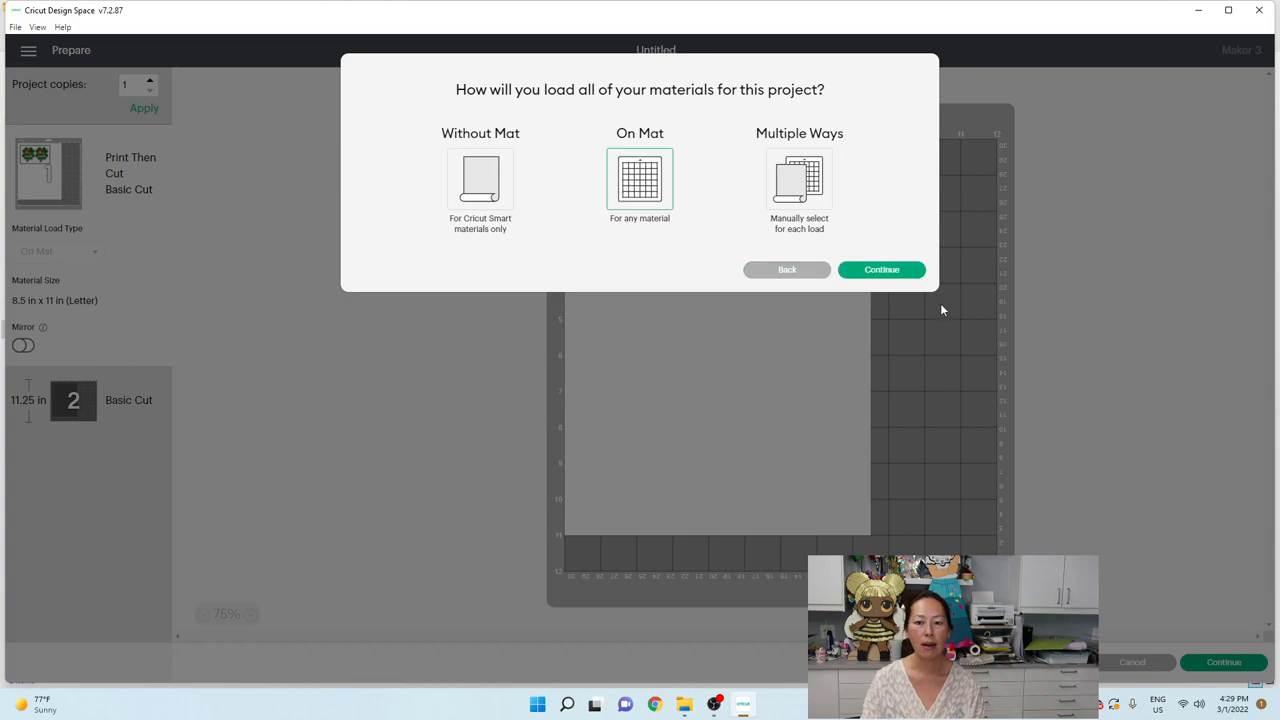
pyautogui.click(880, 268)
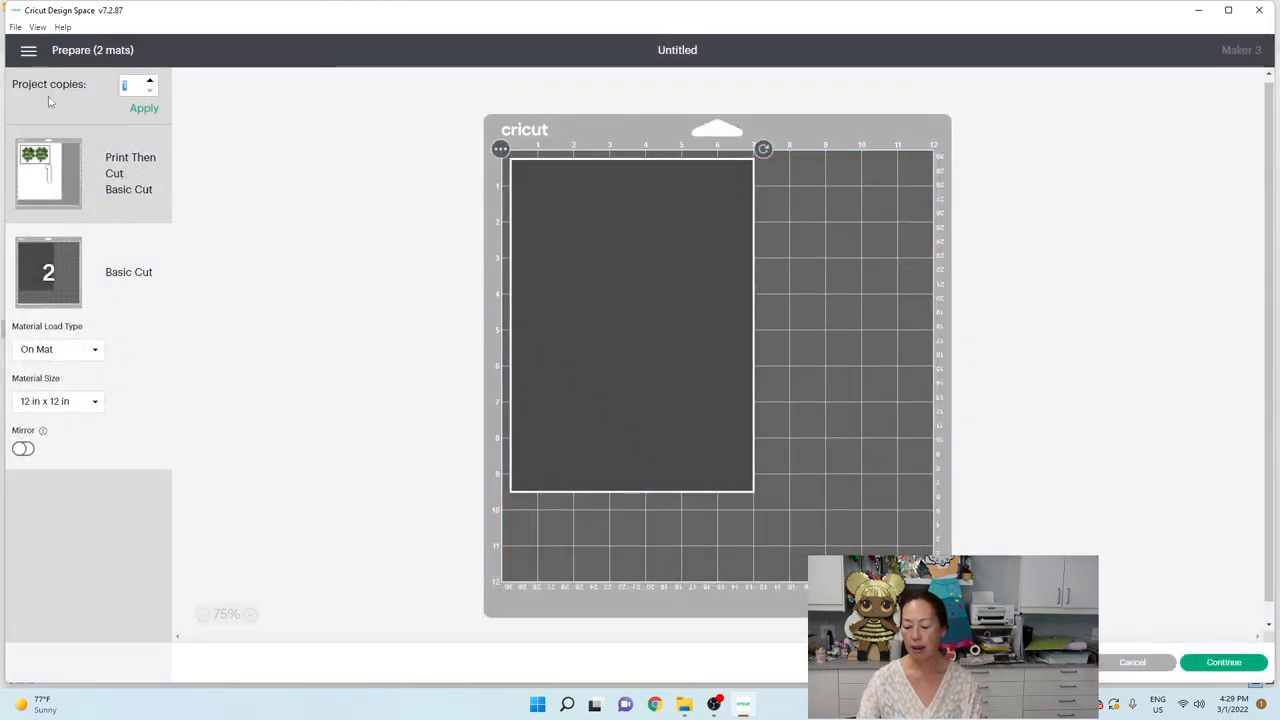
pyautogui.click(144, 108)
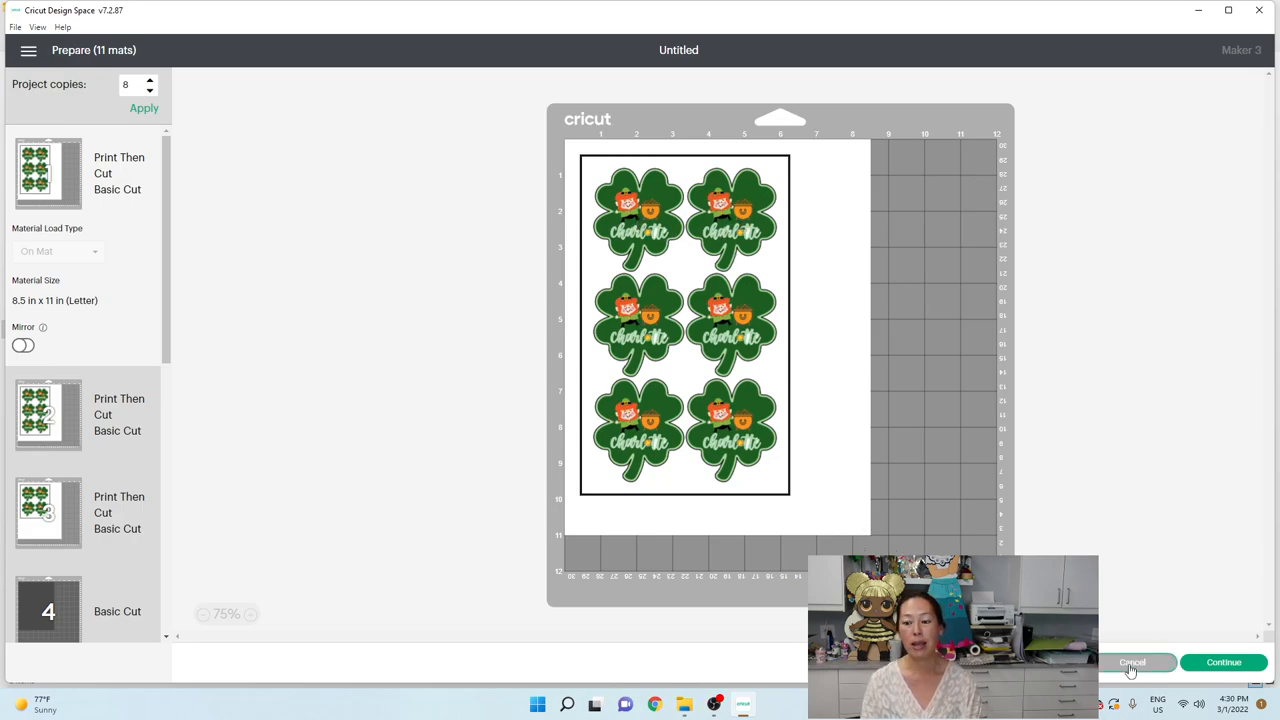
pyautogui.click(1132, 662)
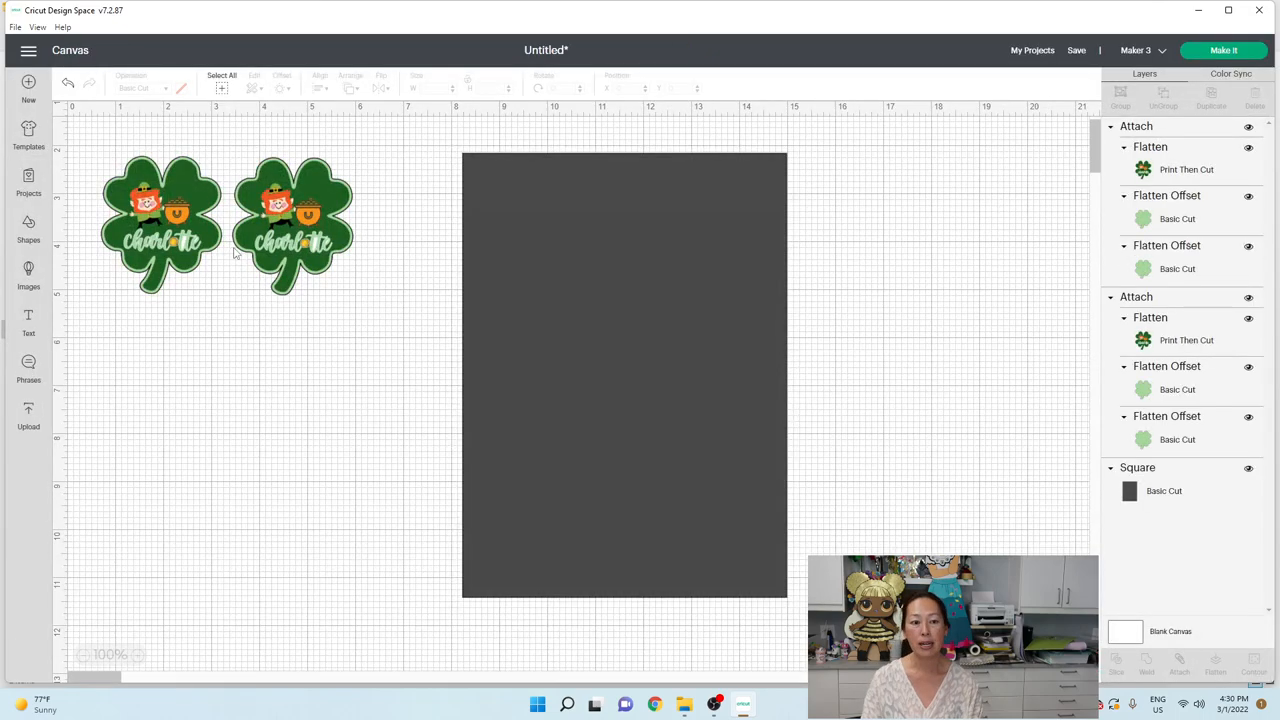
# Step: Position stickers at the rectangle's top corners and down the left column
pyautogui.moveTo(292, 224); pyautogui.dragTo(560, 240)
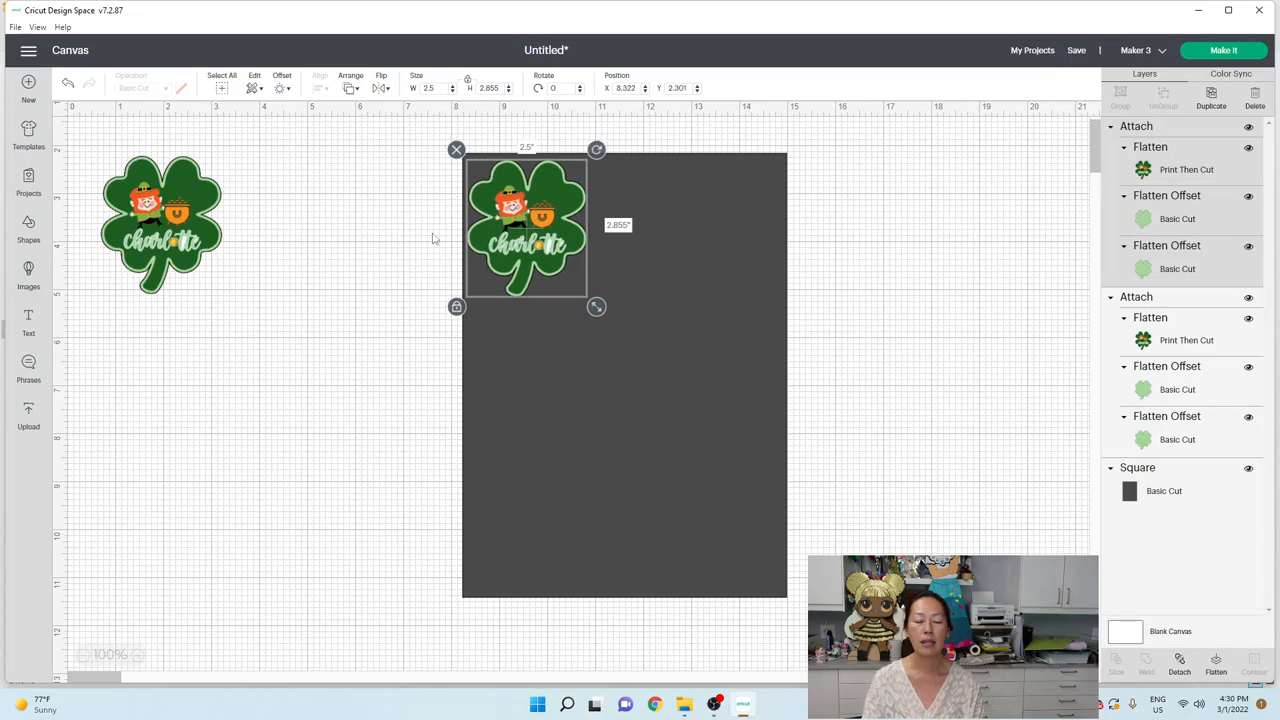
pyautogui.moveTo(528, 228); pyautogui.dragTo(722, 228)
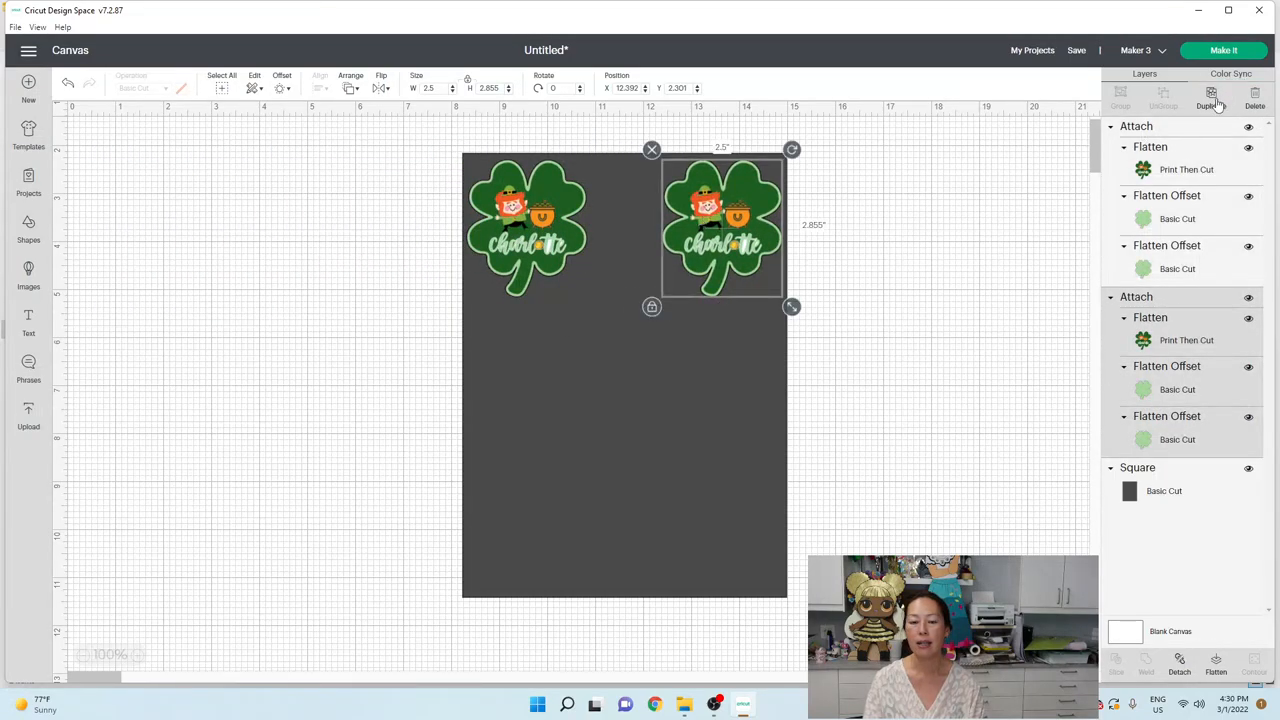
pyautogui.moveTo(524, 224); pyautogui.dragTo(524, 380)
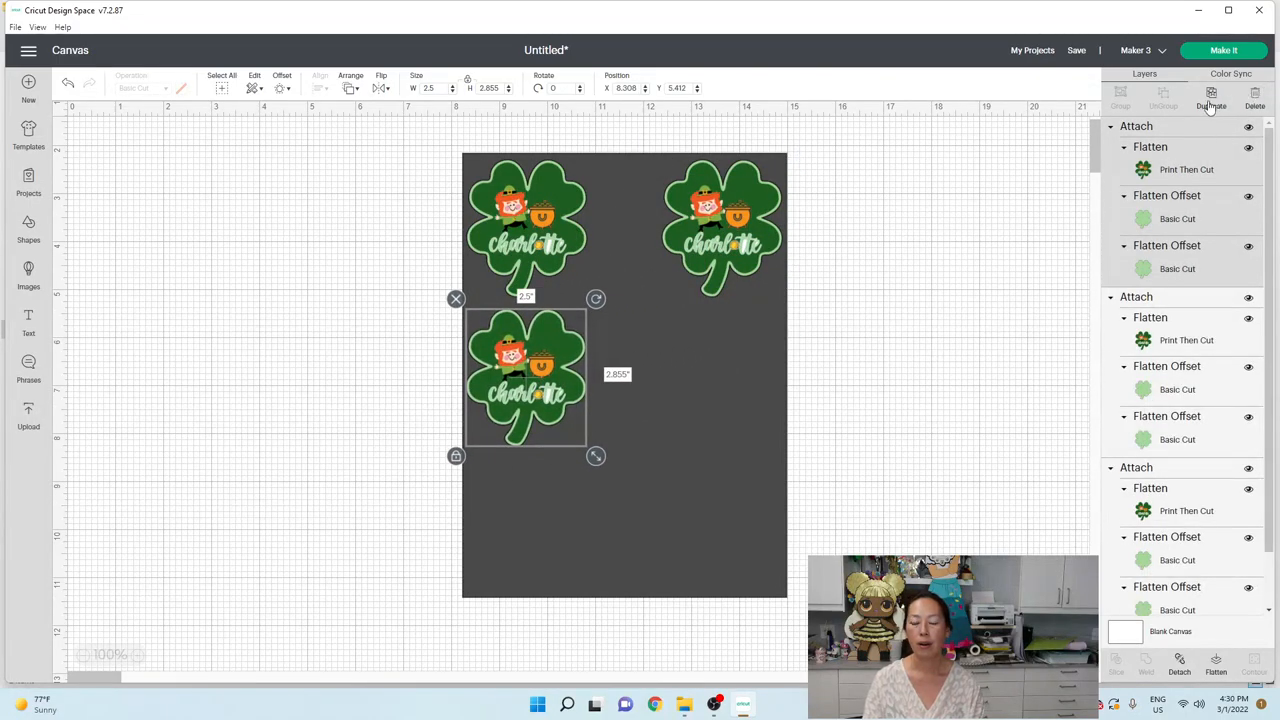
pyautogui.moveTo(524, 376); pyautogui.dragTo(530, 516)
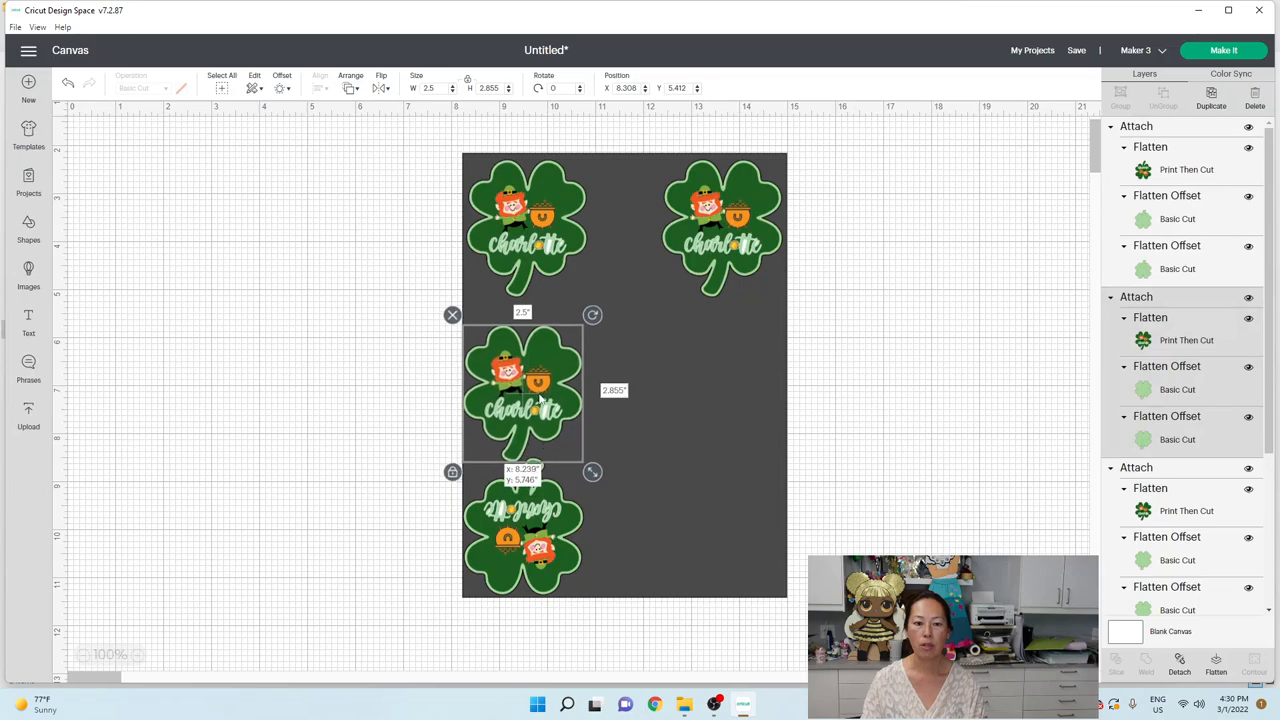
# Step: Fill the right column with copies, nudge the lower middle sticker into place, and remove the rectangle
pyautogui.moveTo(522, 390); pyautogui.dragTo(524, 388)
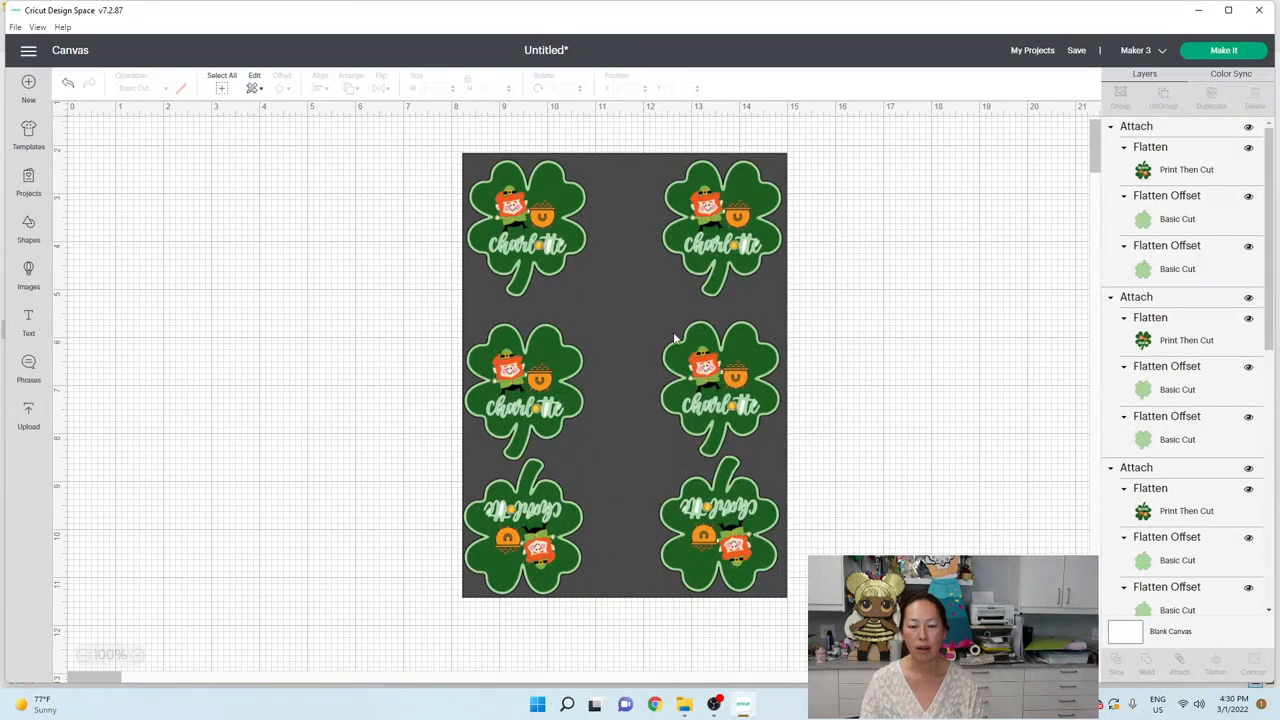
pyautogui.click(720, 224)
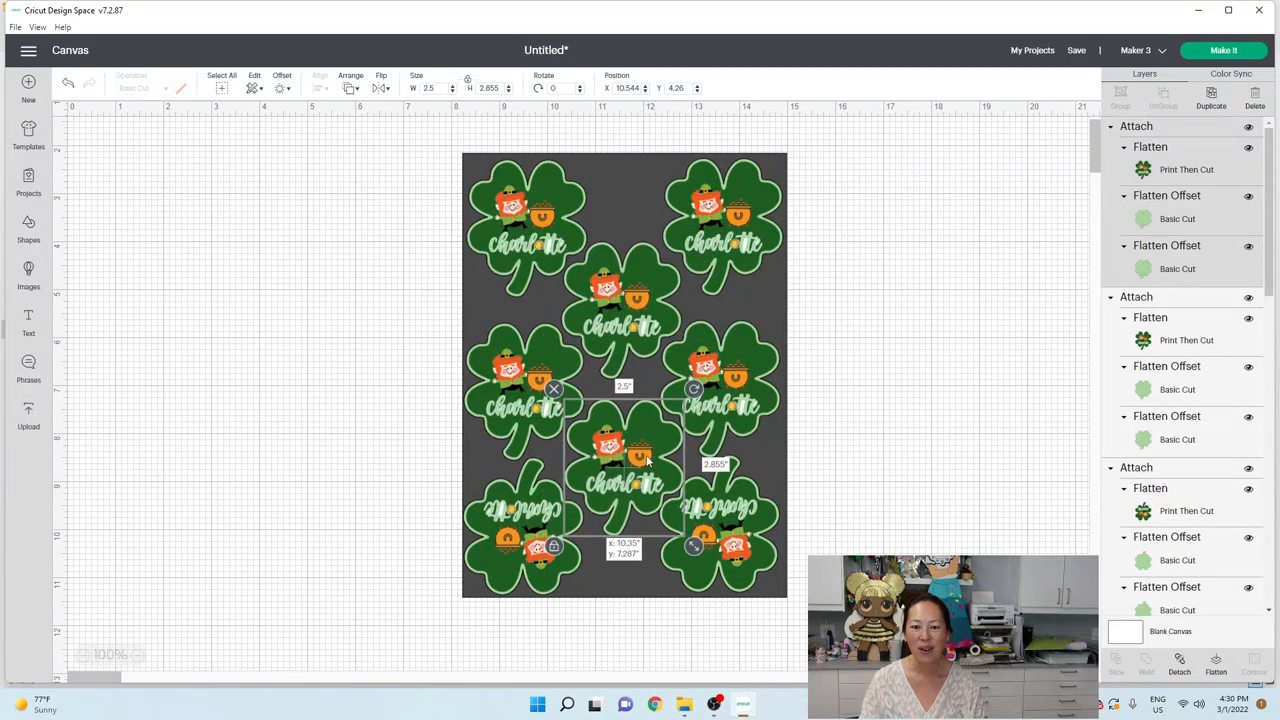
pyautogui.moveTo(640, 470); pyautogui.dragTo(640, 460)
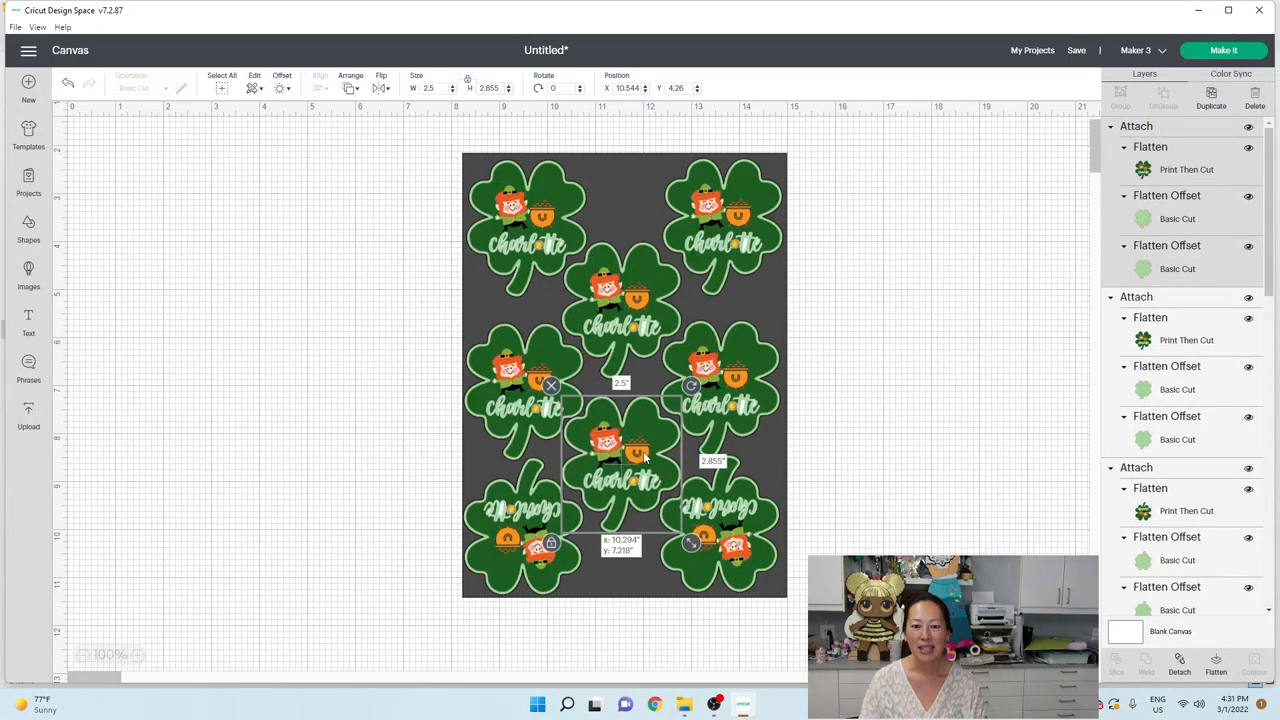
pyautogui.moveTo(620, 456); pyautogui.dragTo(620, 470)
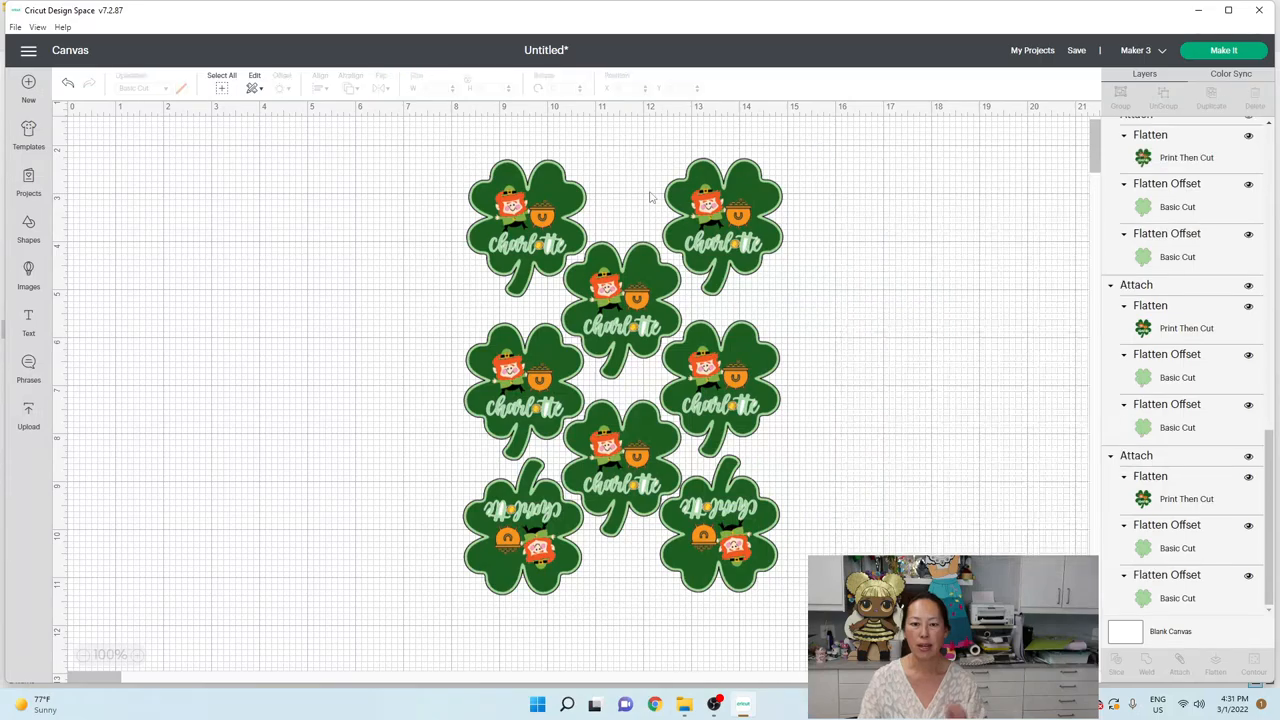
# Step: Select all eight shamrock stickers and attach them into one 6.654 × 9.086 in sheet
pyautogui.click(620, 376)
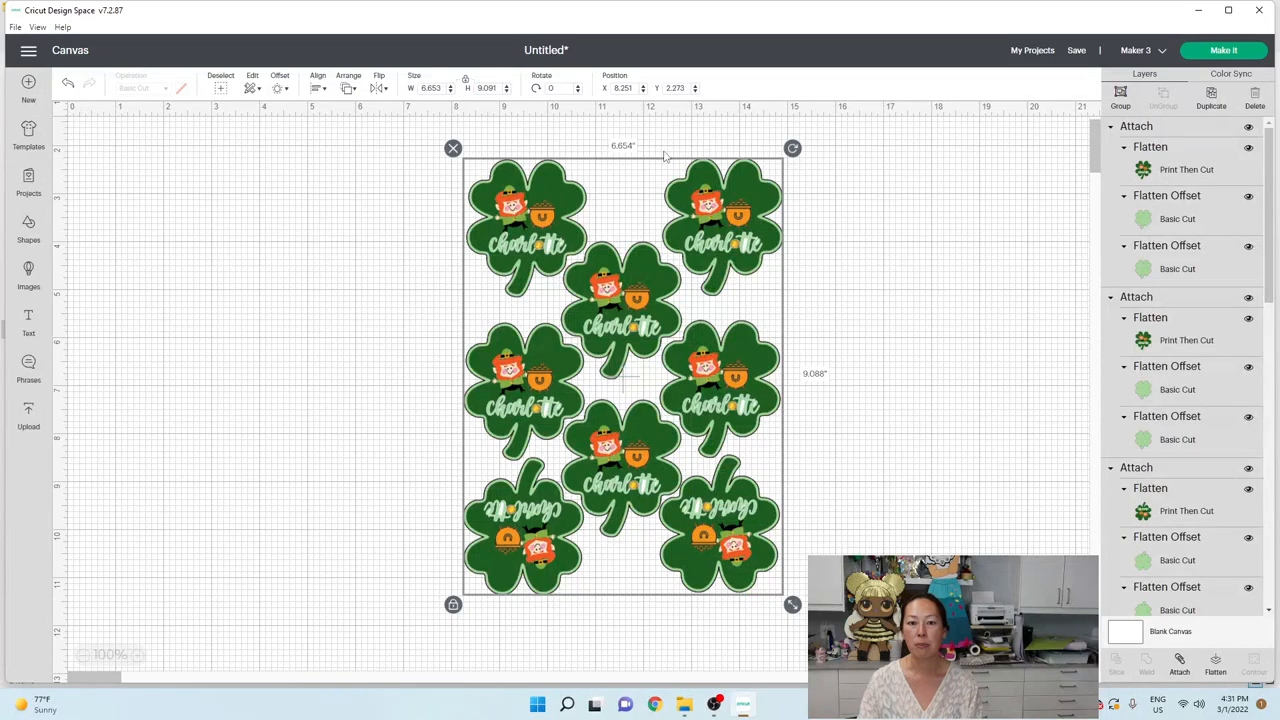
pyautogui.moveTo(832, 248)
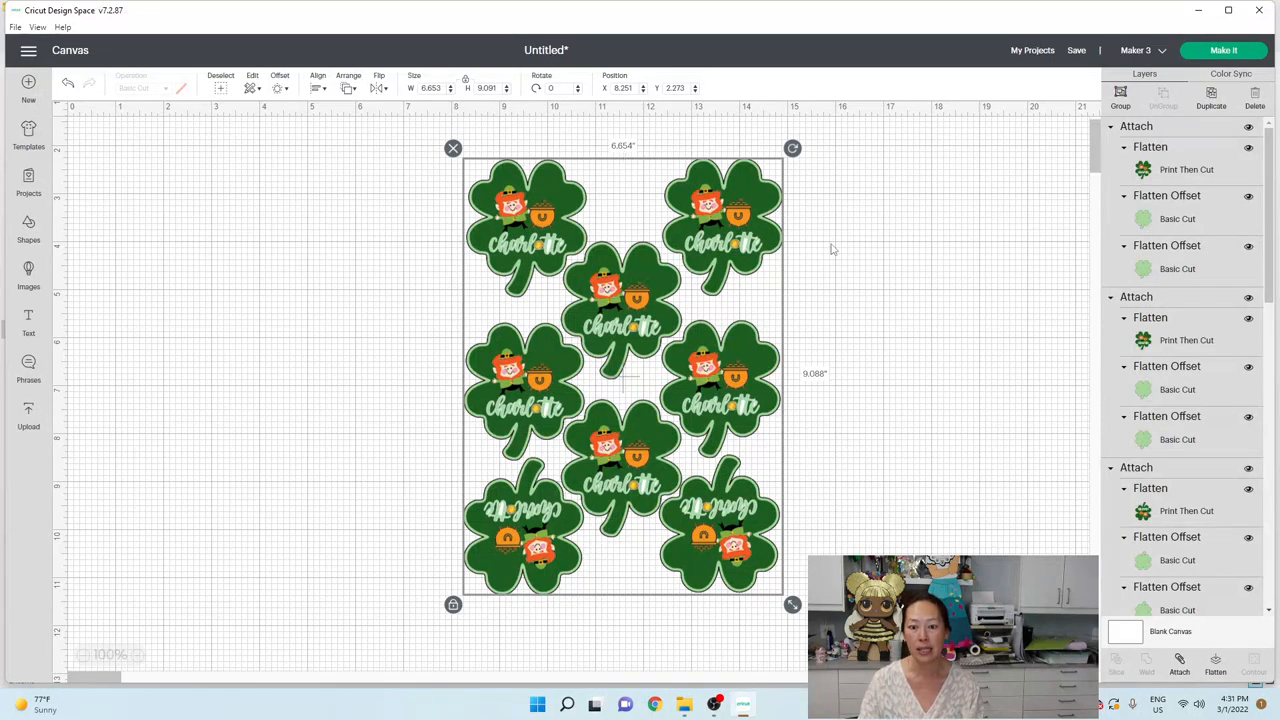
pyautogui.moveTo(818, 388)
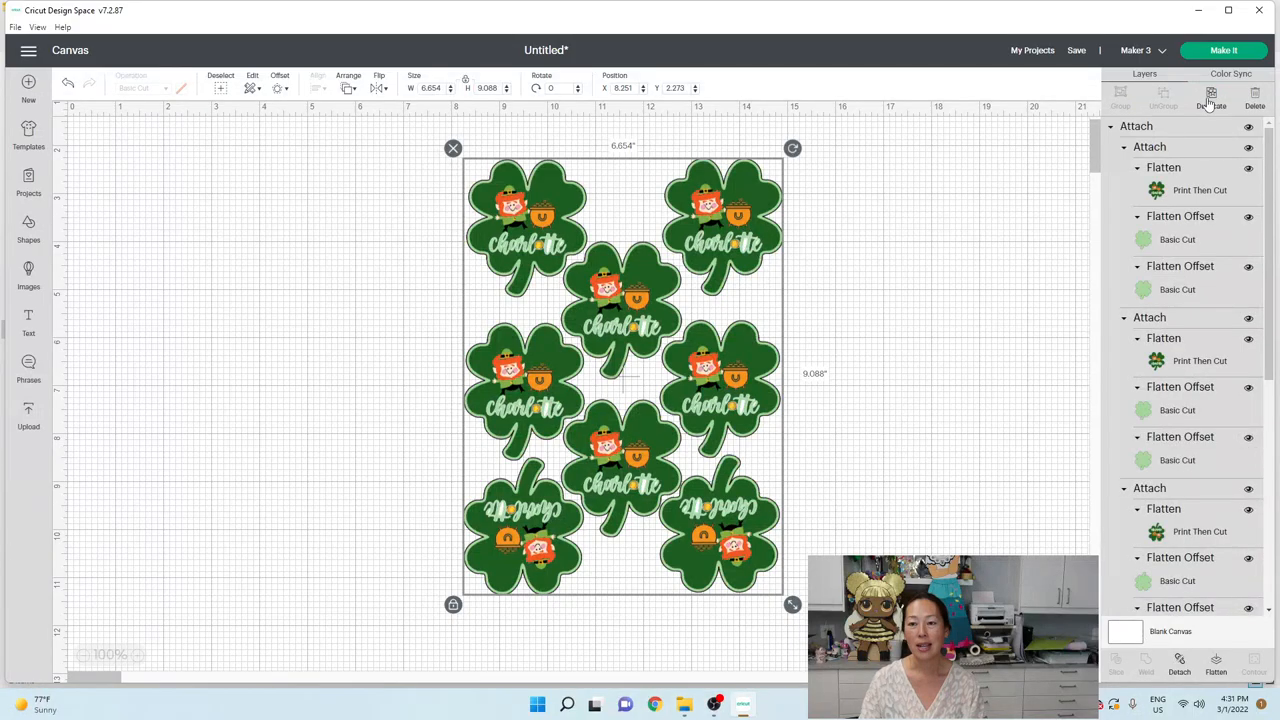
pyautogui.moveTo(996, 222)
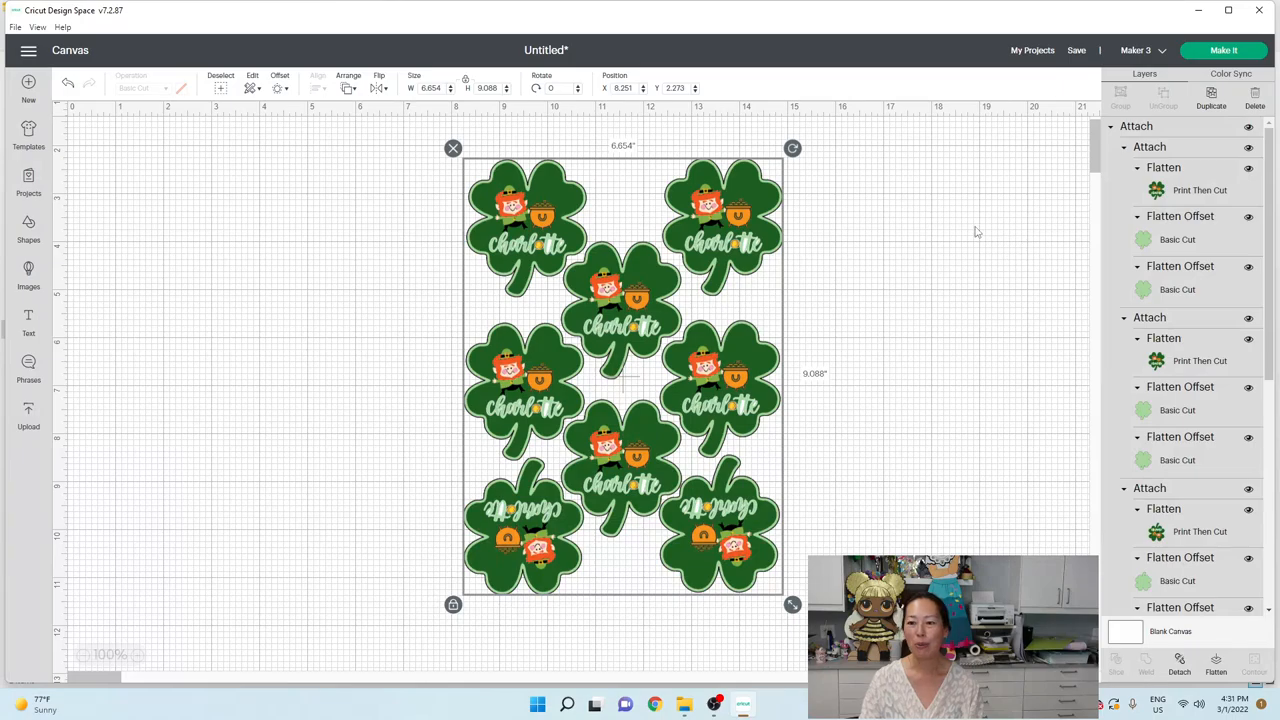
pyautogui.moveTo(736, 258)
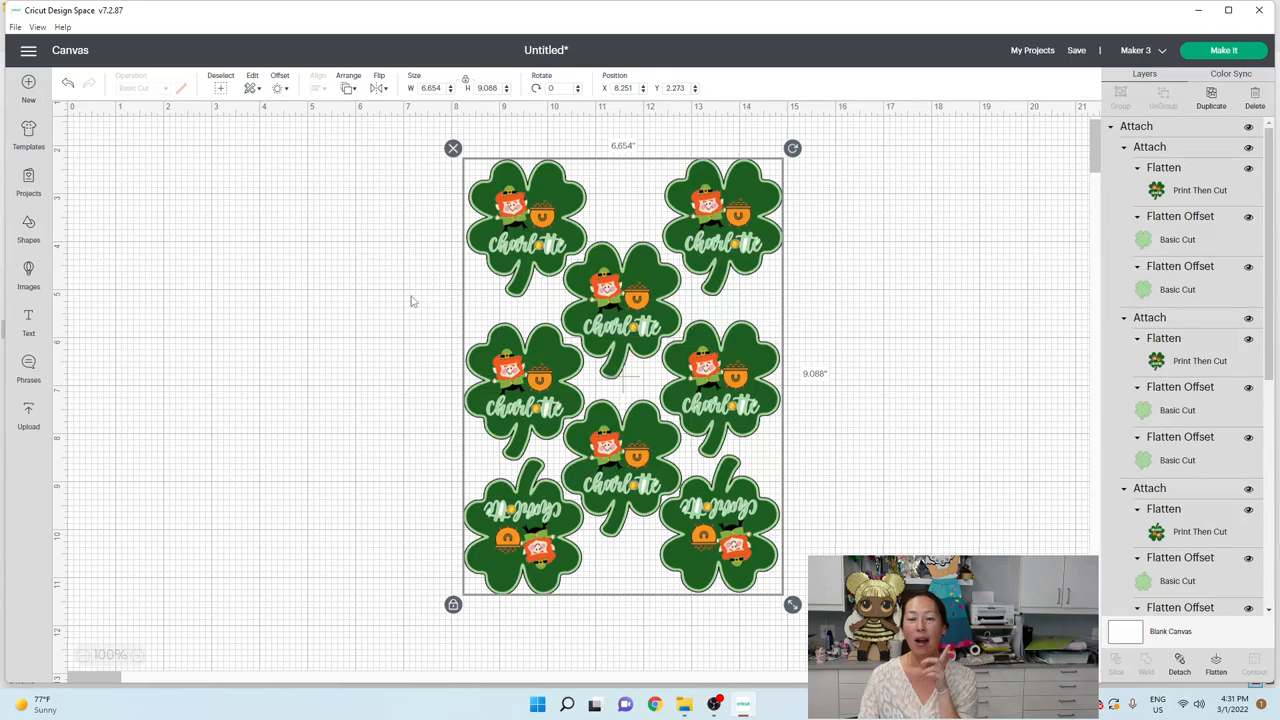
pyautogui.moveTo(600, 296)
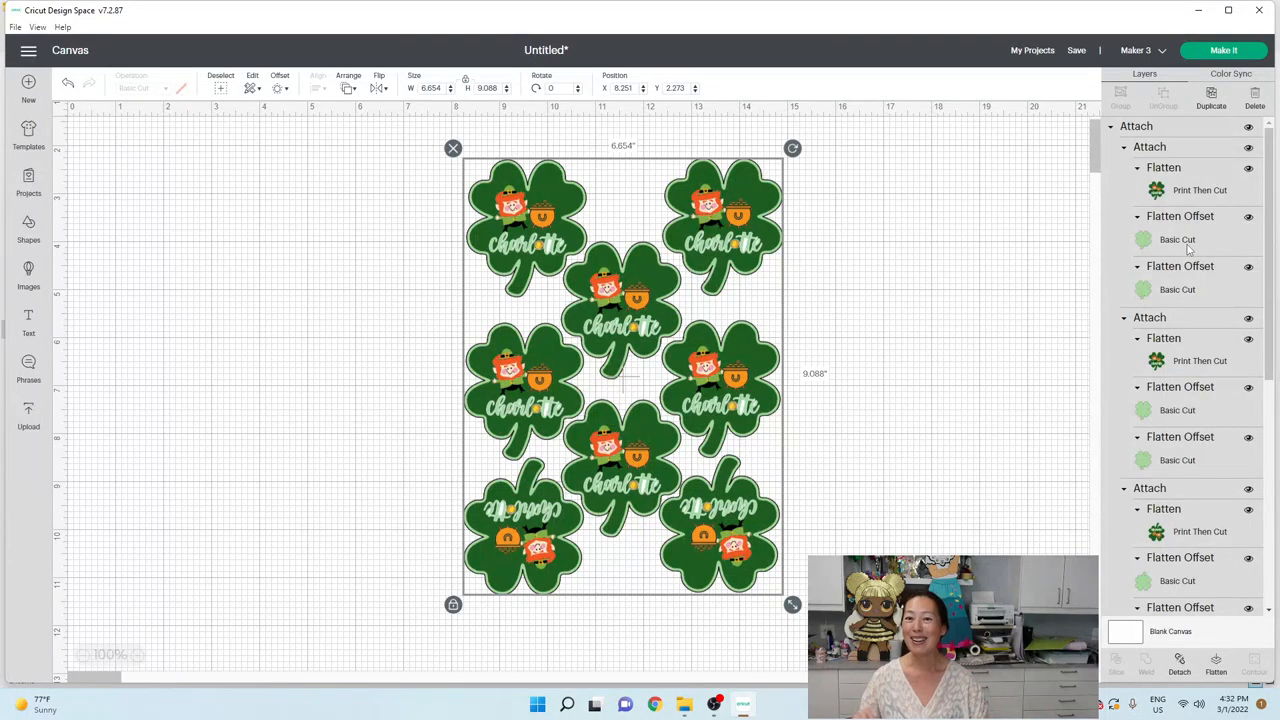
pyautogui.moveTo(728, 324)
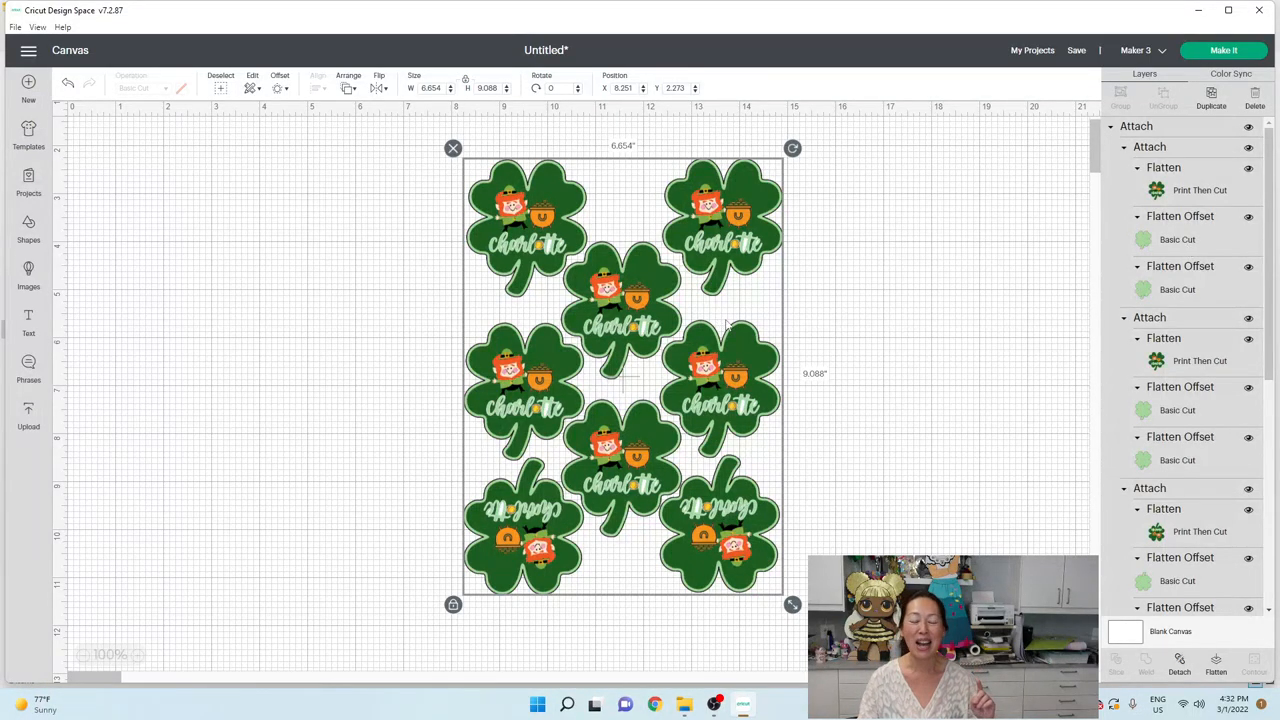